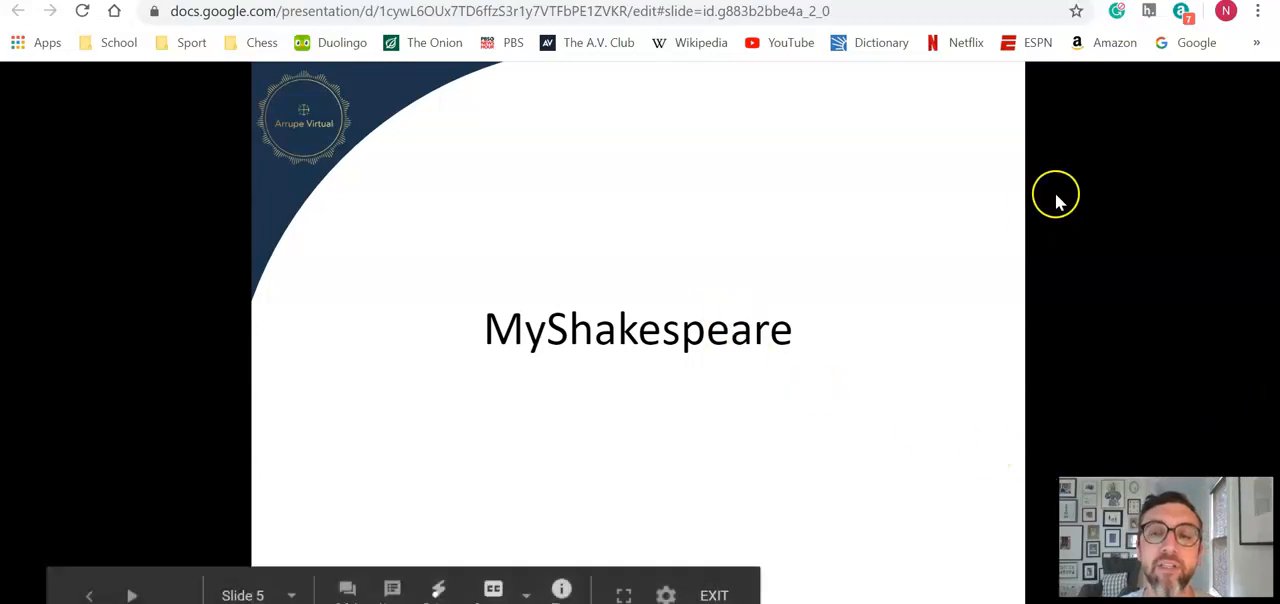
pyautogui.moveTo(1070, 206)
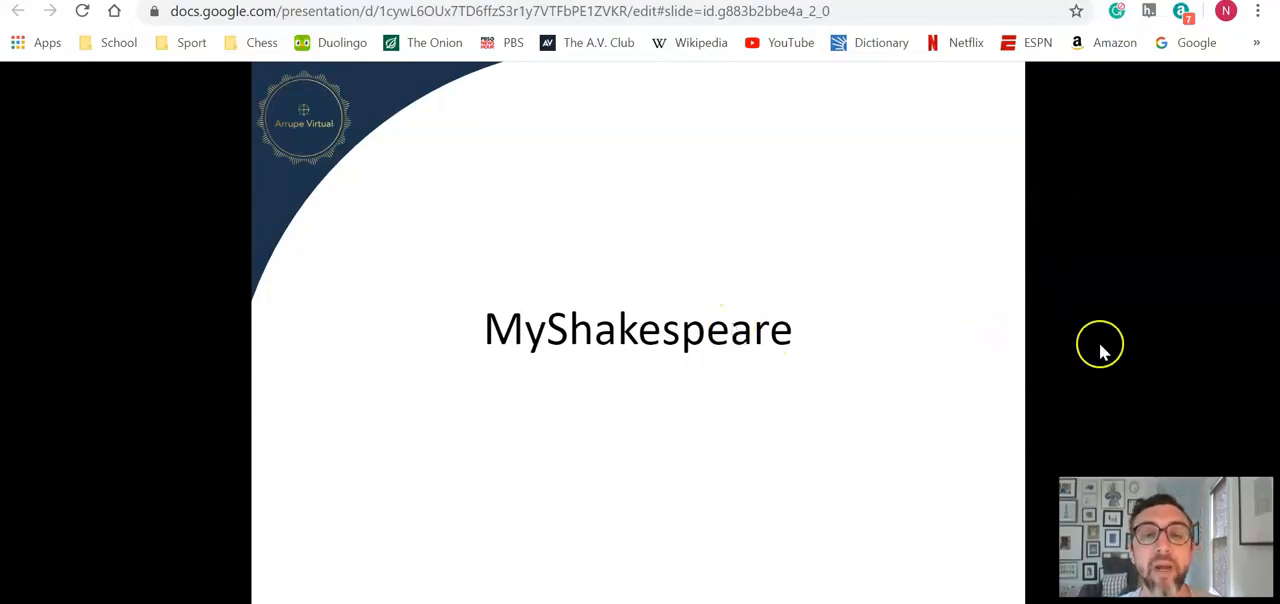
pyautogui.moveTo(208, 308)
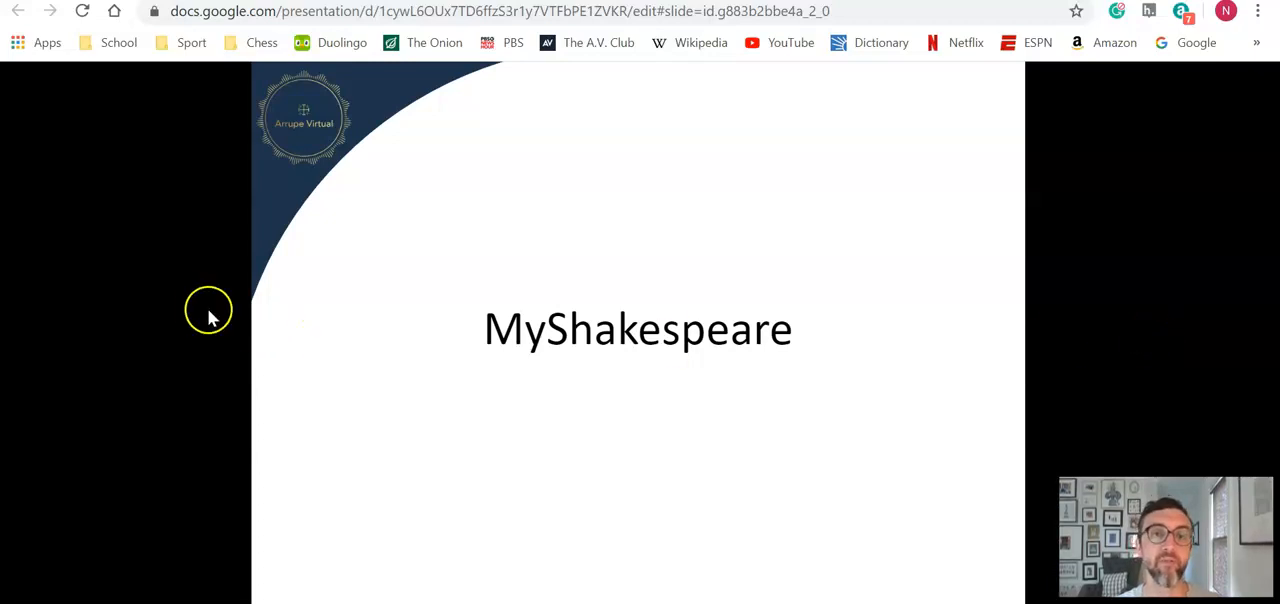
pyautogui.moveTo(1118, 294)
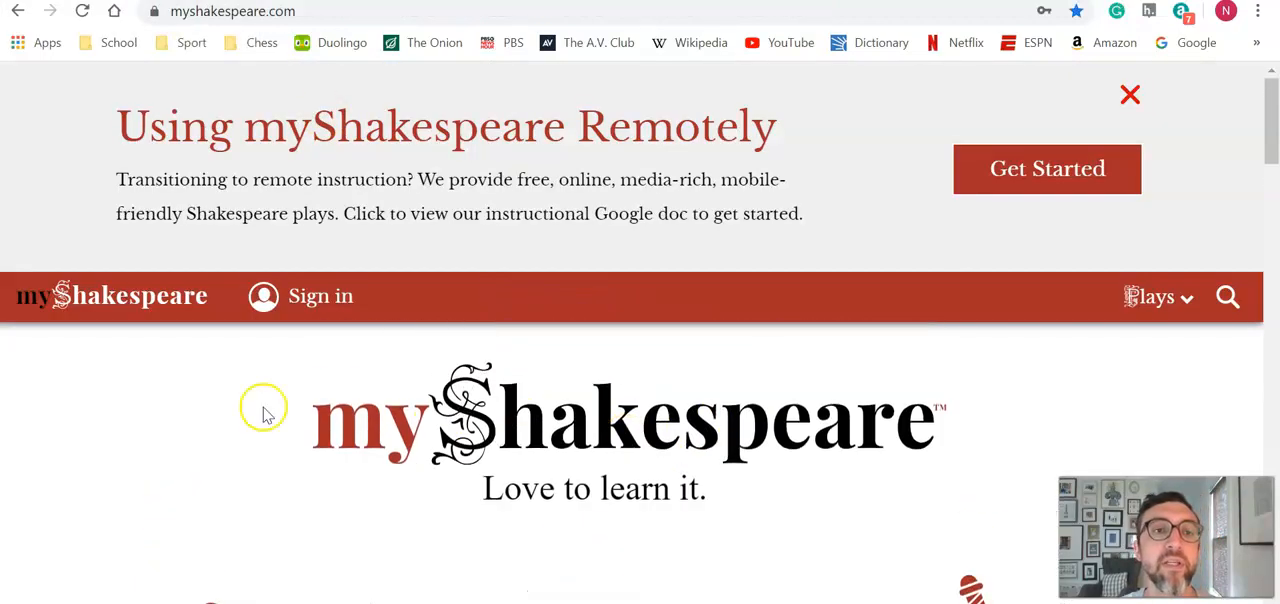
pyautogui.moveTo(804, 244)
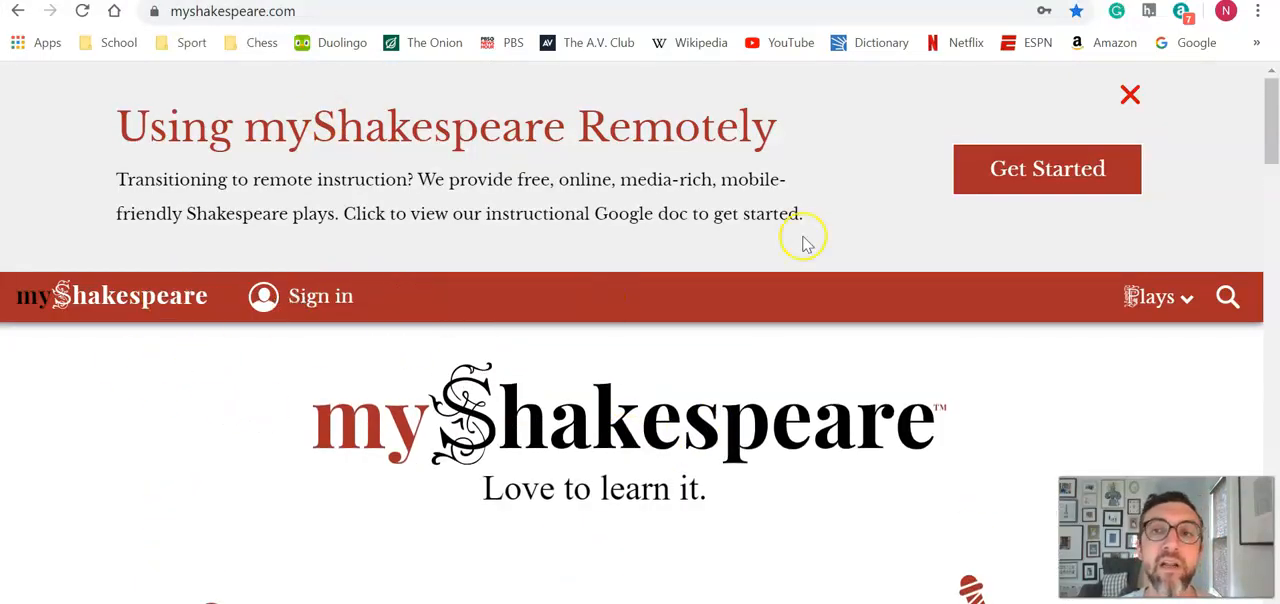
# Bring the myShakespeare home page's play catalogue (Romeo and Juliet, Julius Caesar, Macbeth, Hamlet) into view.
pyautogui.click(1128, 94)
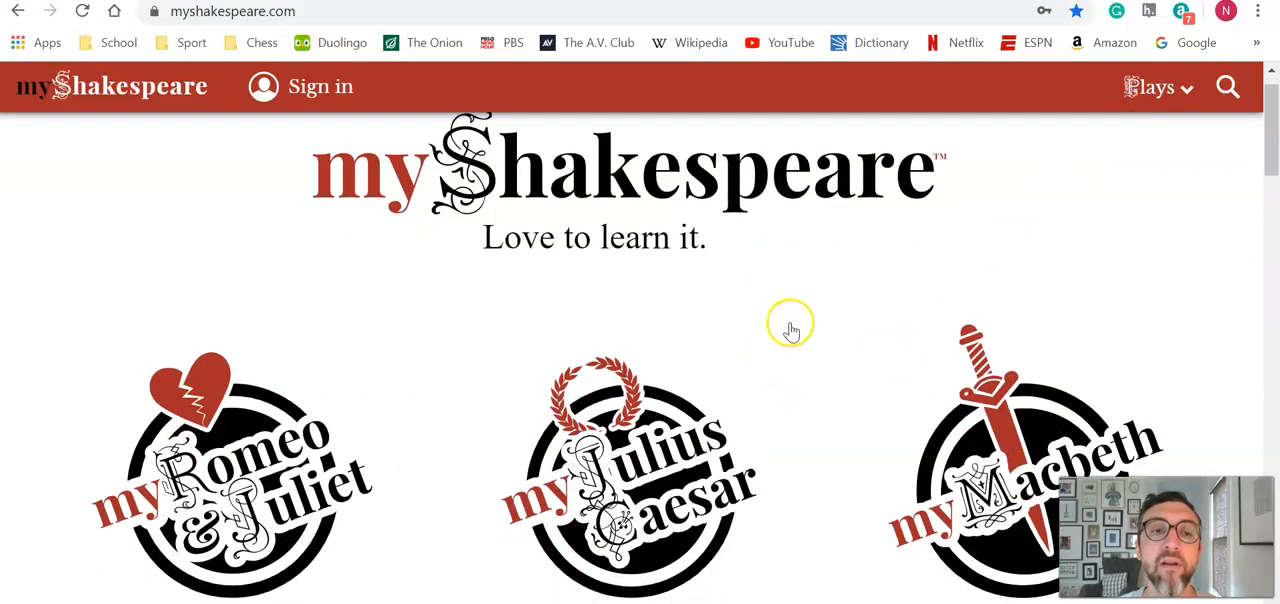
pyautogui.scroll(-3)
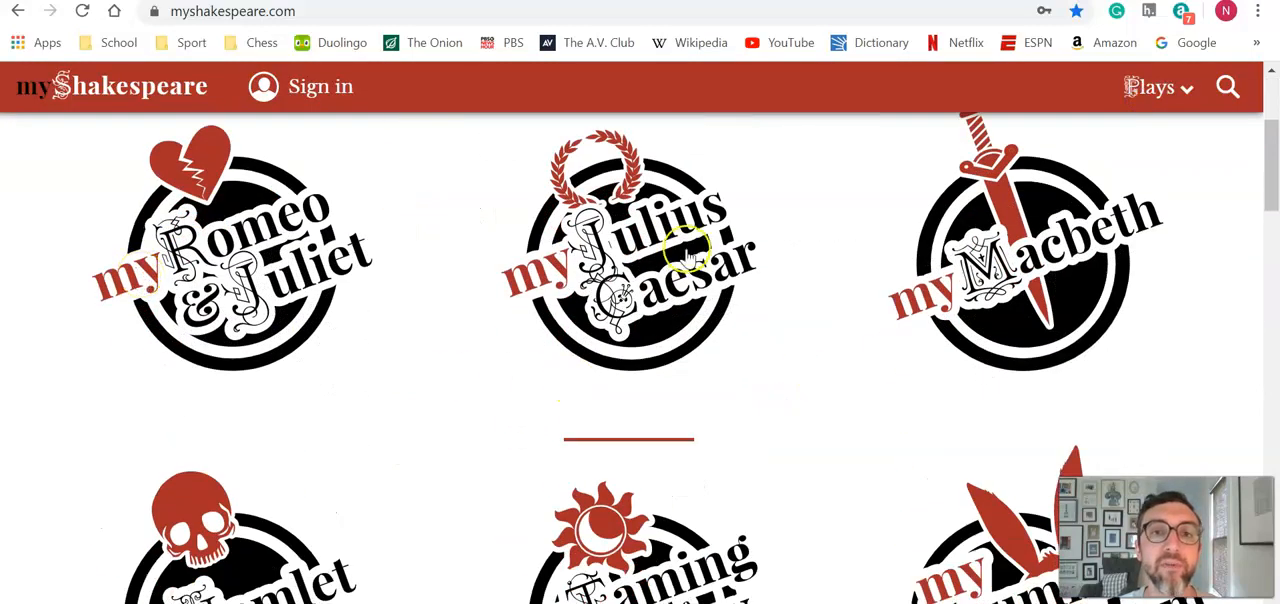
pyautogui.moveTo(776, 218)
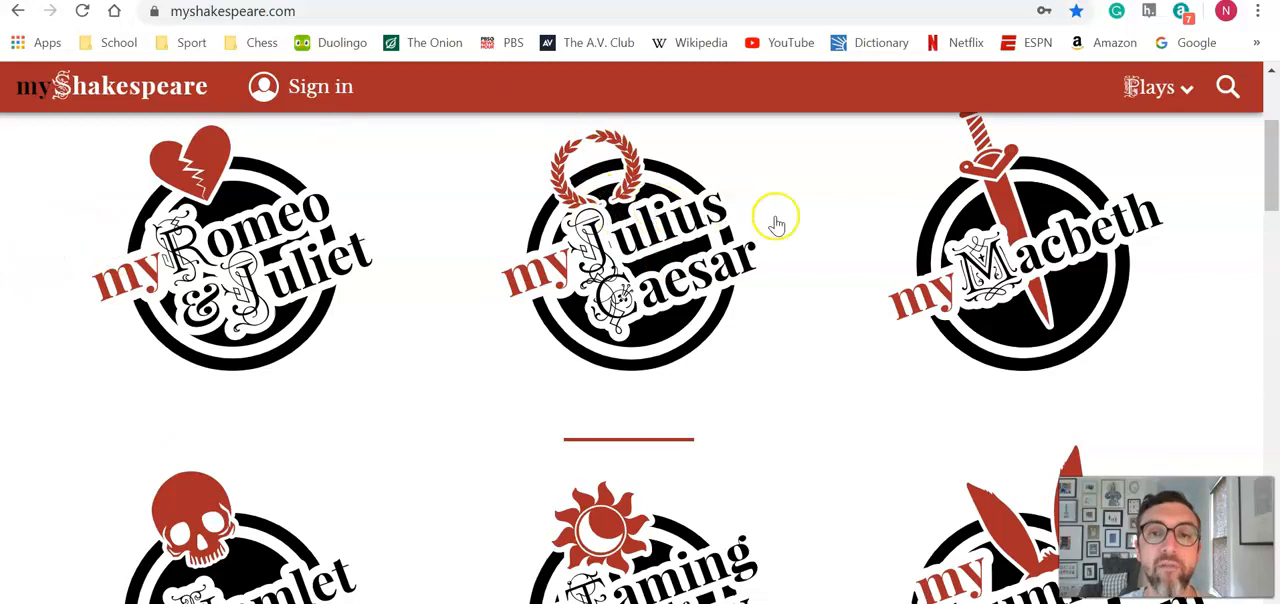
pyautogui.moveTo(624, 264)
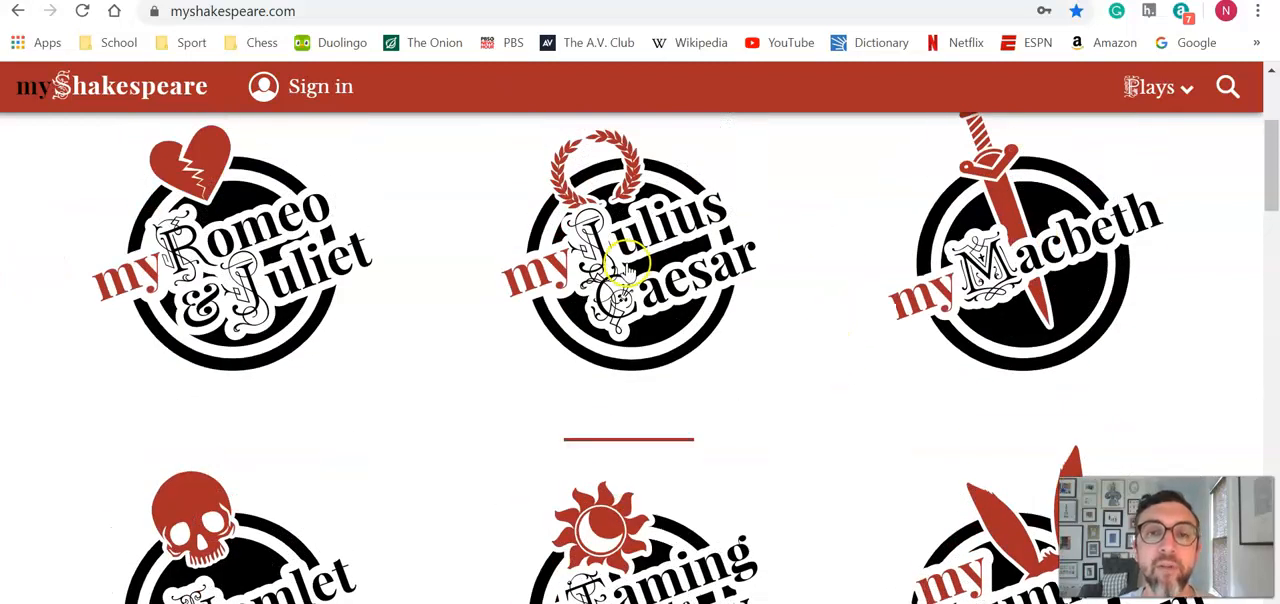
# Open Julius Caesar Act 1 Scene 1 with Glossed Words on and Flavius's opening lines showing.
pyautogui.click(624, 264)
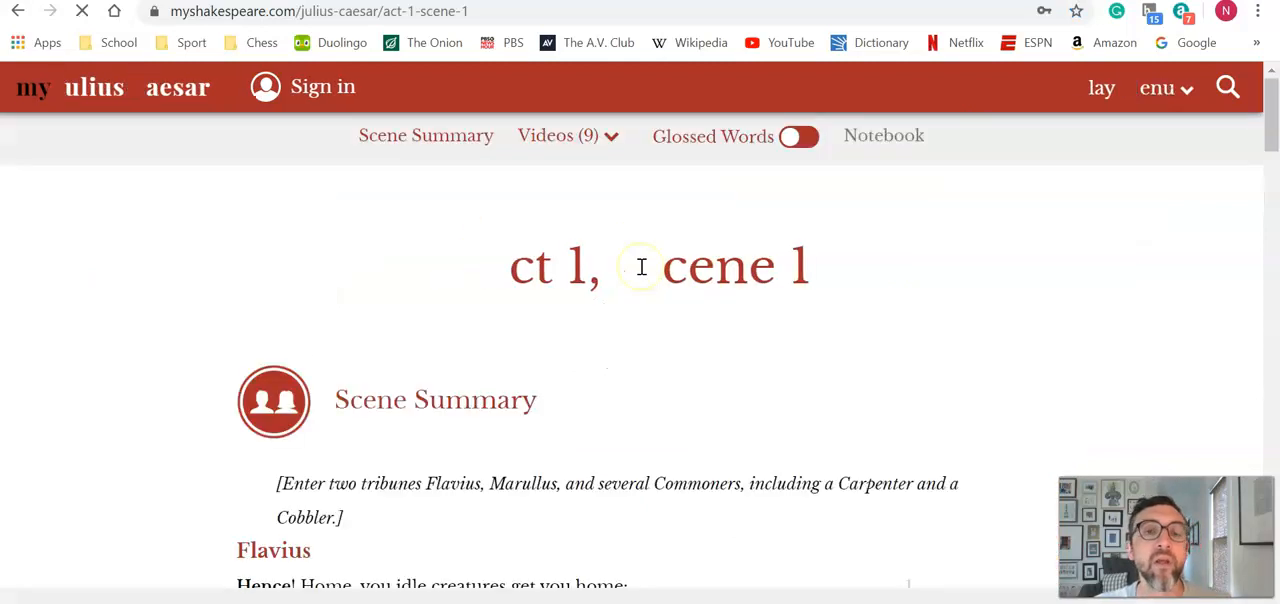
pyautogui.moveTo(144, 308)
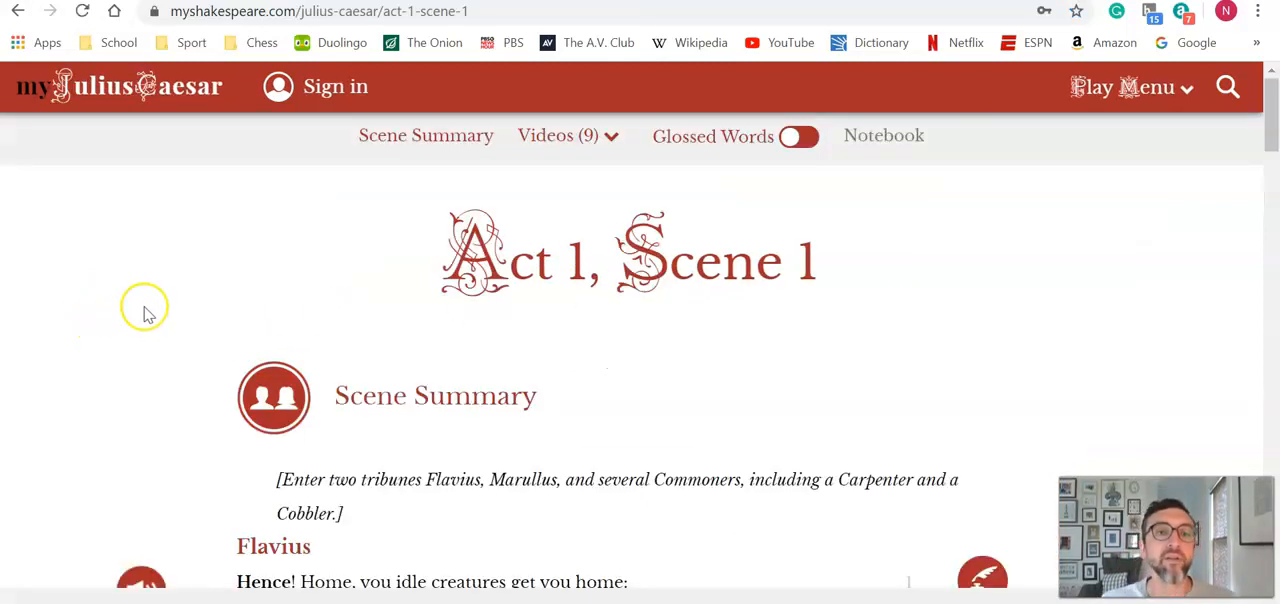
pyautogui.moveTo(576, 122)
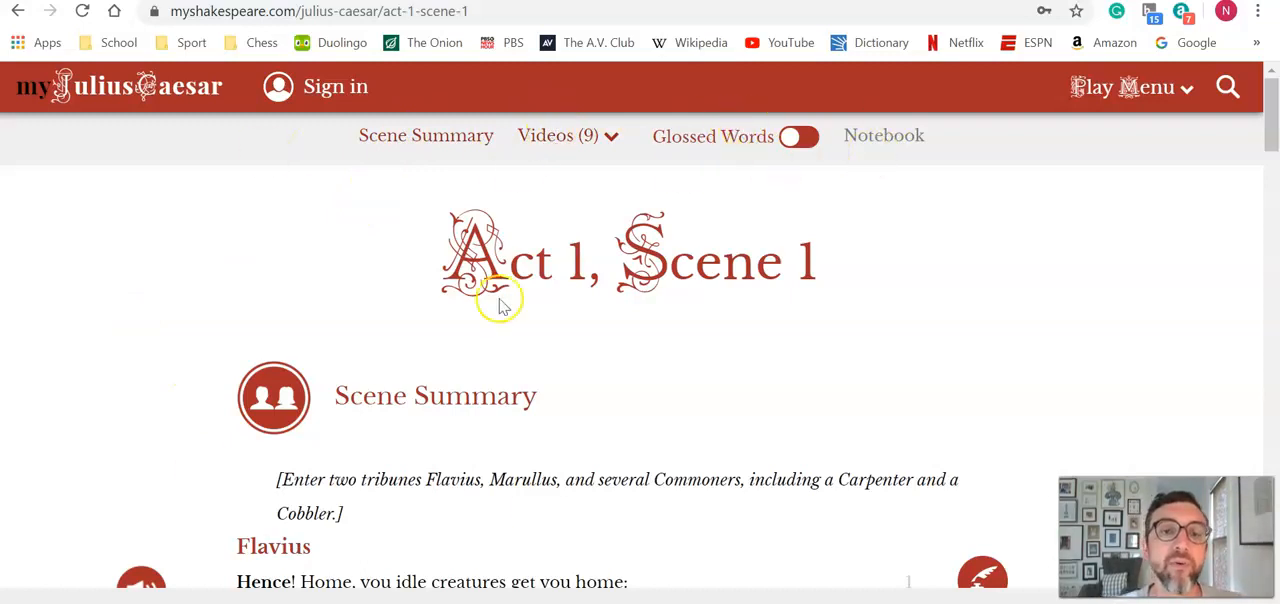
pyautogui.moveTo(436, 148)
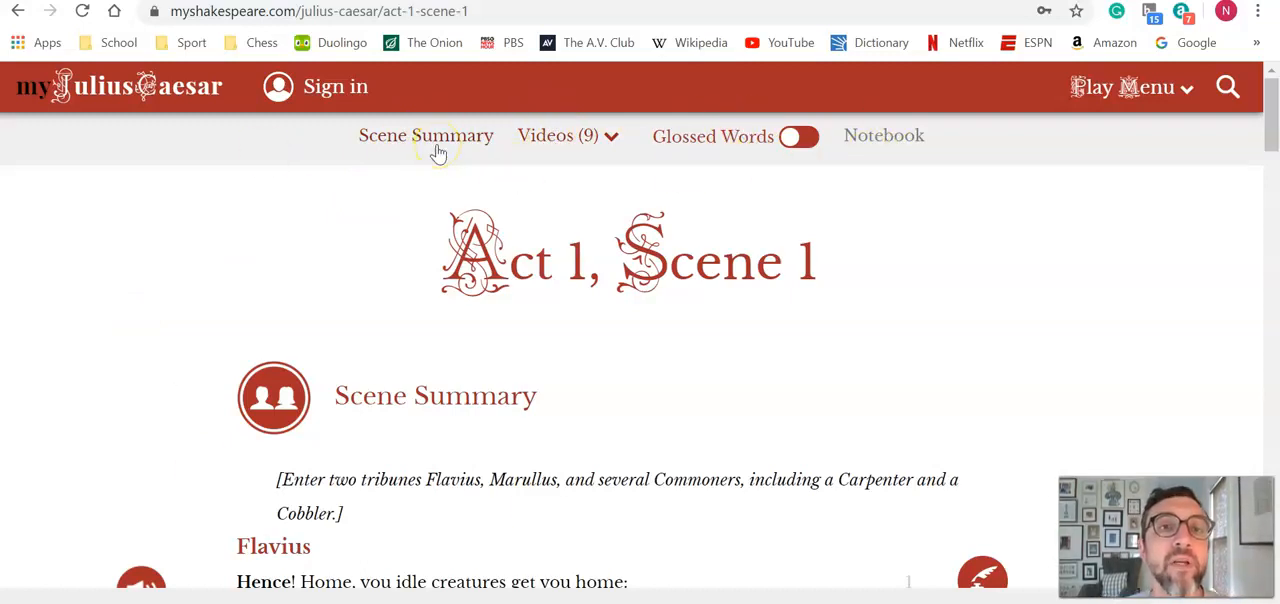
pyautogui.click(426, 136)
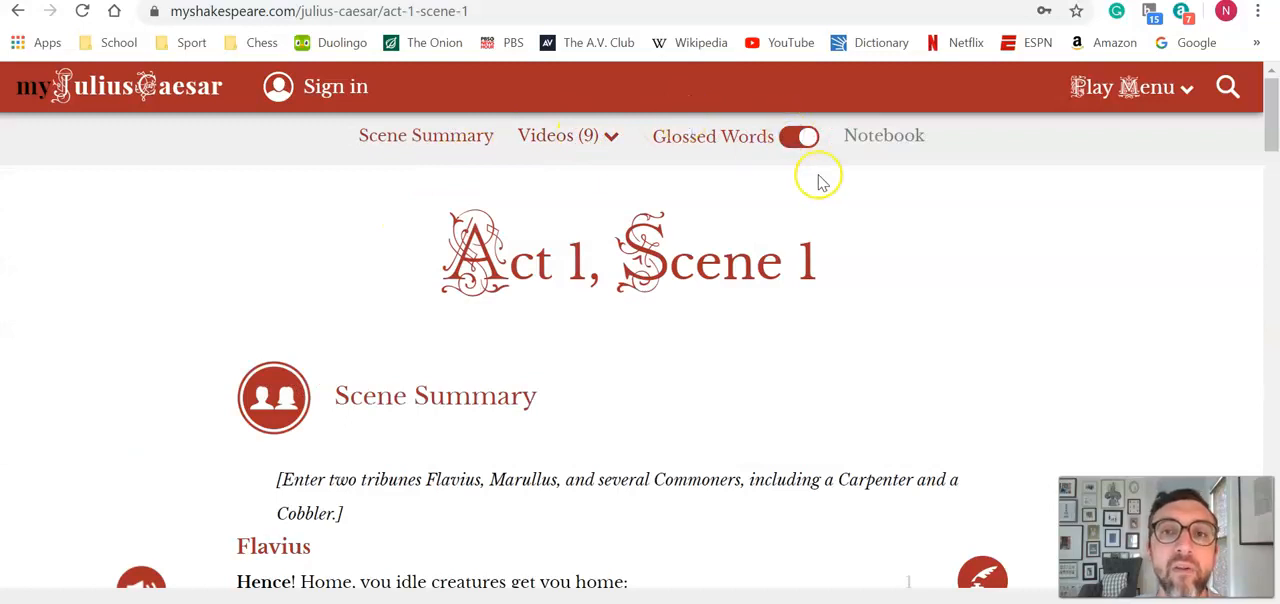
pyautogui.scroll(-3)
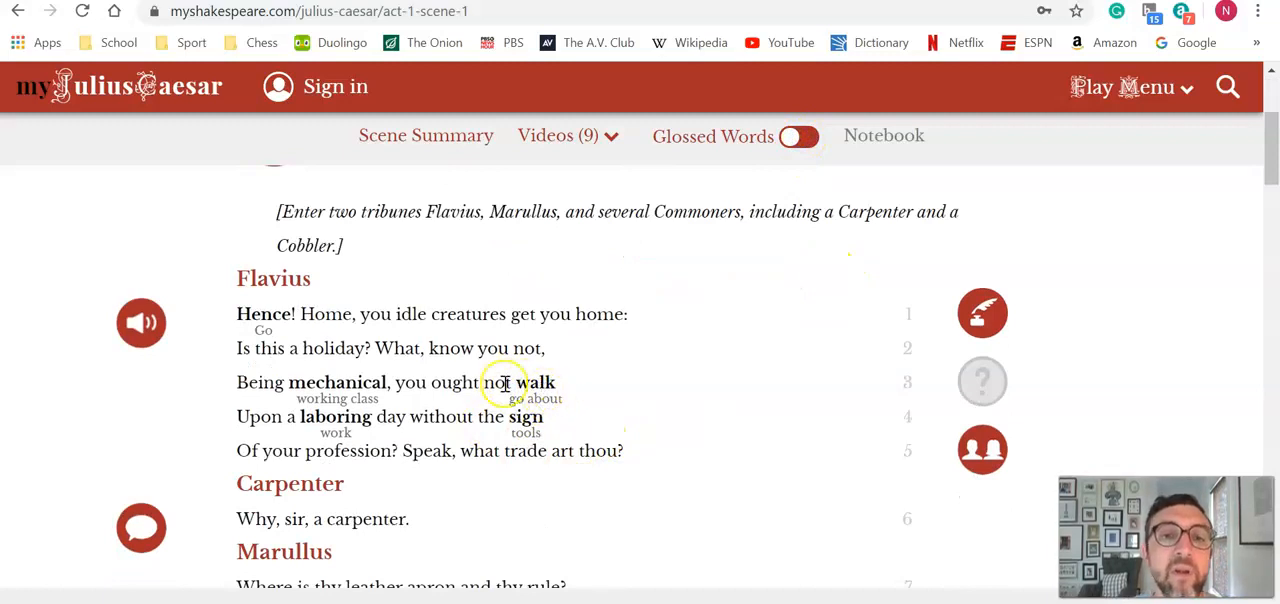
pyautogui.moveTo(218, 338)
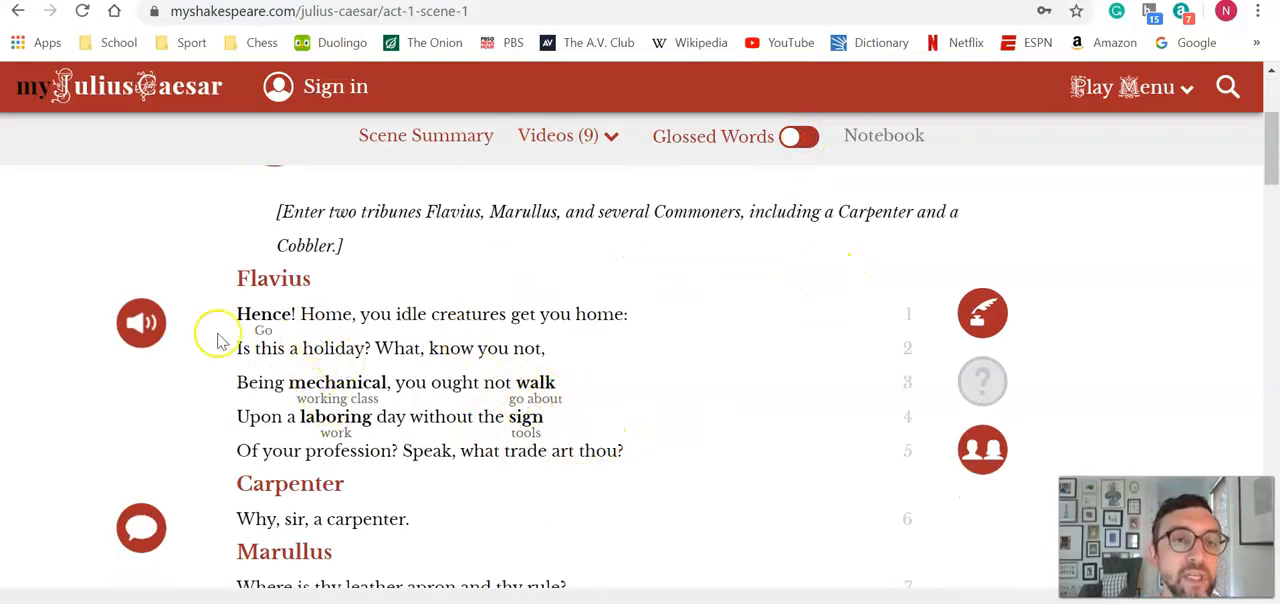
pyautogui.moveTo(44, 304)
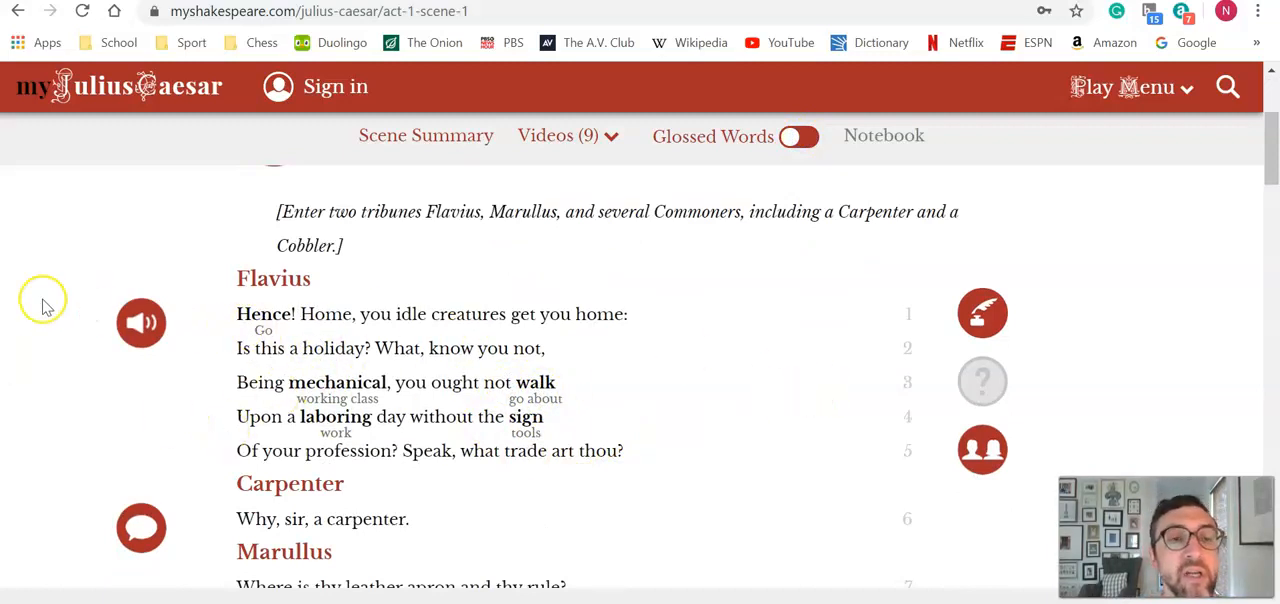
pyautogui.scroll(-3)
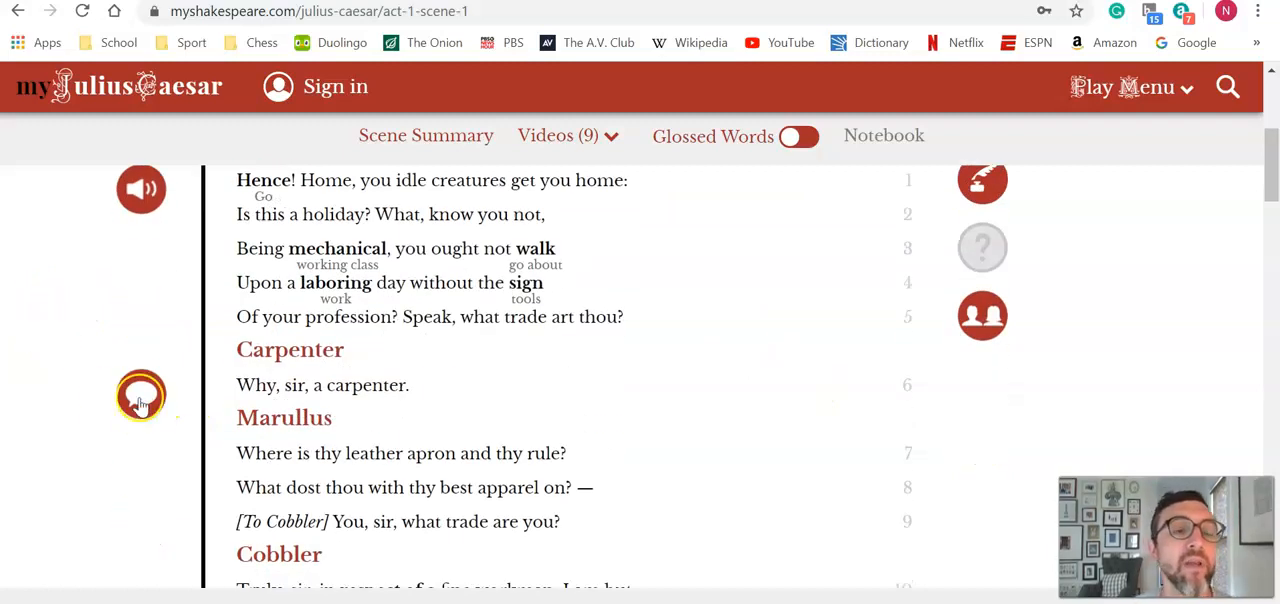
pyautogui.click(140, 396)
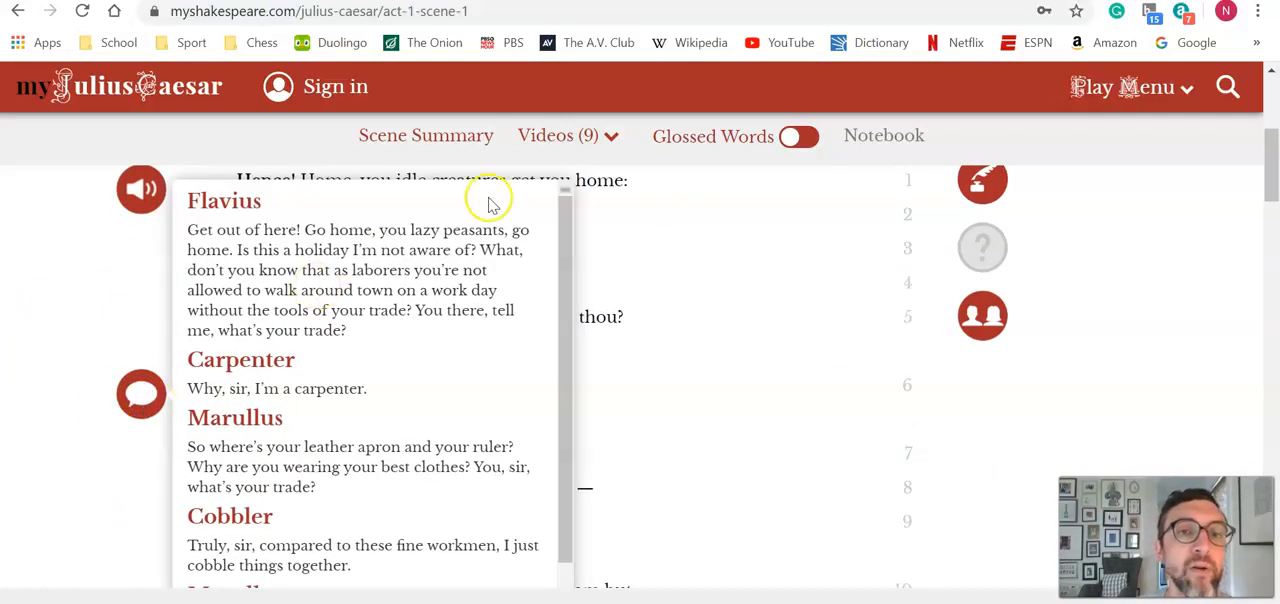
pyautogui.moveTo(500, 210)
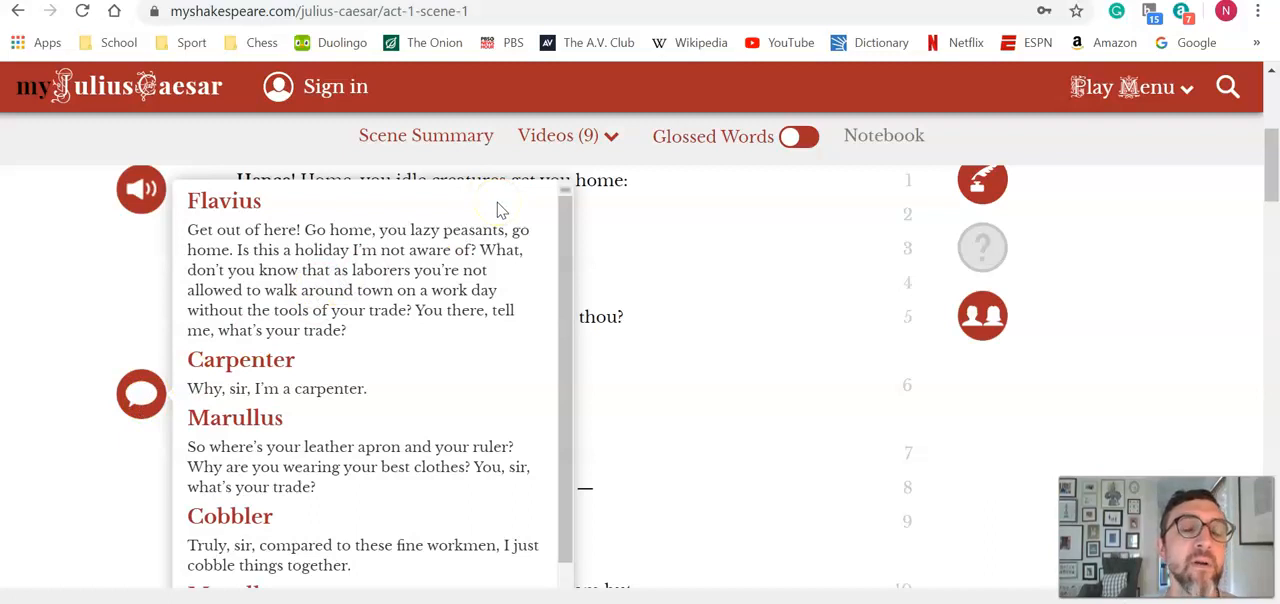
pyautogui.moveTo(70, 308)
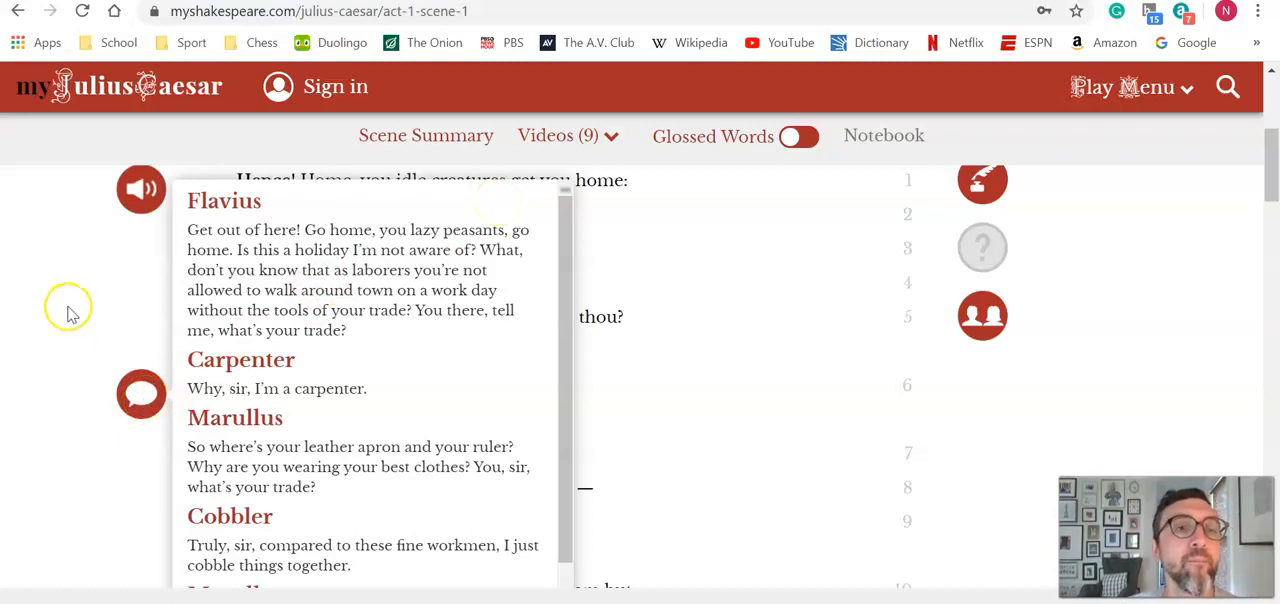
pyautogui.moveTo(240, 240)
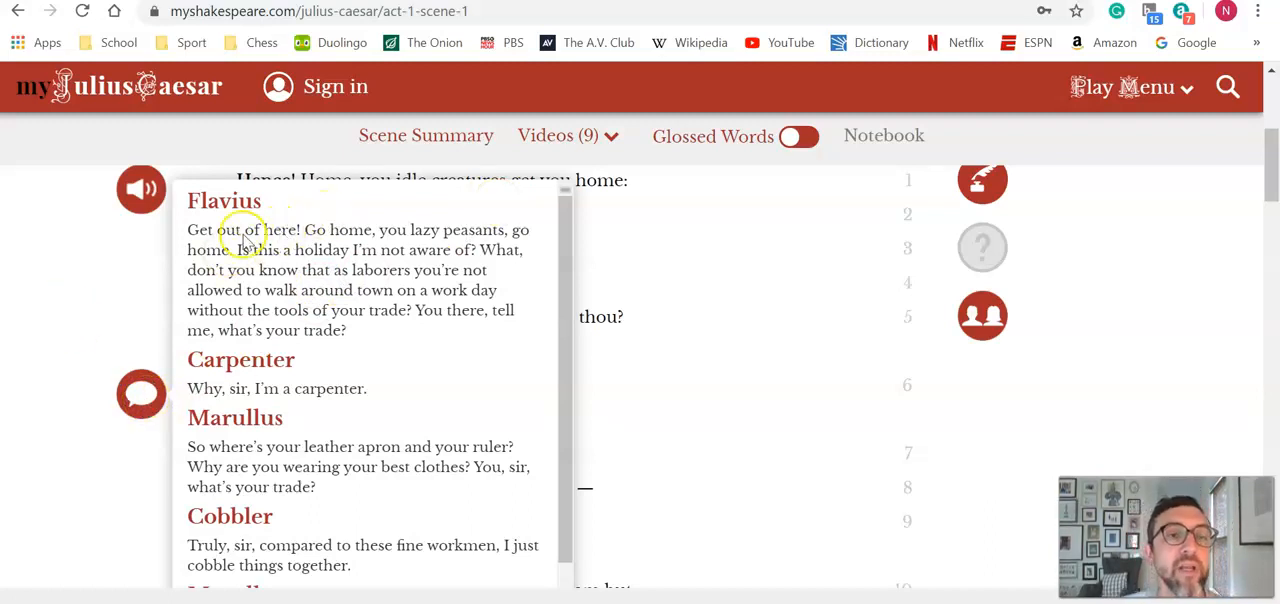
pyautogui.moveTo(304, 260)
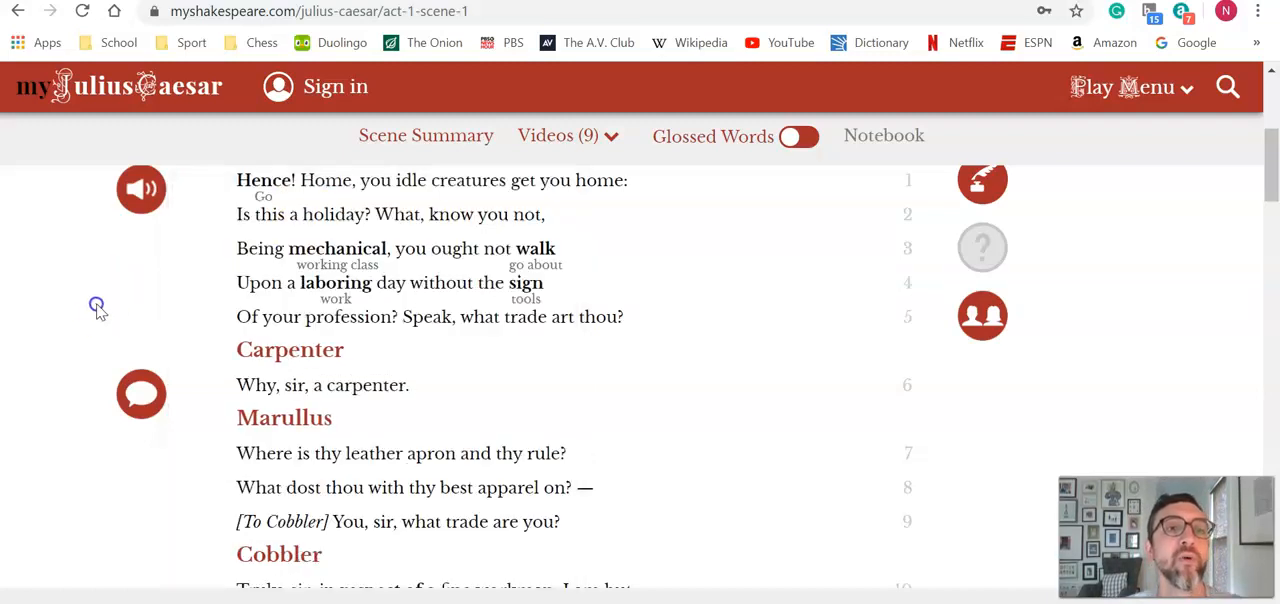
pyautogui.scroll(-3)
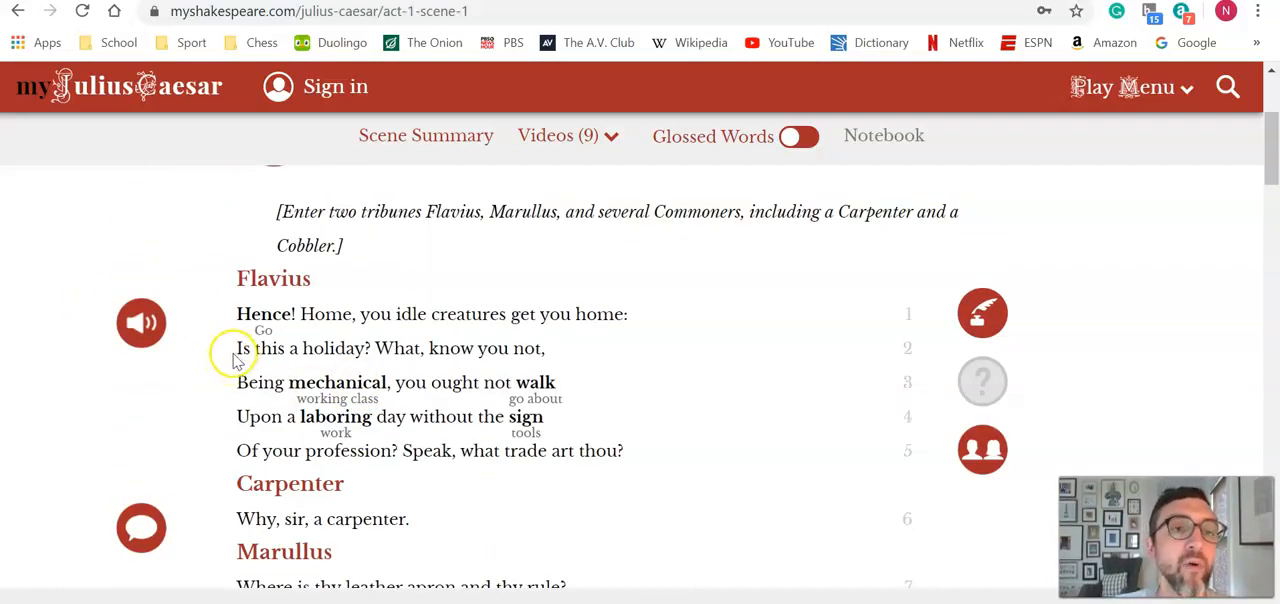
pyautogui.click(140, 324)
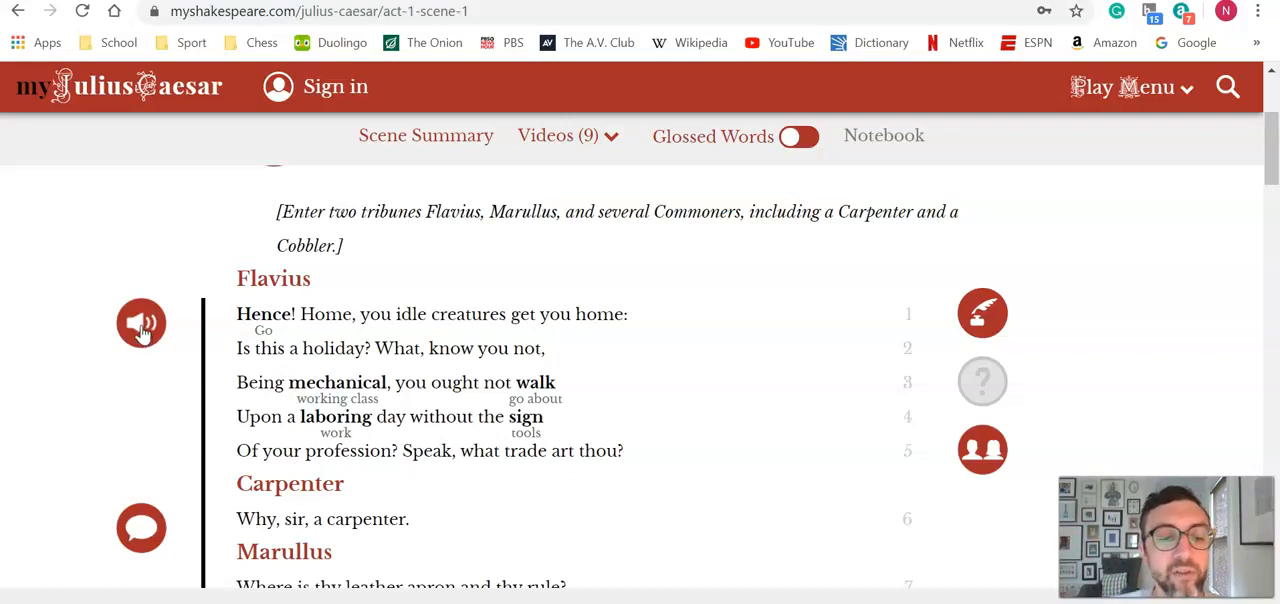
# Play the audio reading of Flavius's lines, then move down to the Flavius–Cobbler exchange around lines 25–34, closing the performance video.
pyautogui.click(140, 324)
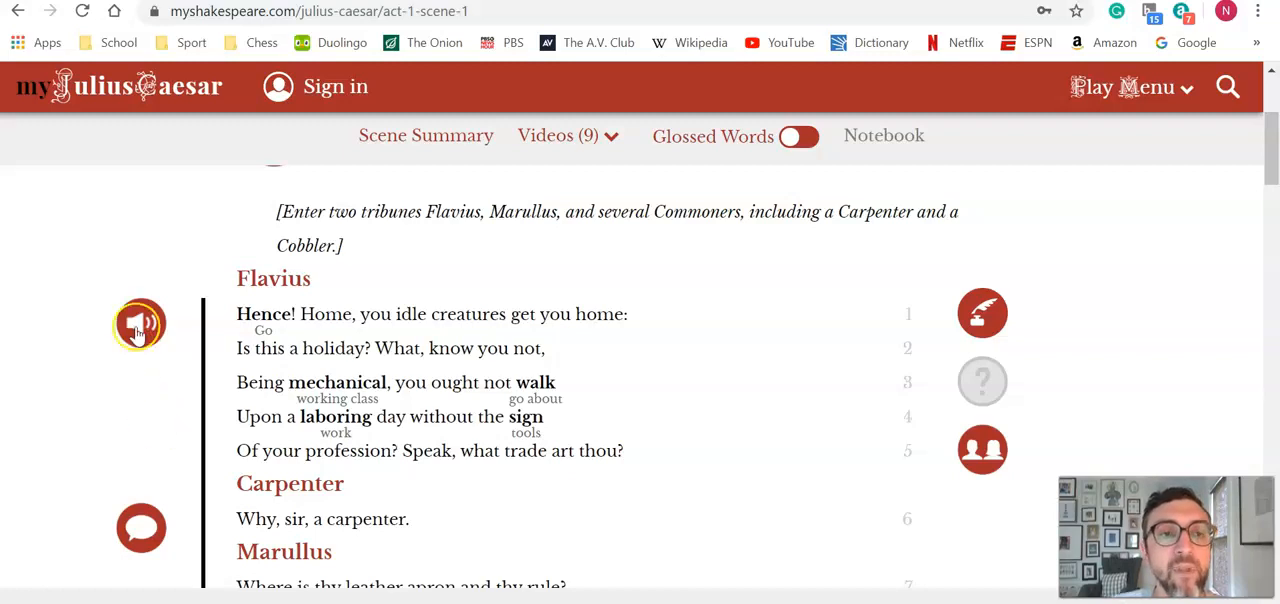
pyautogui.click(140, 324)
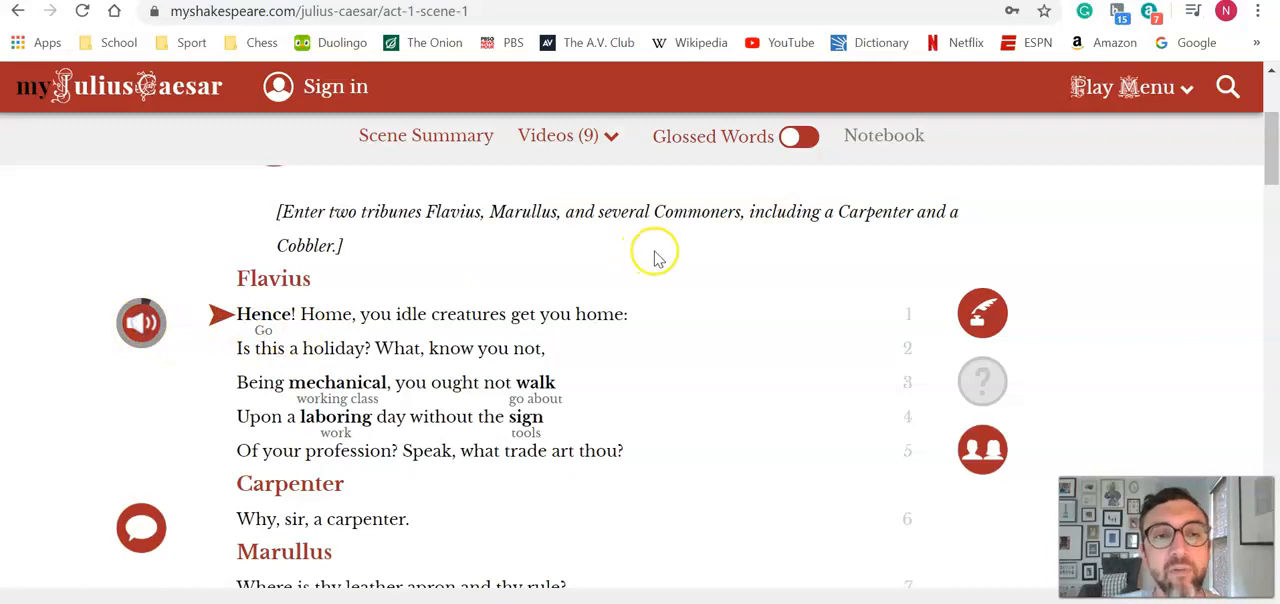
pyautogui.scroll(-3)
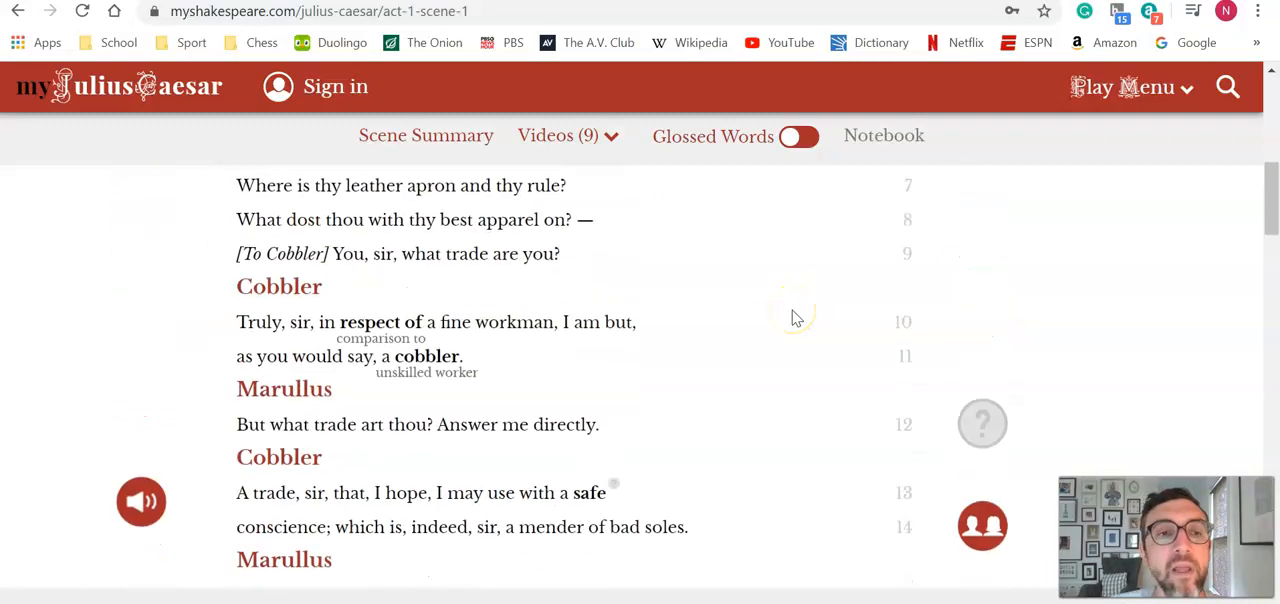
pyautogui.scroll(-3)
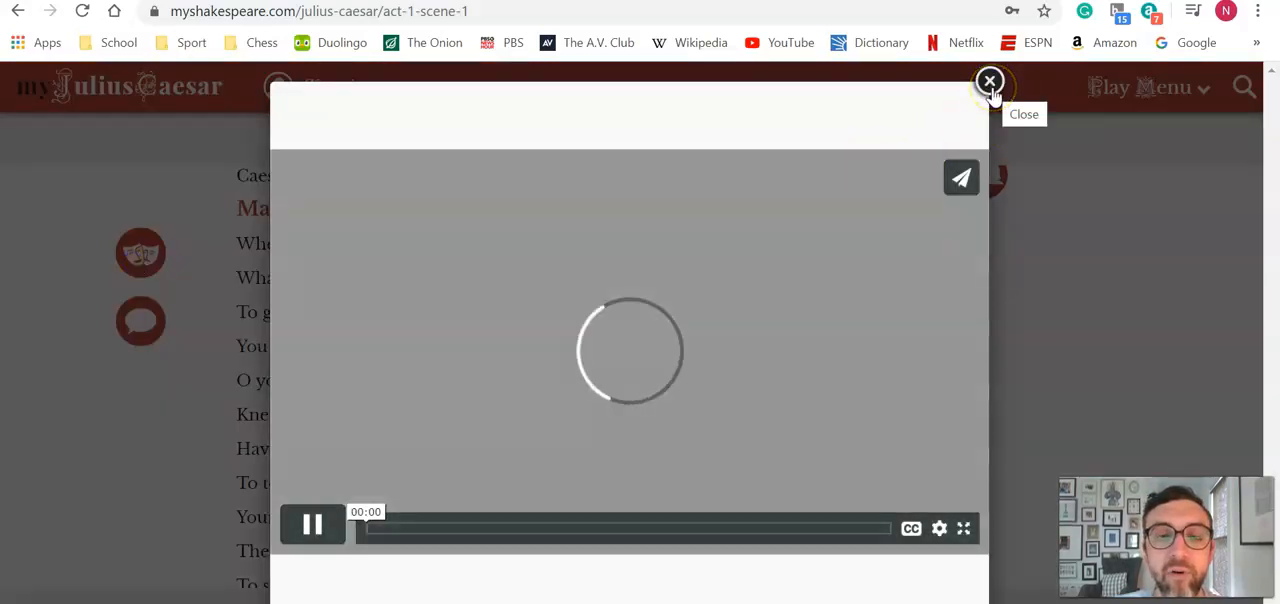
pyautogui.click(988, 80)
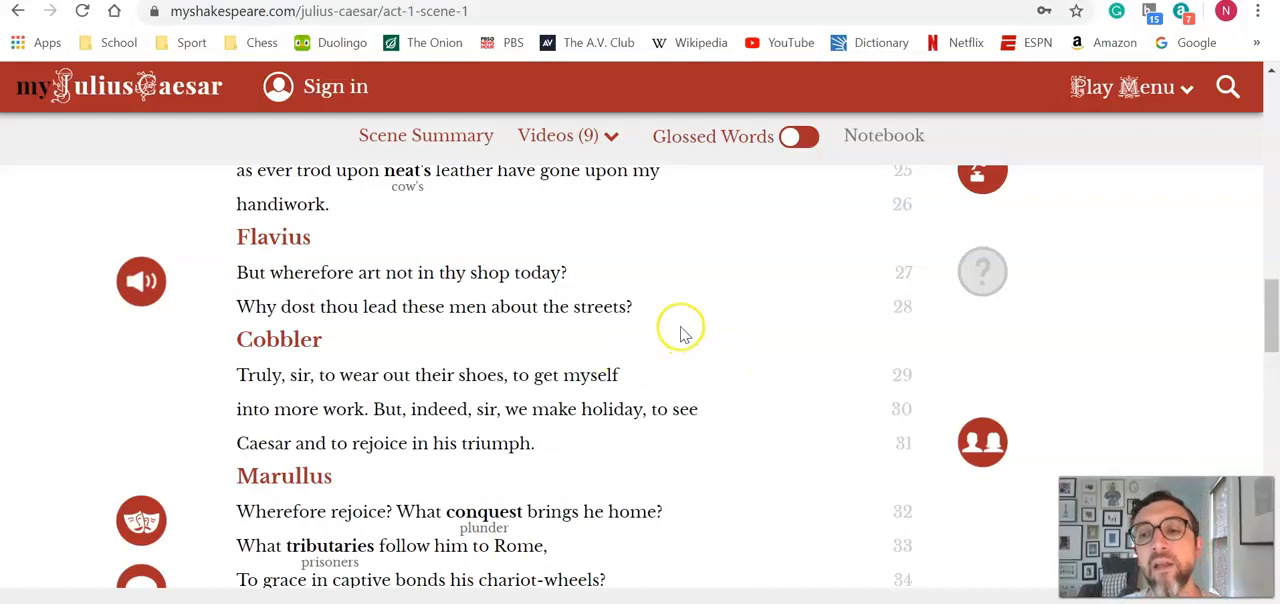
pyautogui.moveTo(1024, 350)
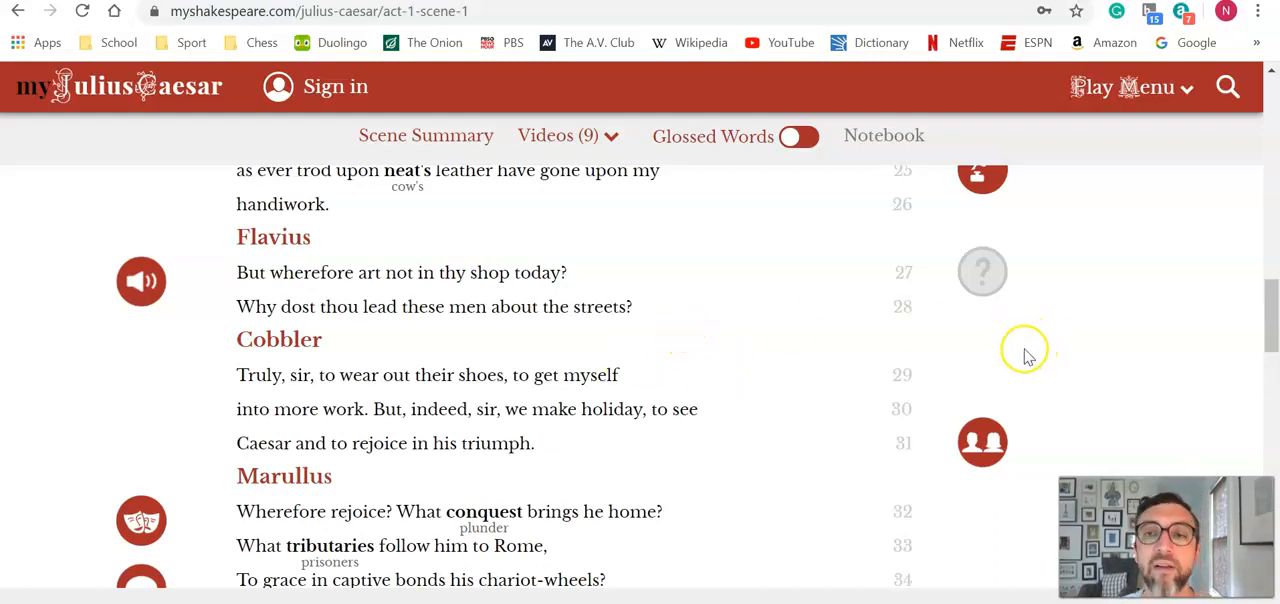
# Reveal the wordplay note on 'proper' and 'neat' and move back up toward the scene's opening lines.
pyautogui.click(980, 304)
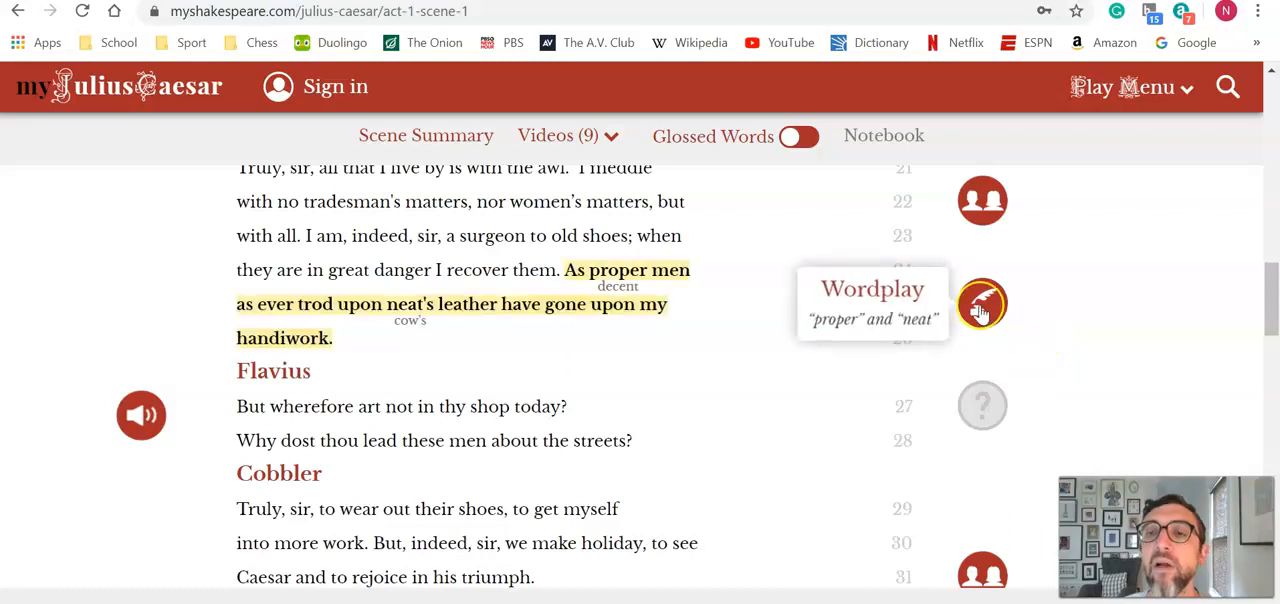
pyautogui.scroll(3)
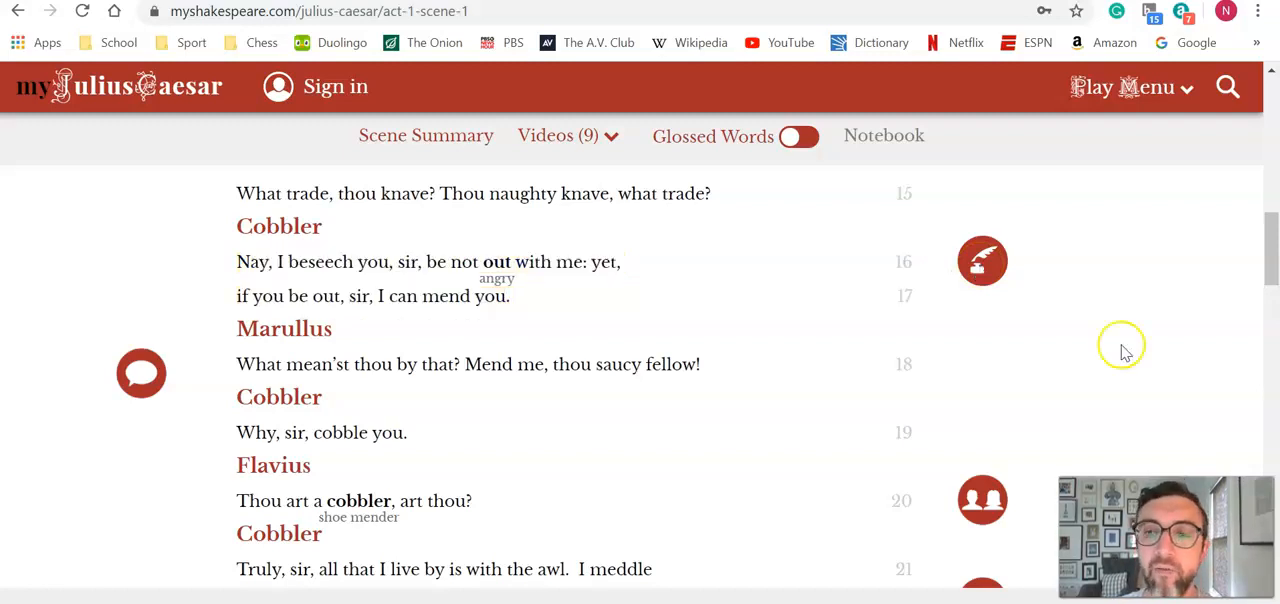
pyautogui.moveTo(1016, 266)
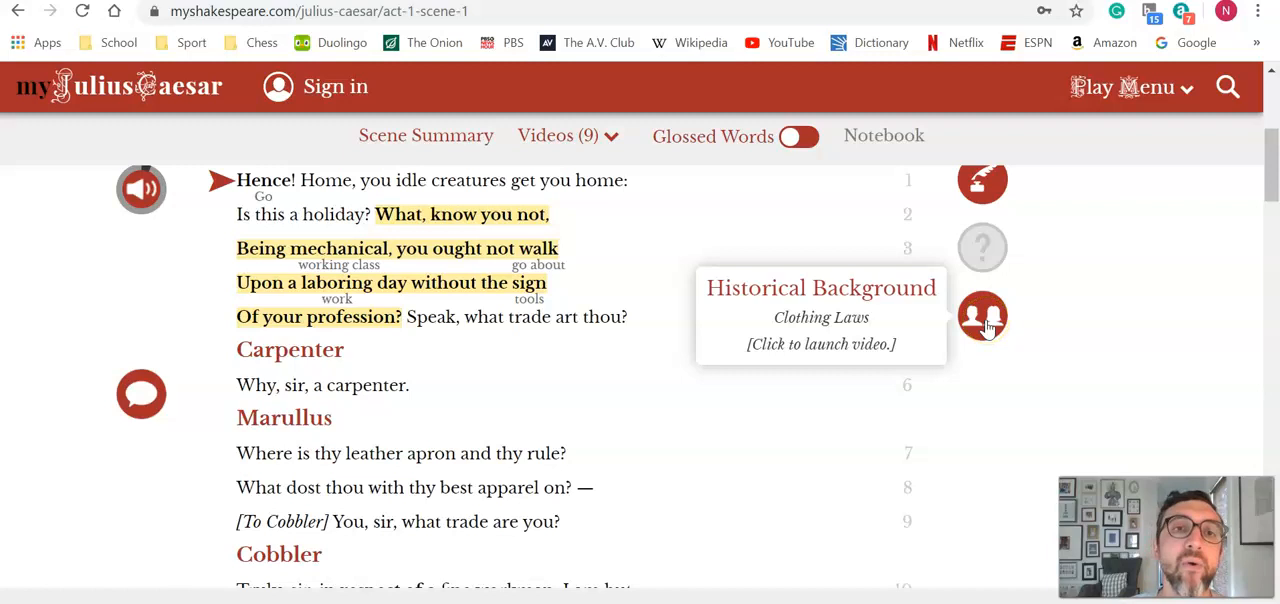
pyautogui.moveTo(1044, 350)
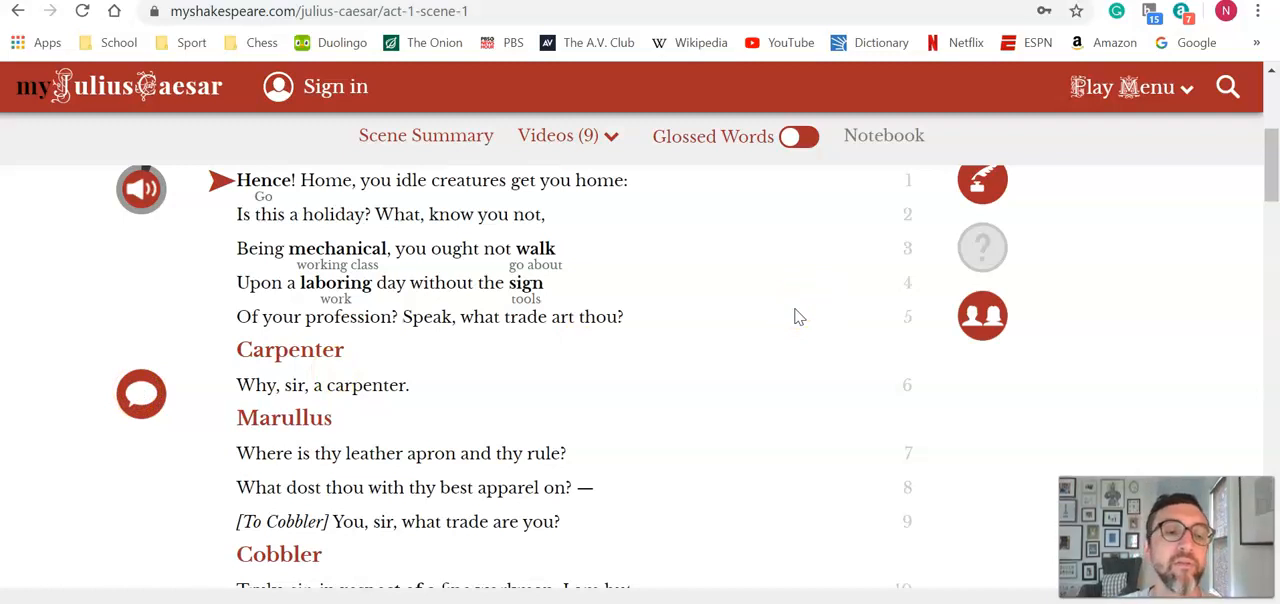
pyautogui.moveTo(732, 228)
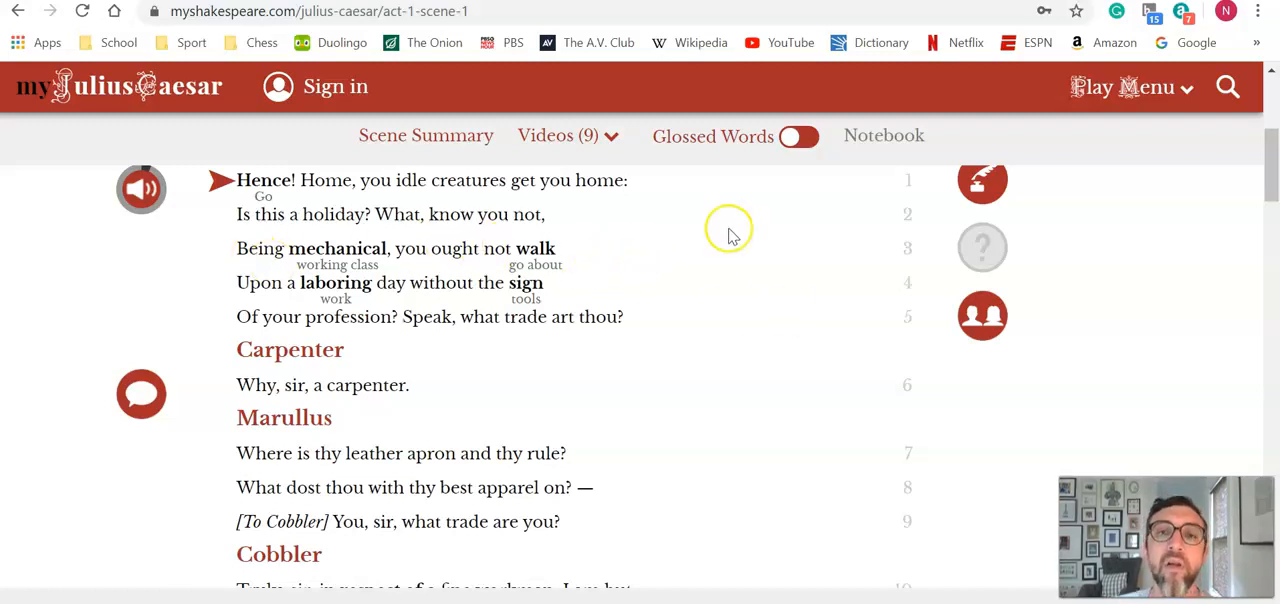
pyautogui.moveTo(744, 290)
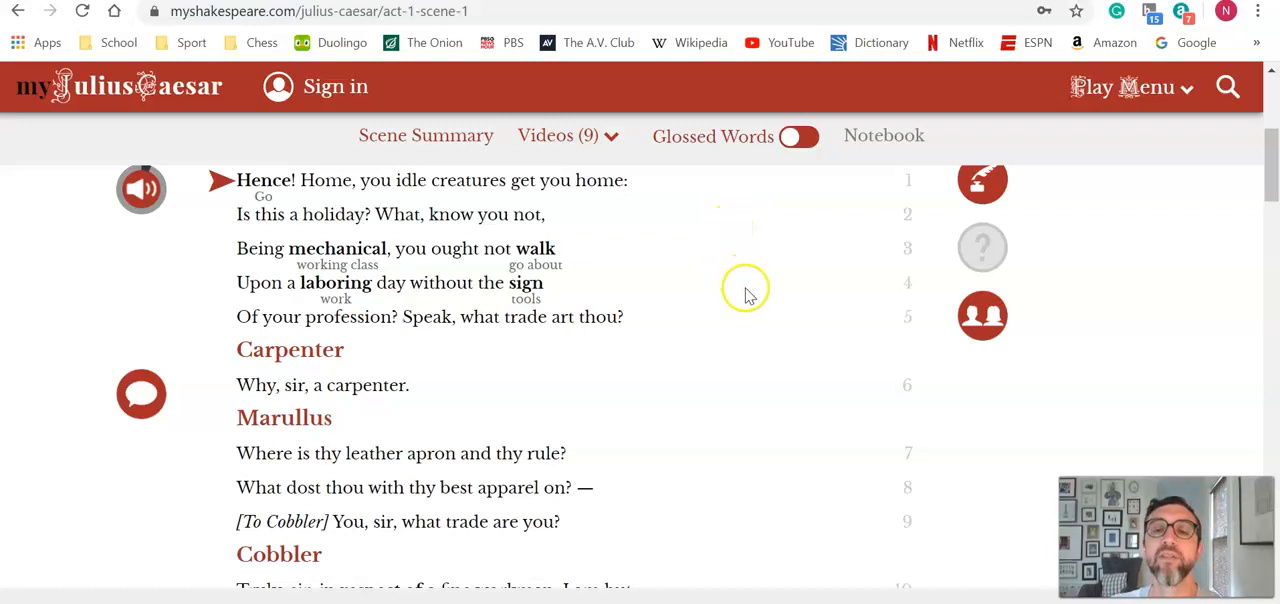
pyautogui.moveTo(756, 296)
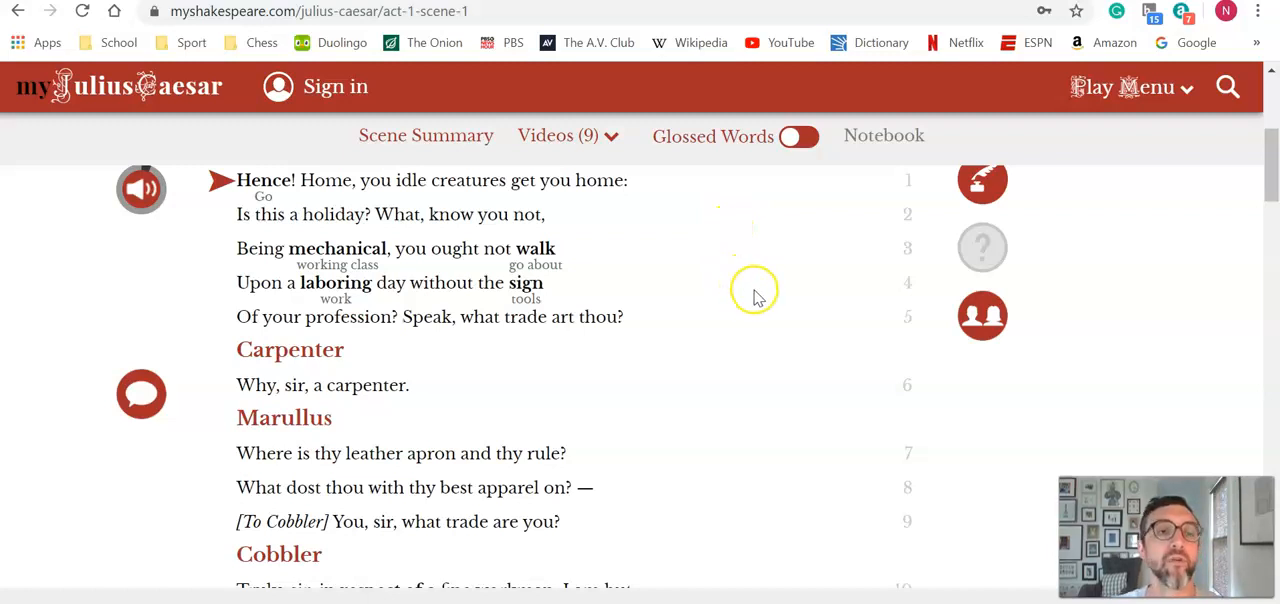
pyautogui.moveTo(812, 290)
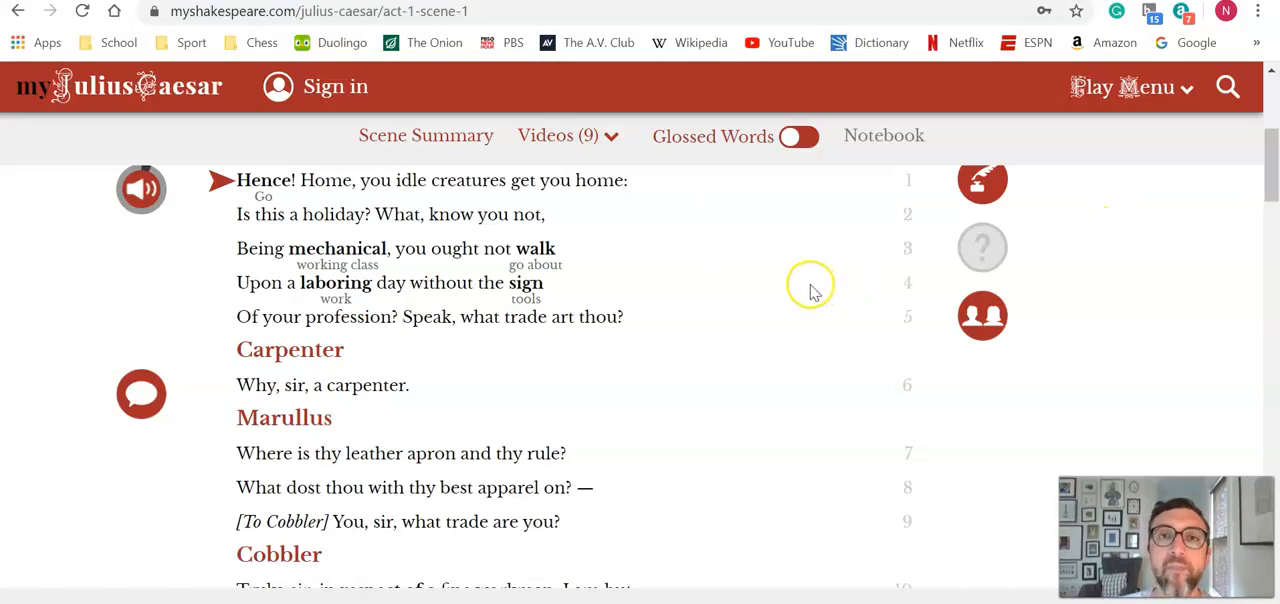
pyautogui.moveTo(816, 292)
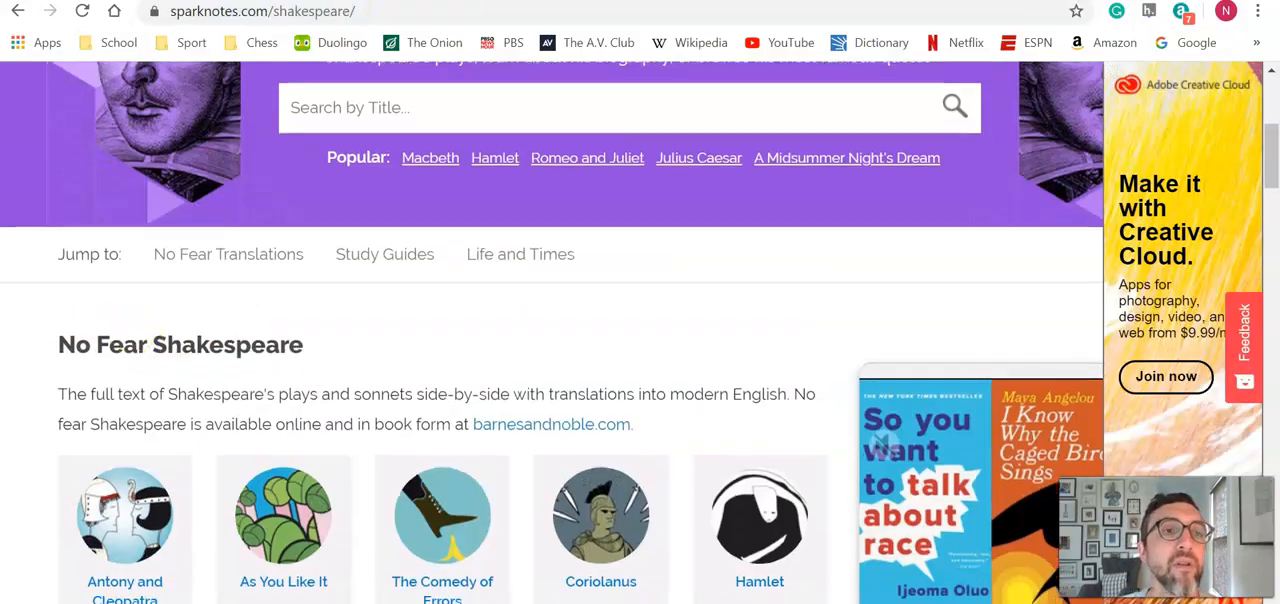
# Browse the SparkNotes No Fear Shakespeare play tiles down to The Tempest and The Winter's Tale.
pyautogui.scroll(-3)
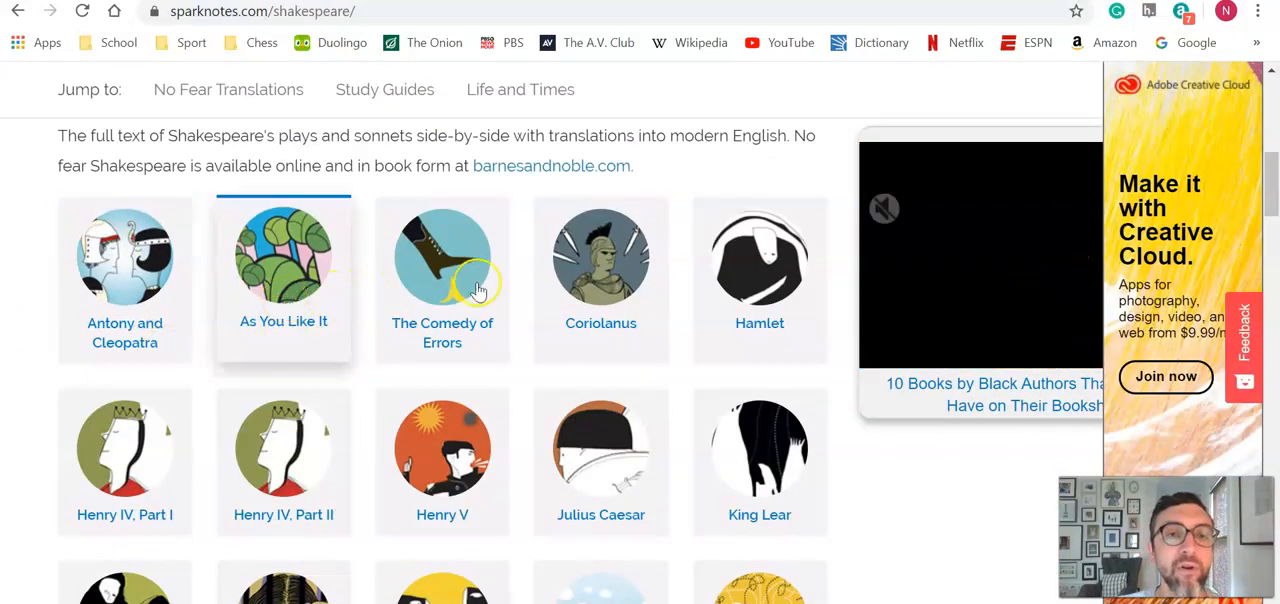
pyautogui.scroll(-3)
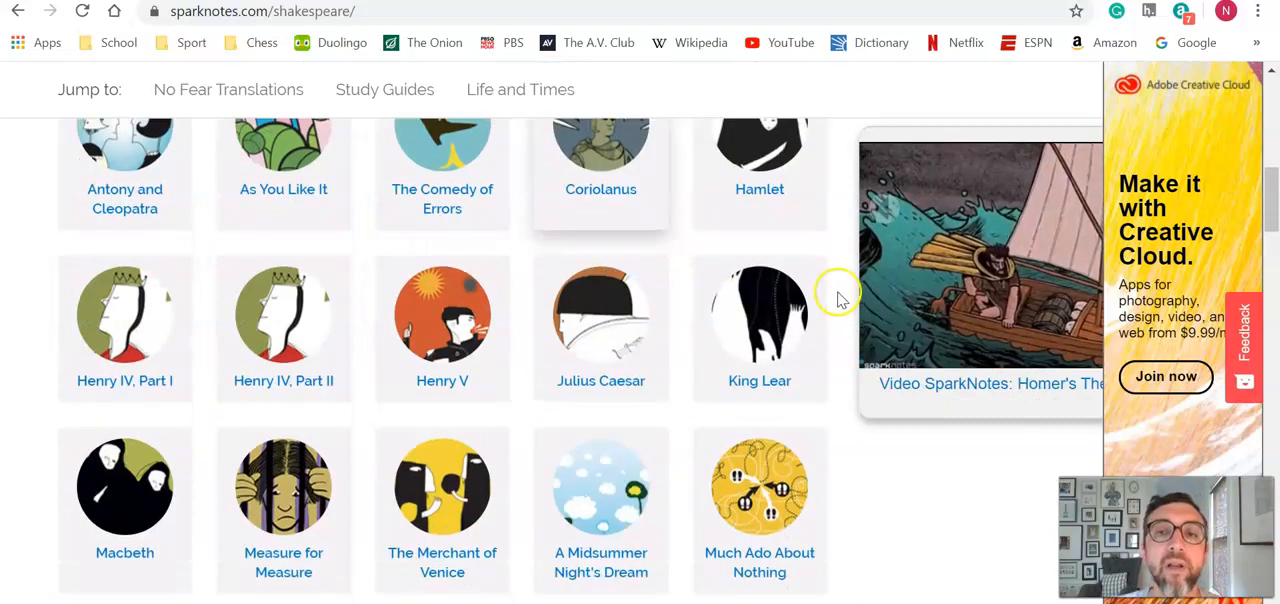
pyautogui.scroll(-3)
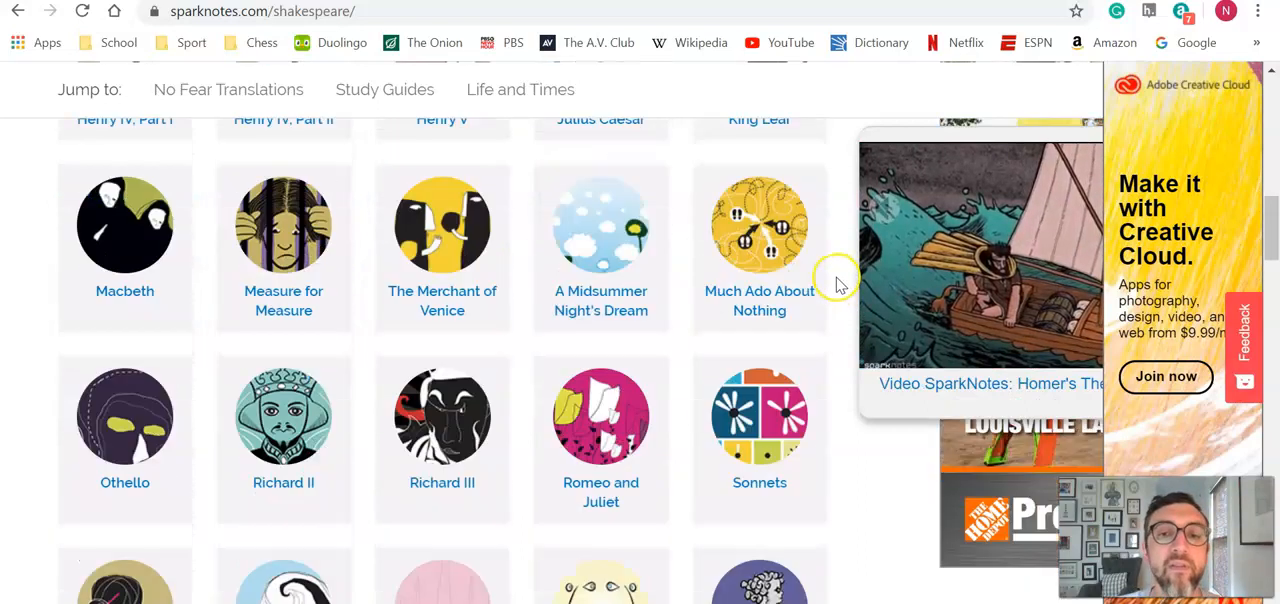
pyautogui.scroll(-3)
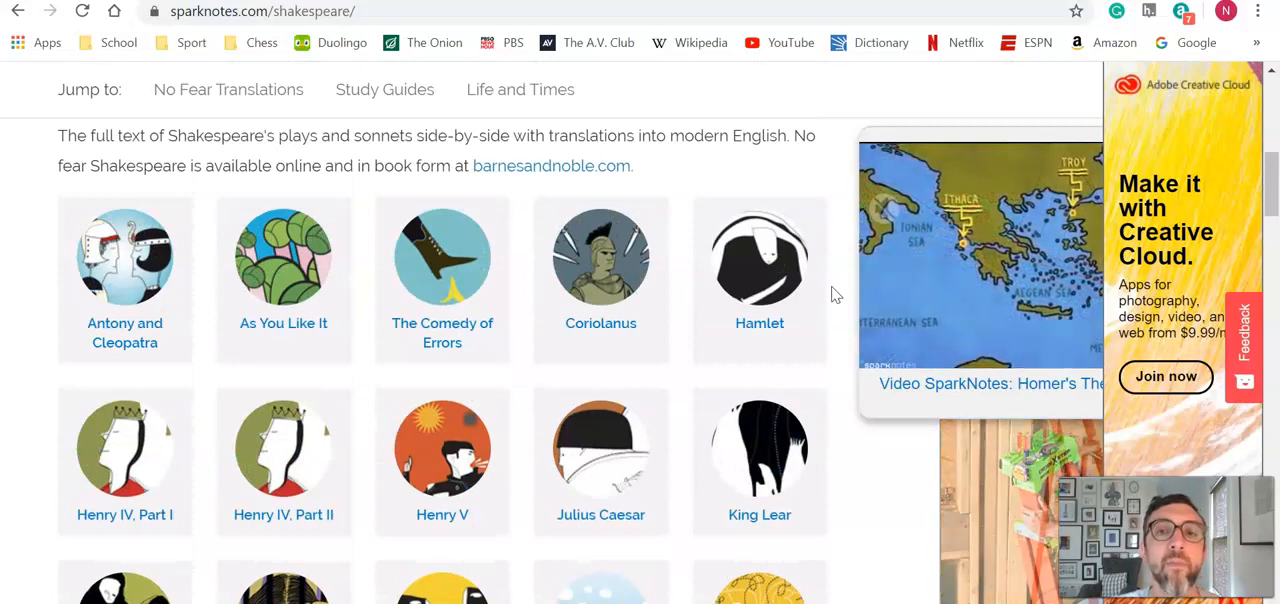
pyautogui.scroll(-3)
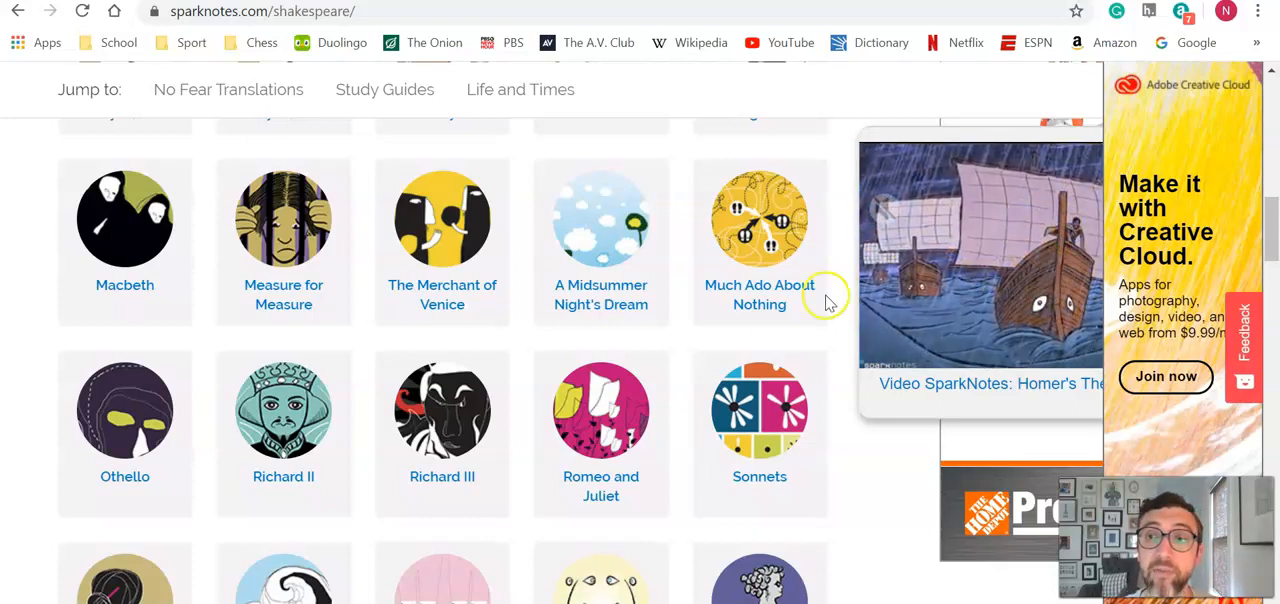
pyautogui.scroll(-3)
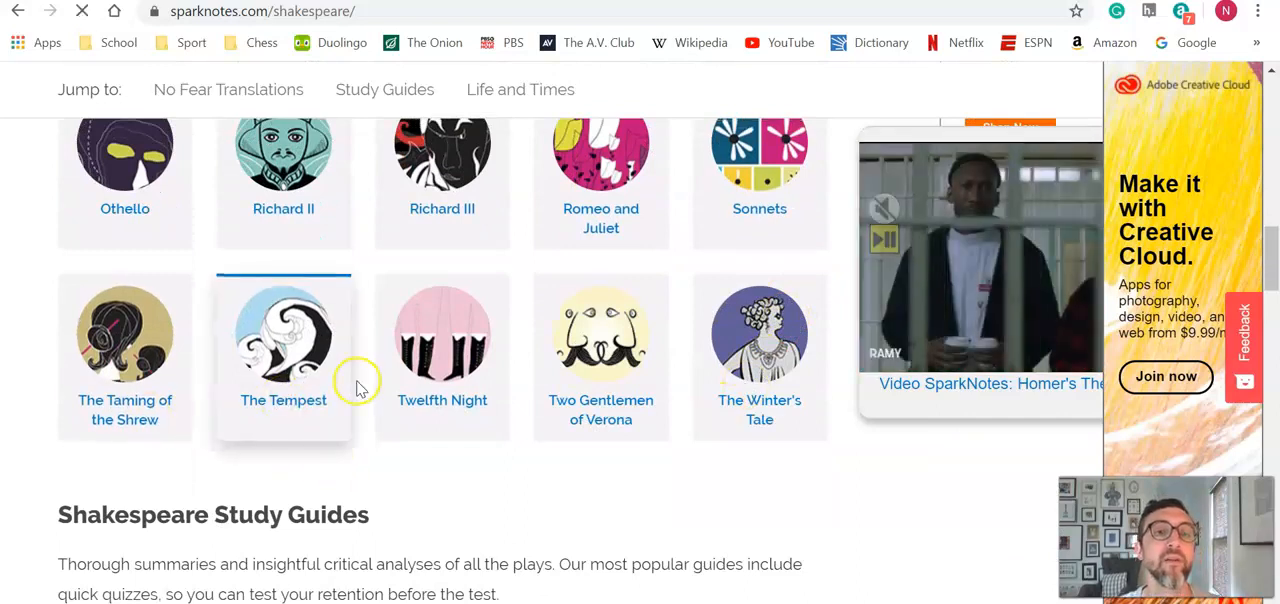
# Open the No Fear translation of The Tempest and go into its Act 1 Scene 1 page.
pyautogui.click(284, 340)
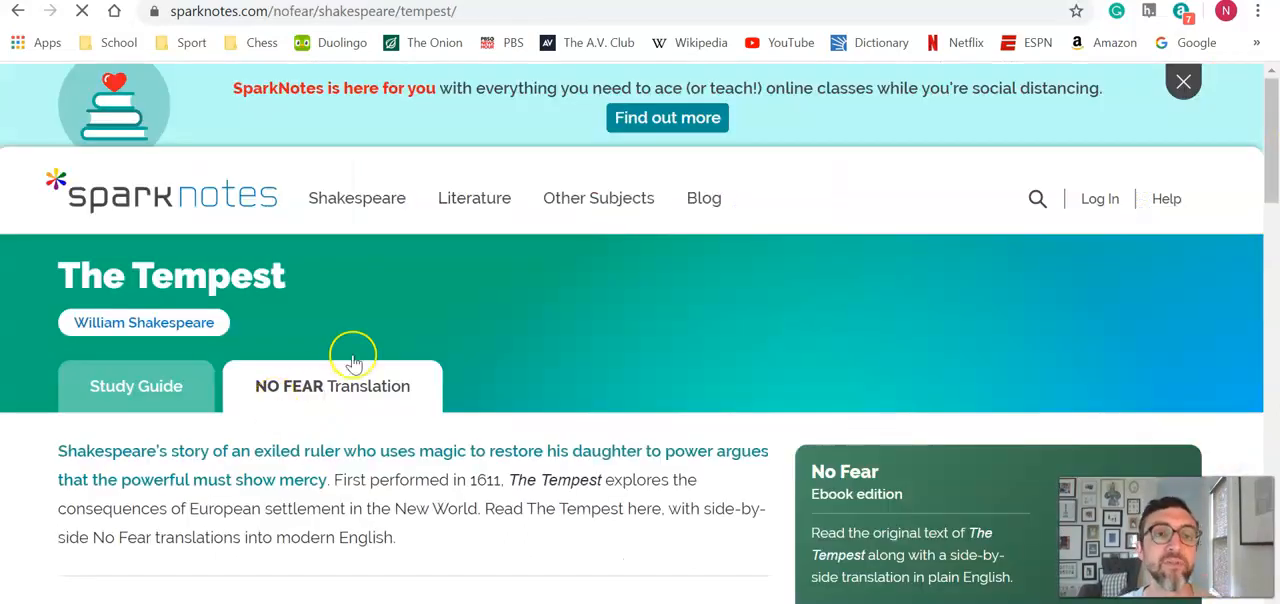
pyautogui.scroll(-3)
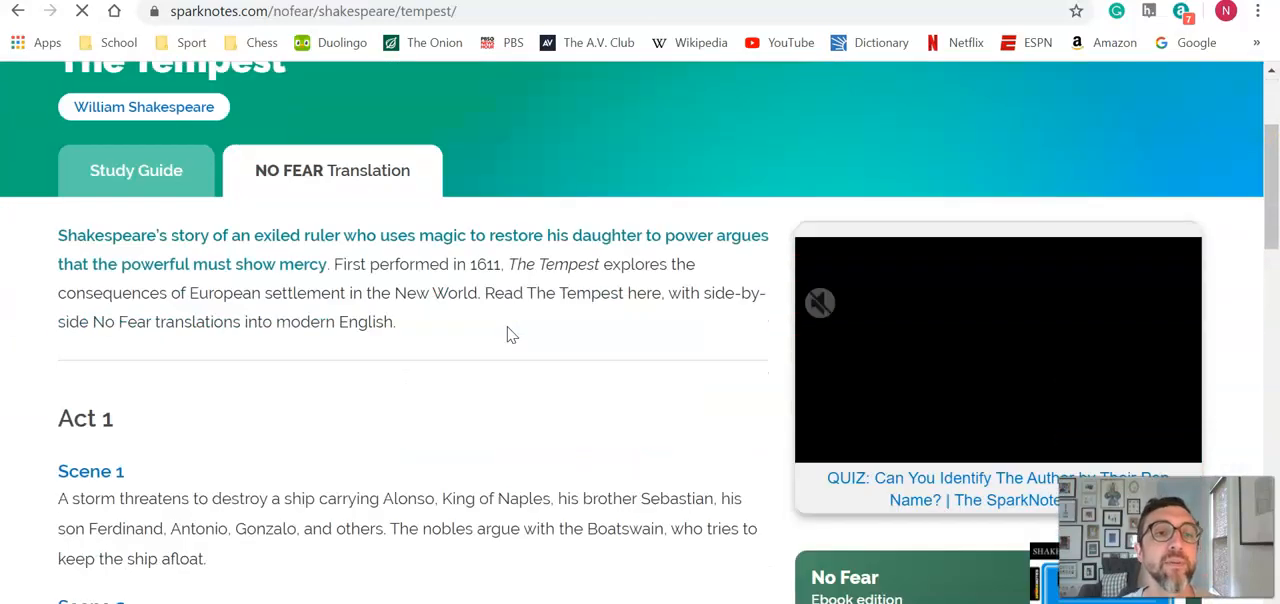
pyautogui.scroll(-3)
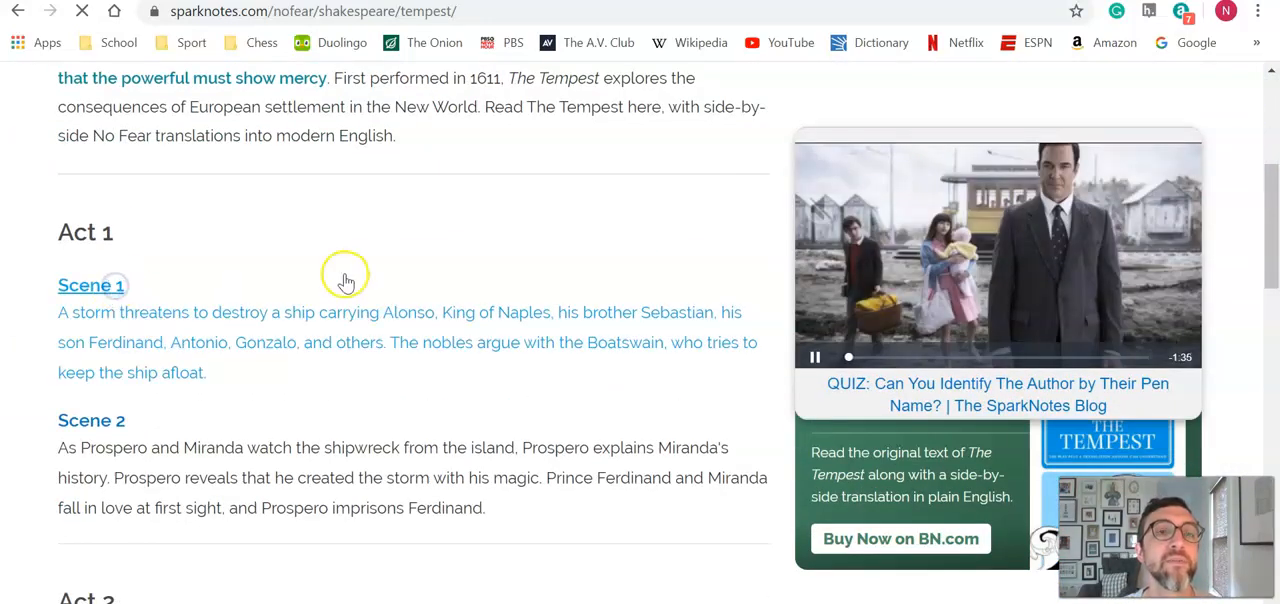
pyautogui.click(92, 284)
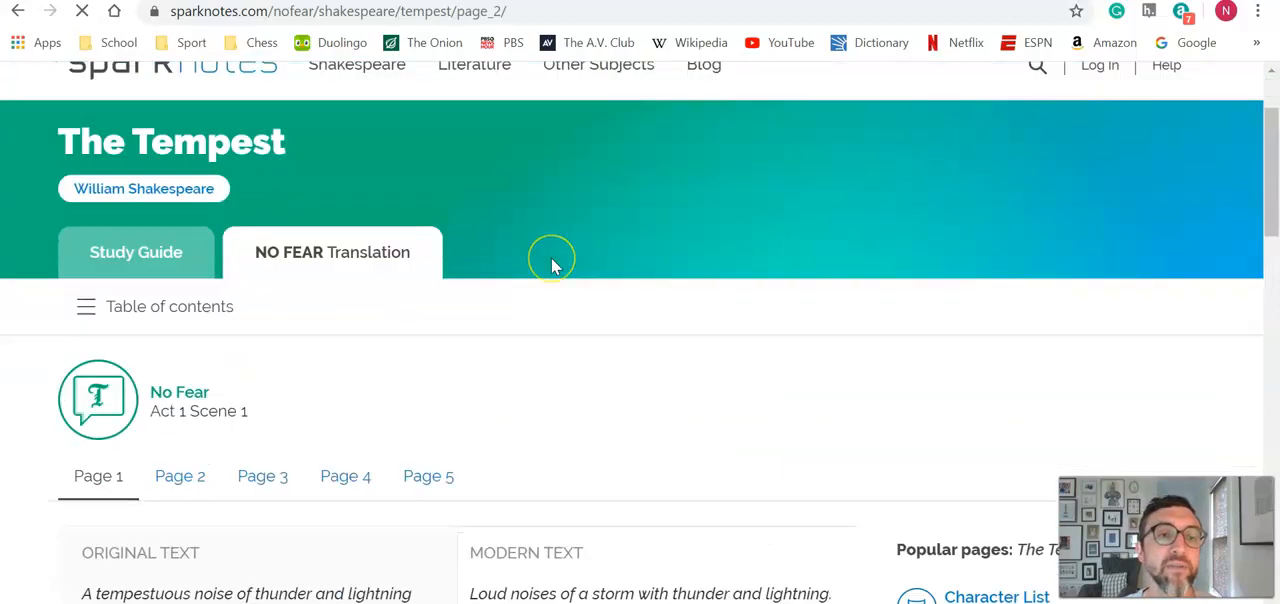
# Look through the side-by-side original and modern text of The Tempest Act 1 Scene 1.
pyautogui.scroll(-3)
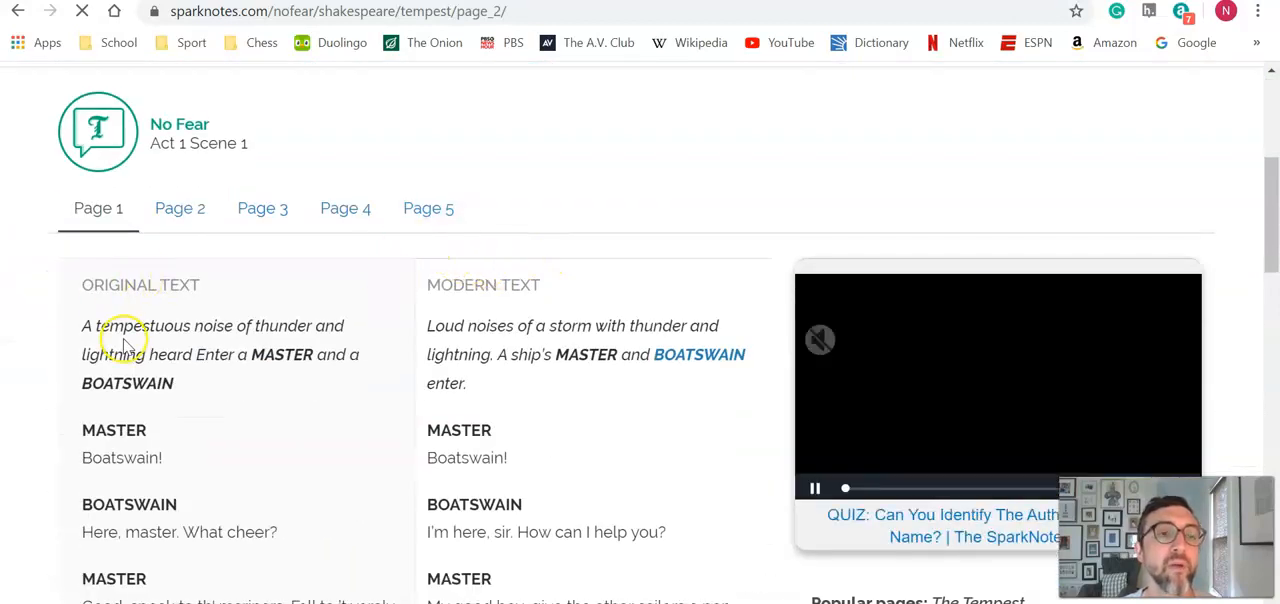
pyautogui.scroll(-3)
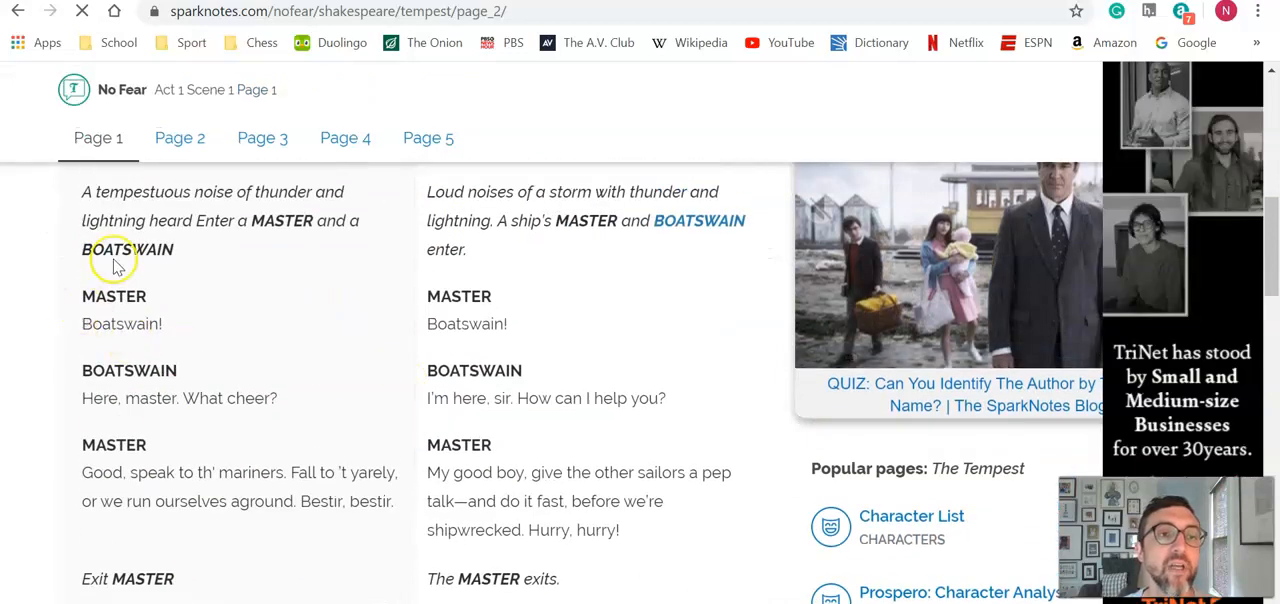
pyautogui.moveTo(544, 580)
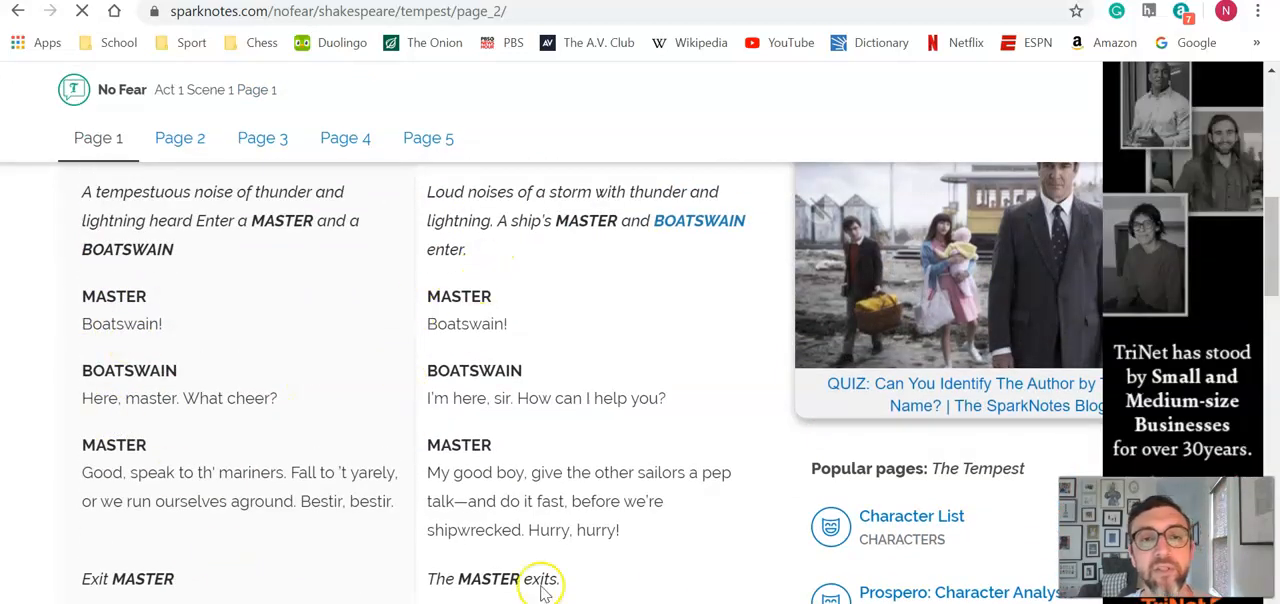
pyautogui.scroll(-3)
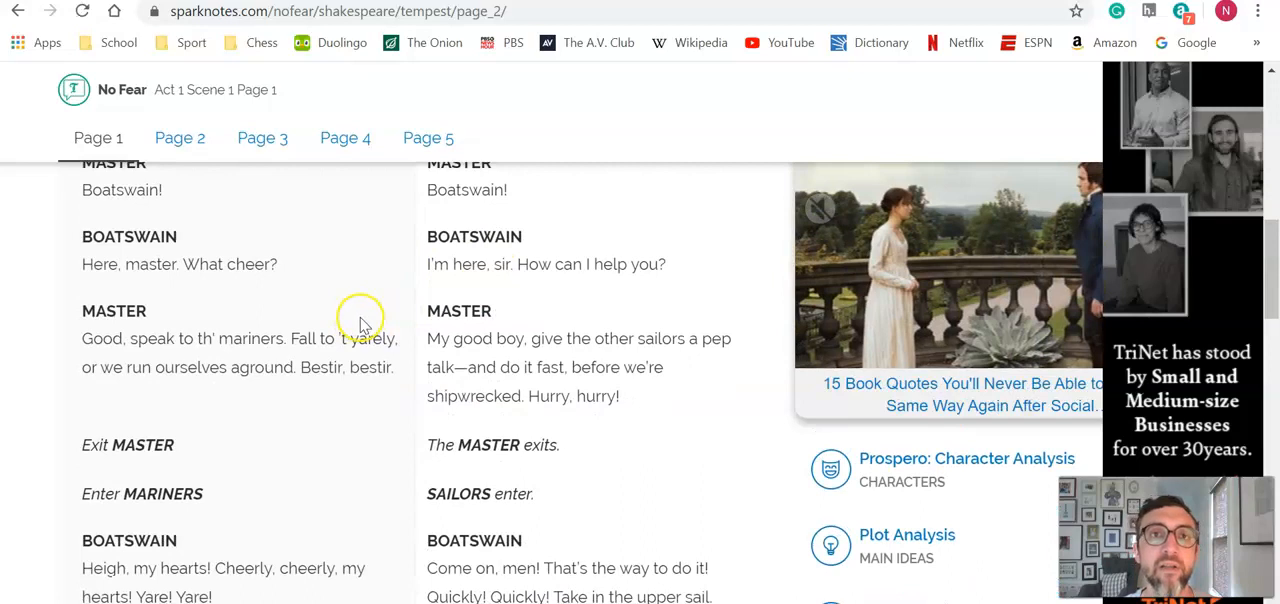
pyautogui.scroll(3)
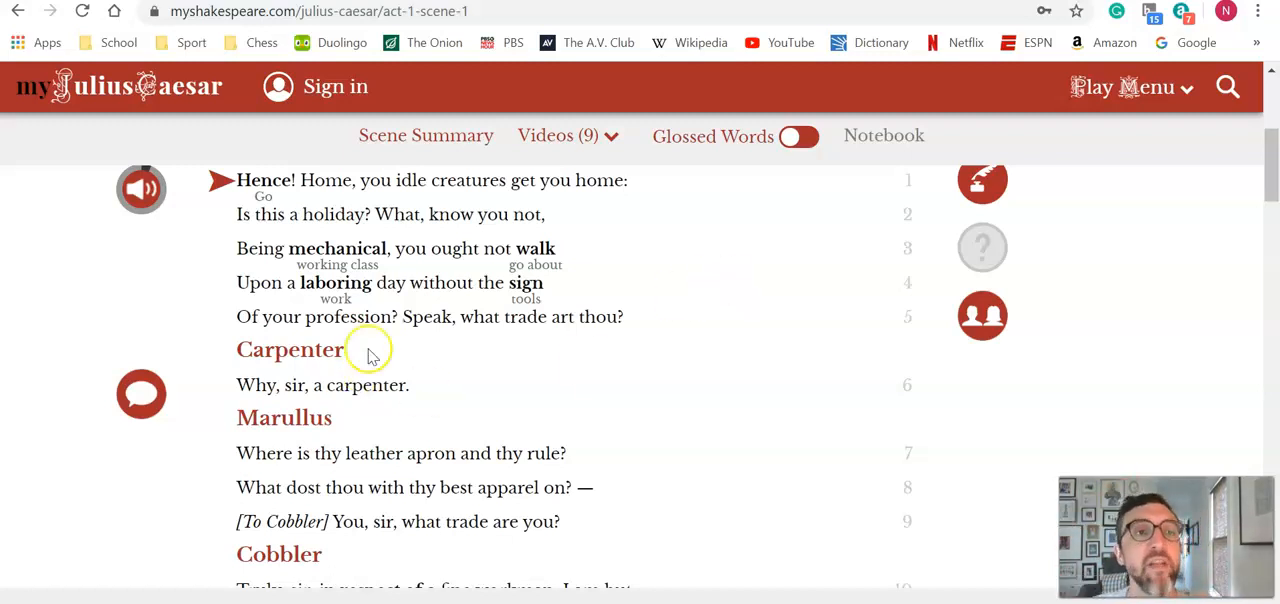
pyautogui.moveTo(12, 346)
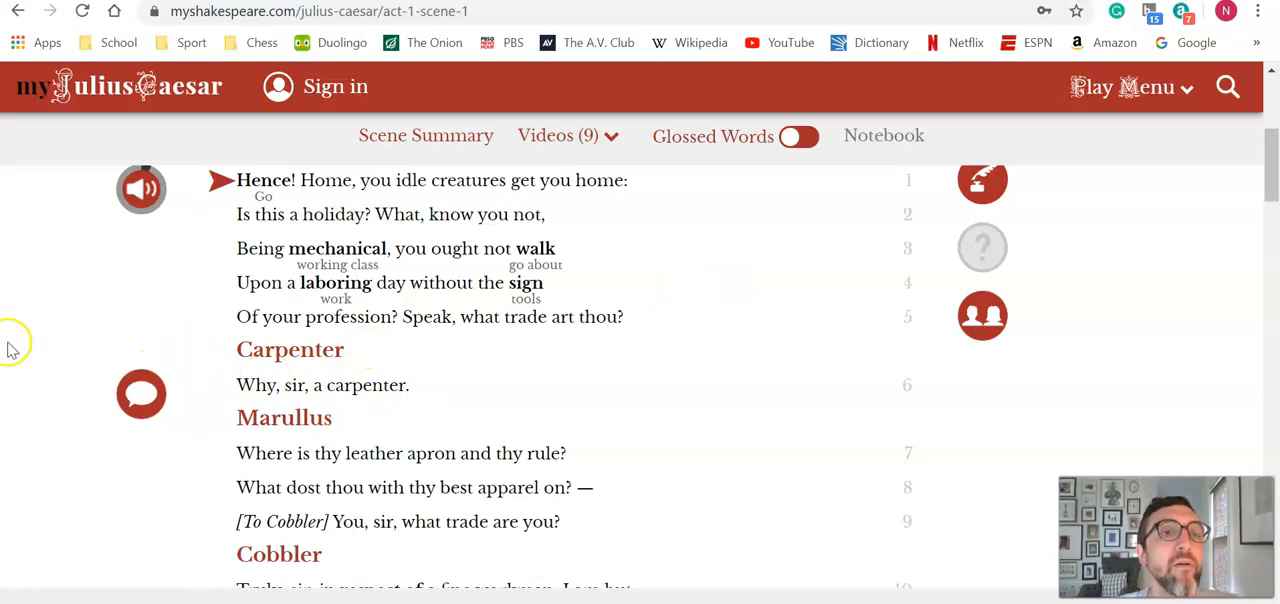
pyautogui.moveTo(148, 388)
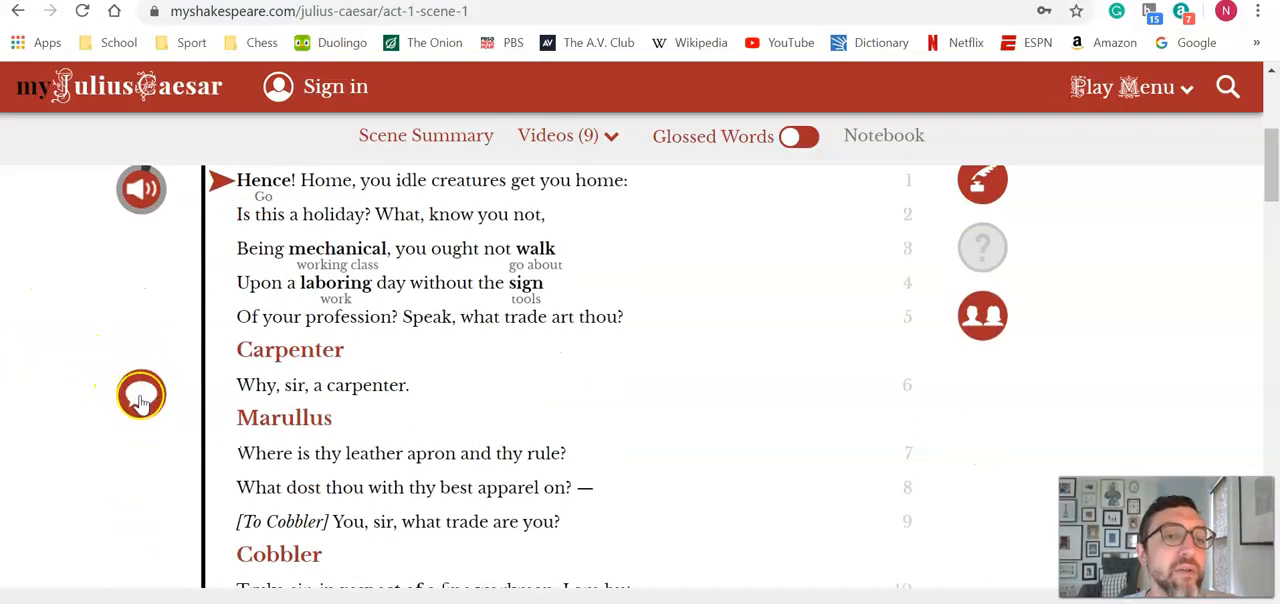
pyautogui.click(140, 396)
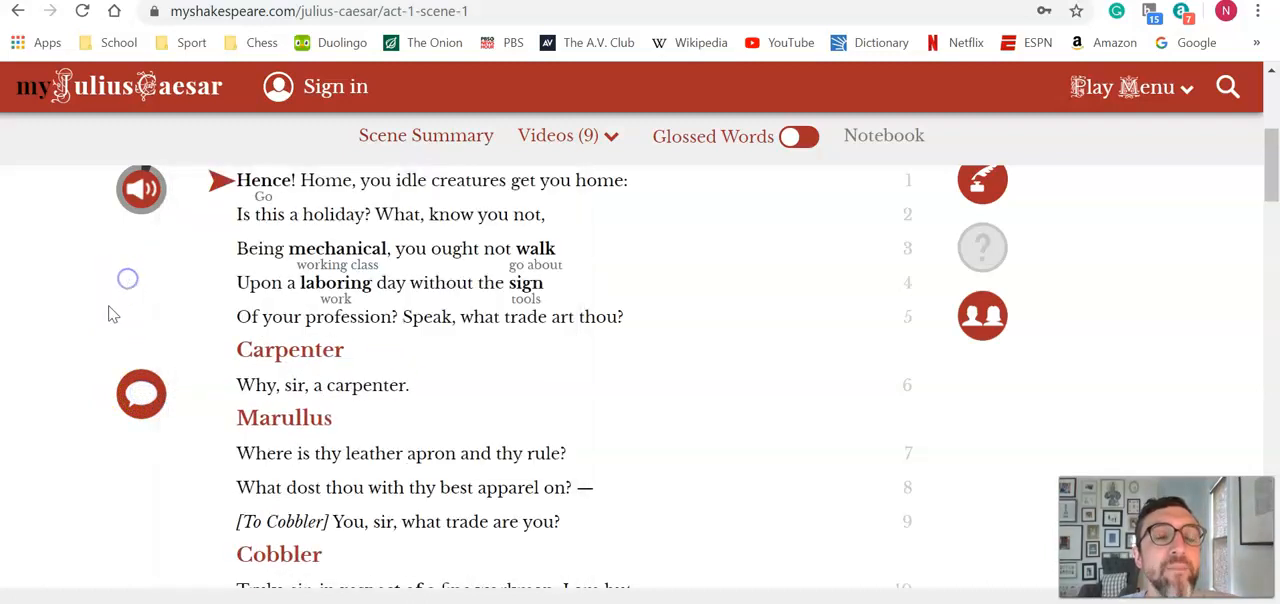
pyautogui.moveTo(696, 318)
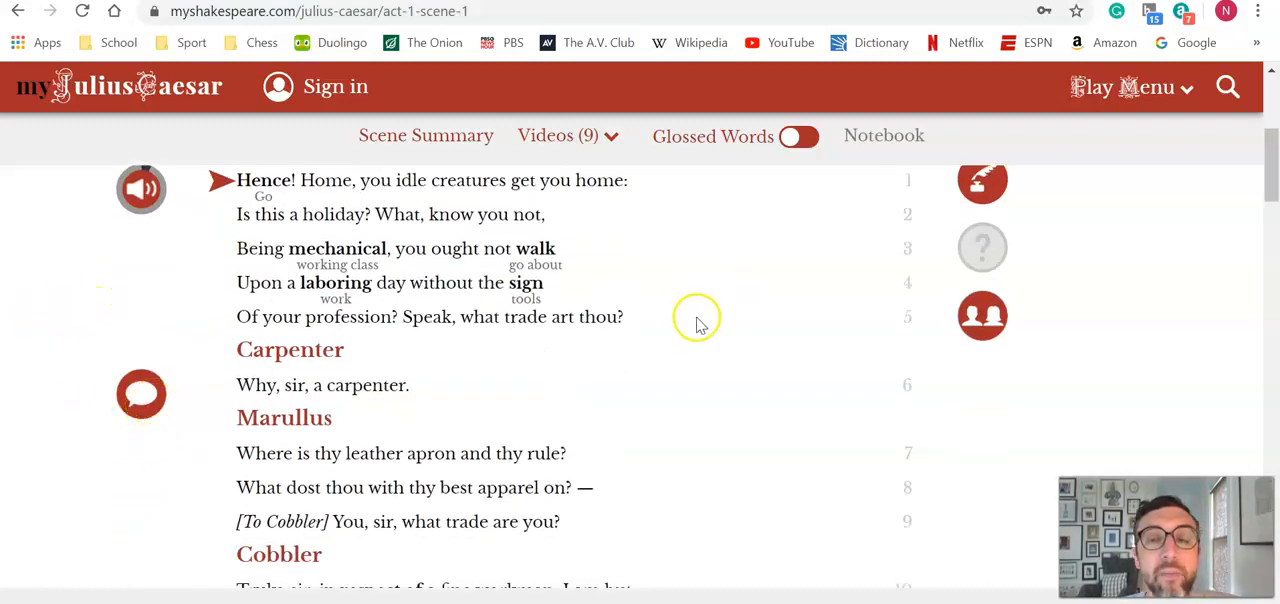
pyautogui.moveTo(428, 168)
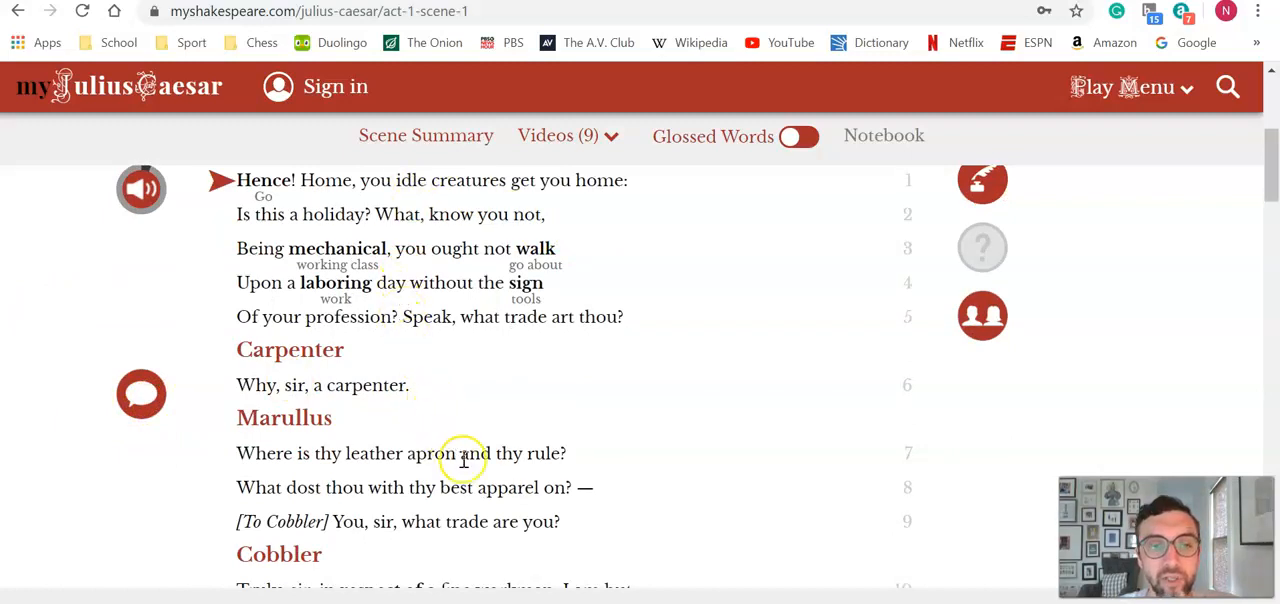
pyautogui.scroll(-3)
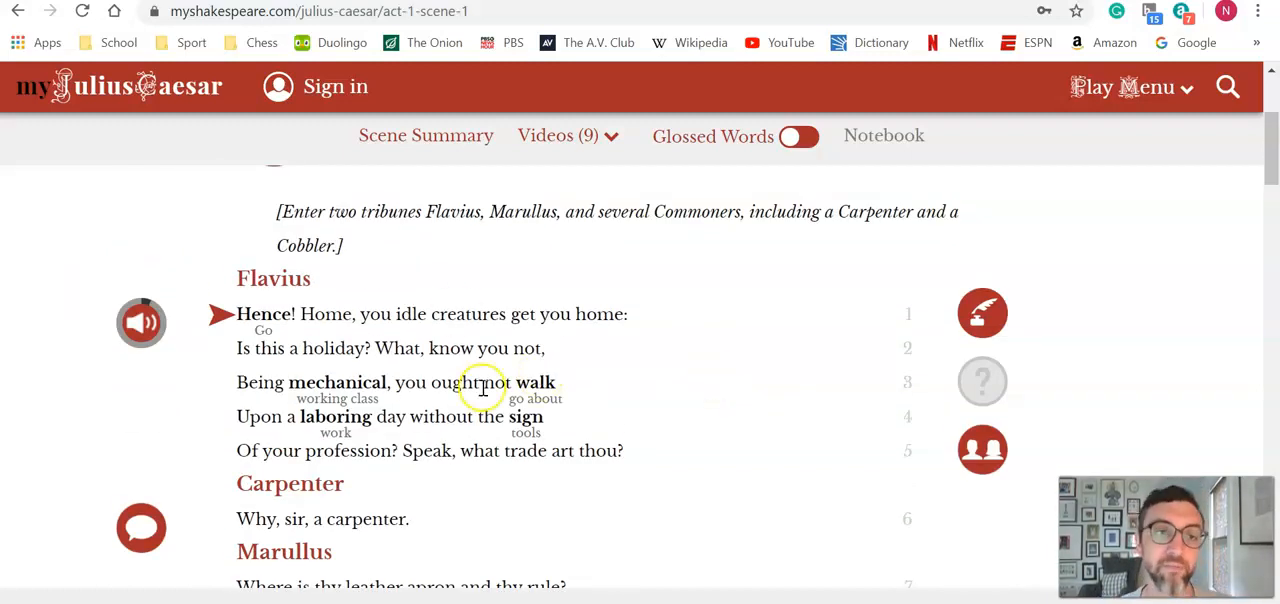
pyautogui.moveTo(704, 328)
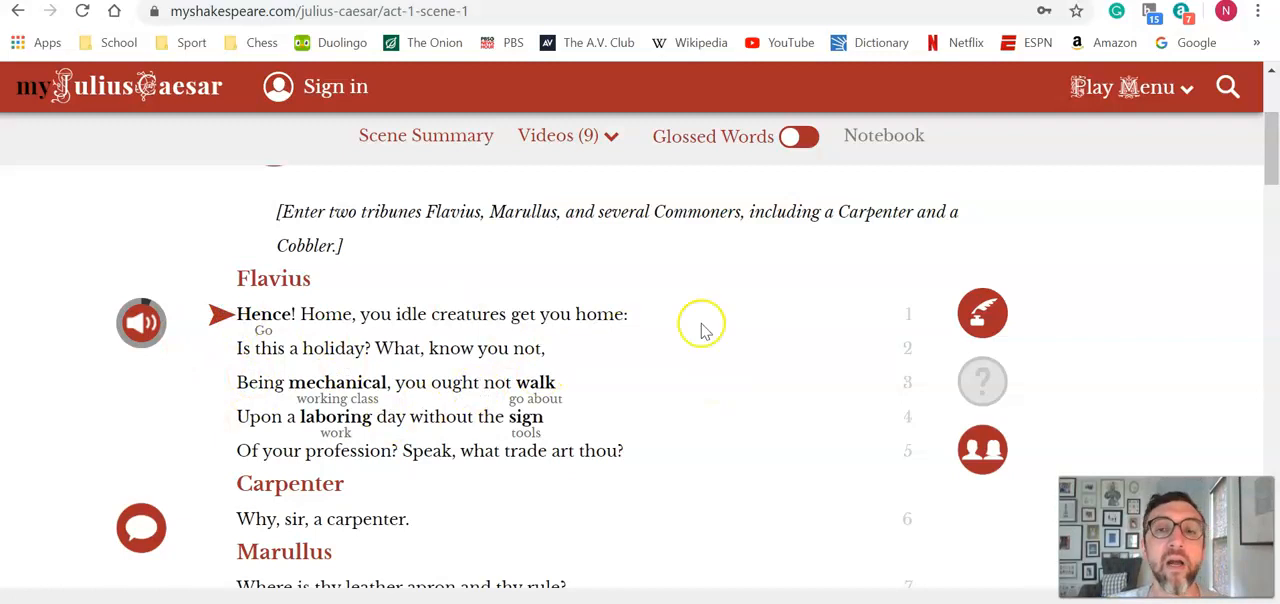
pyautogui.moveTo(1200, 262)
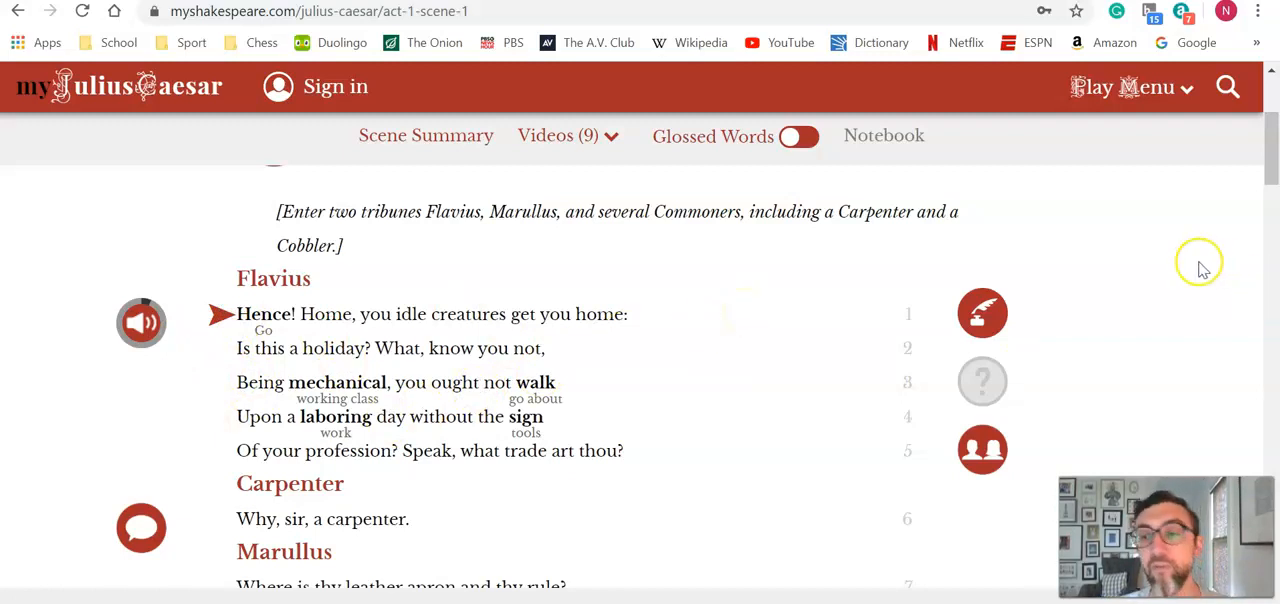
pyautogui.moveTo(848, 324)
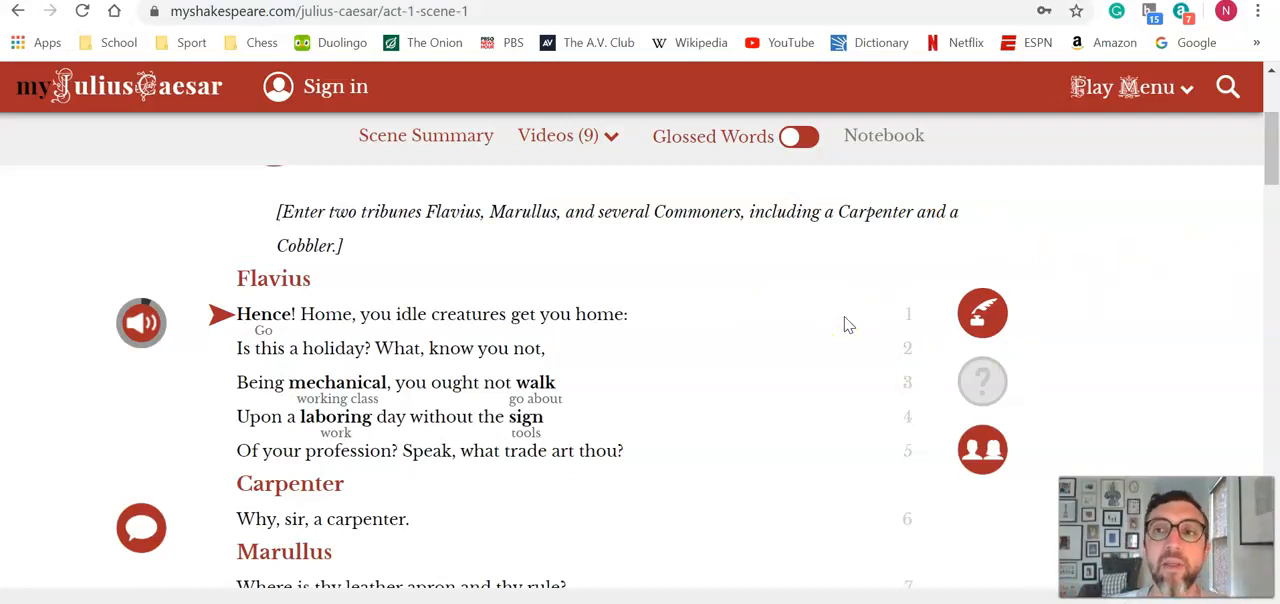
pyautogui.moveTo(1054, 228)
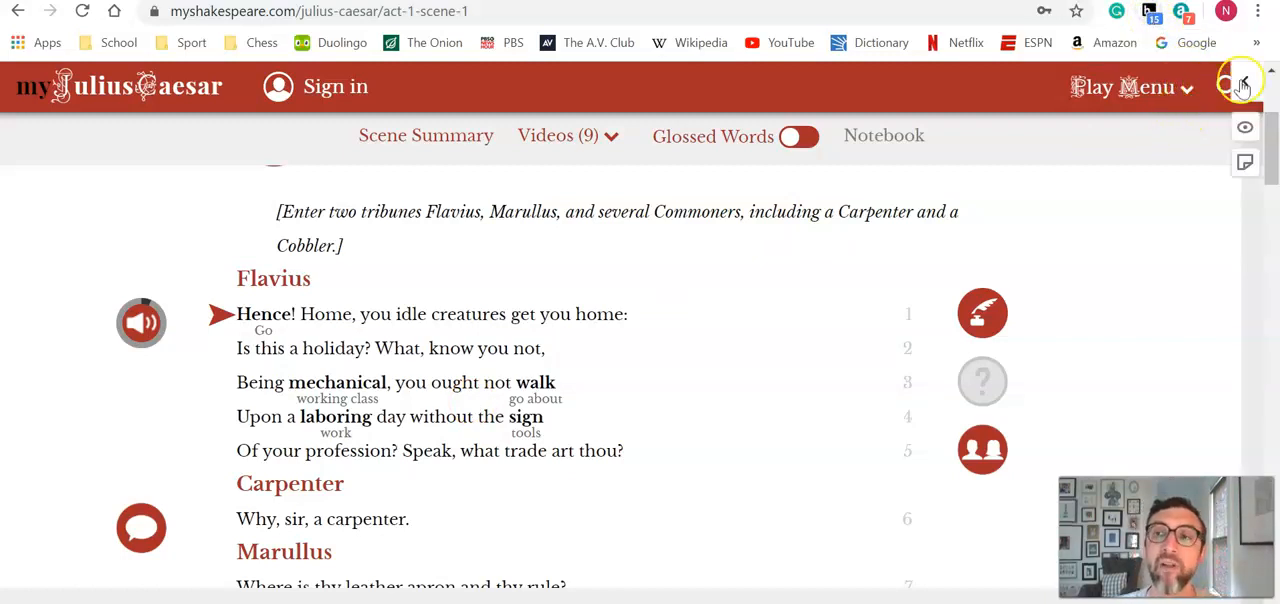
pyautogui.click(1240, 86)
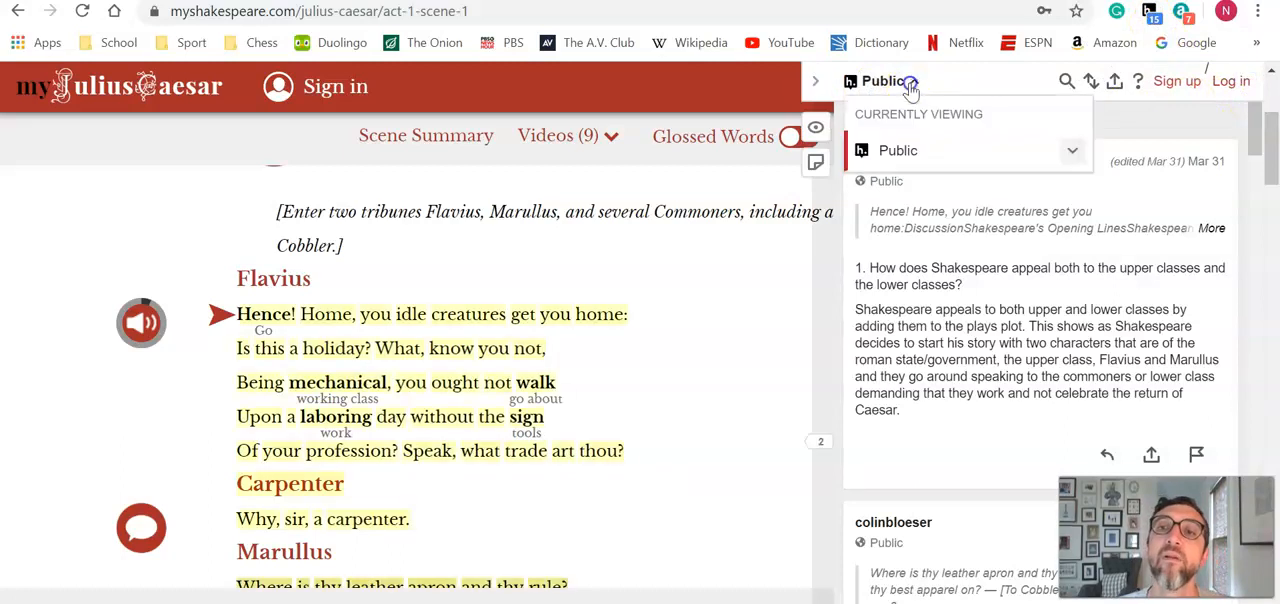
pyautogui.click(910, 80)
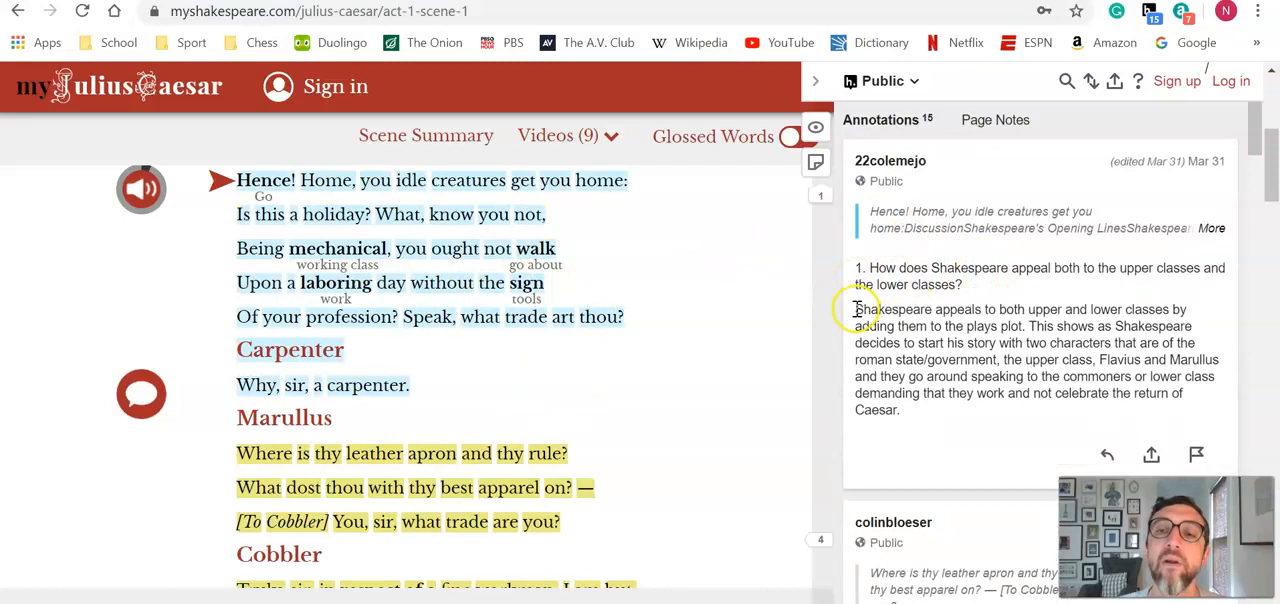
pyautogui.moveTo(856, 308); pyautogui.dragTo(900, 410)
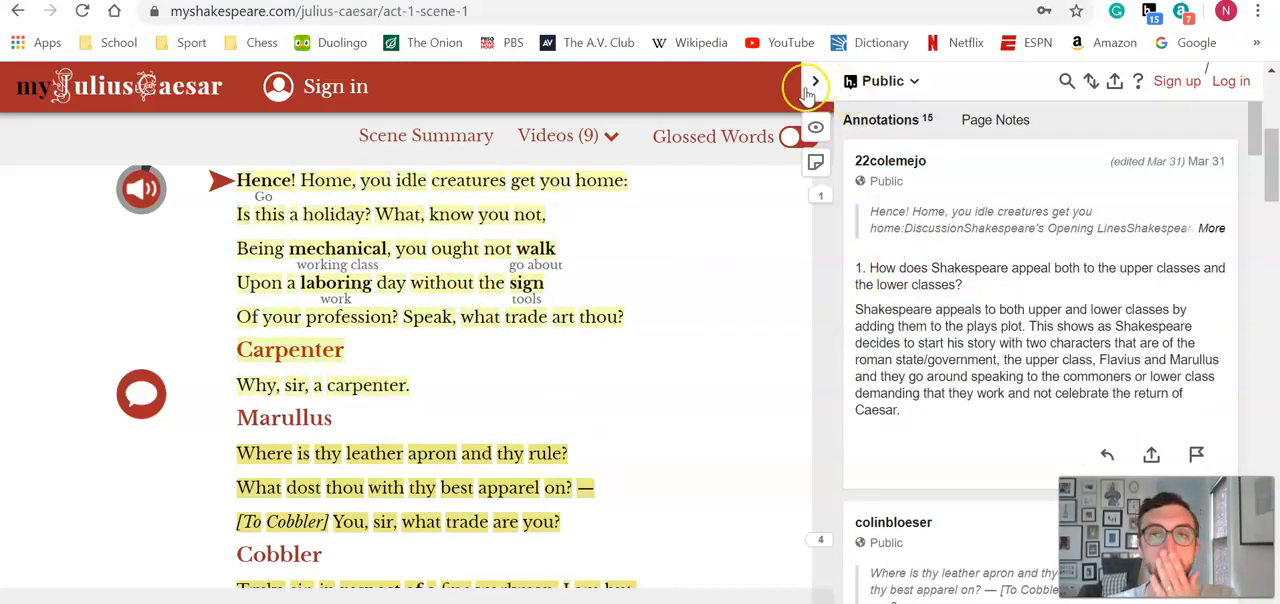
pyautogui.moveTo(810, 82)
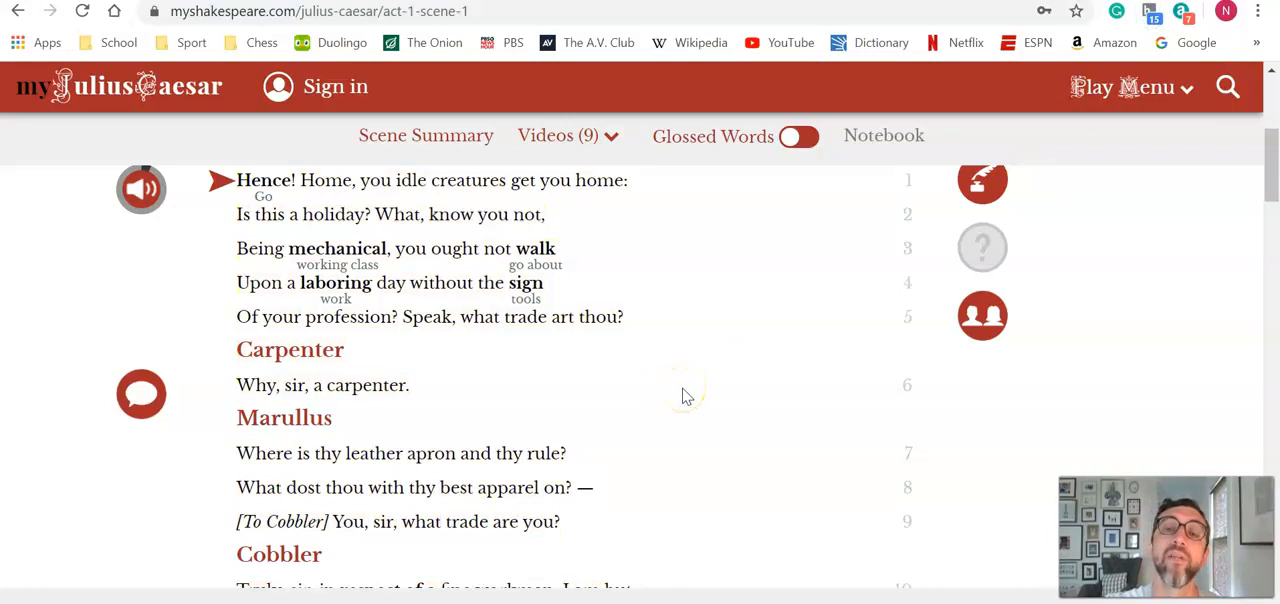
pyautogui.moveTo(724, 372)
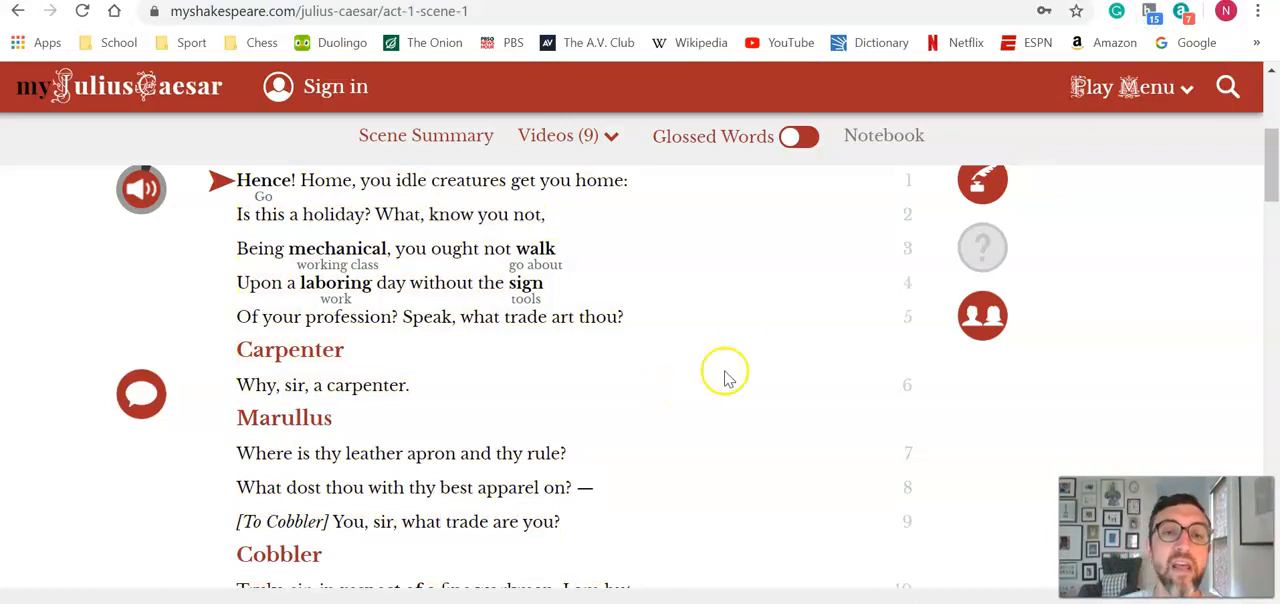
pyautogui.moveTo(492, 324)
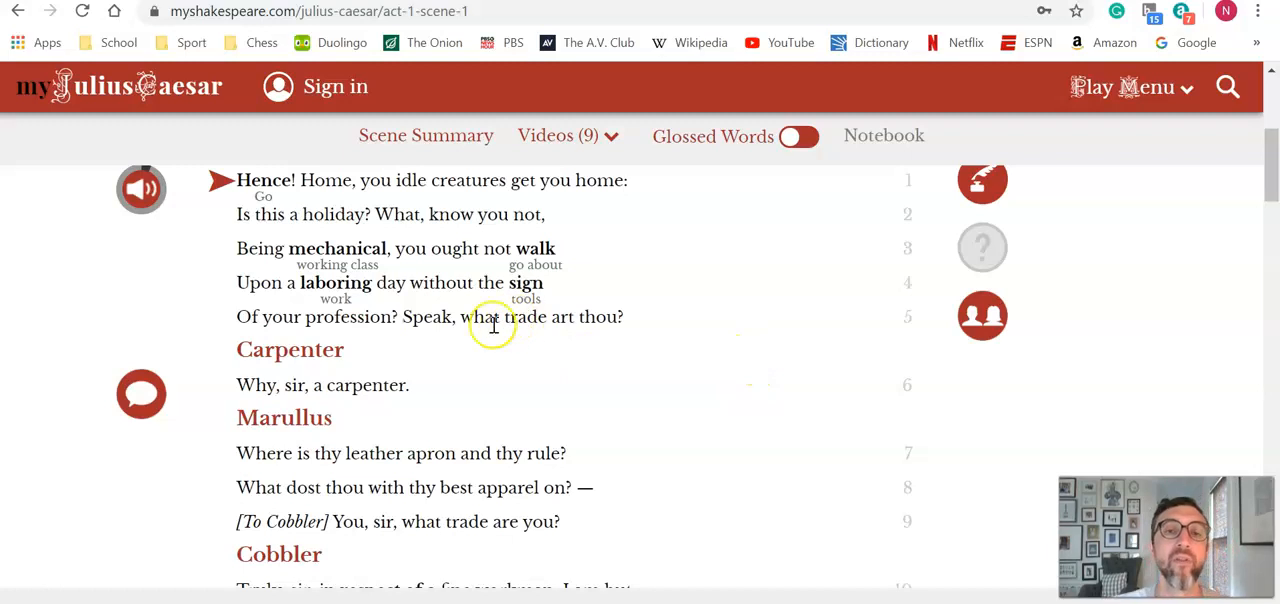
pyautogui.moveTo(788, 250)
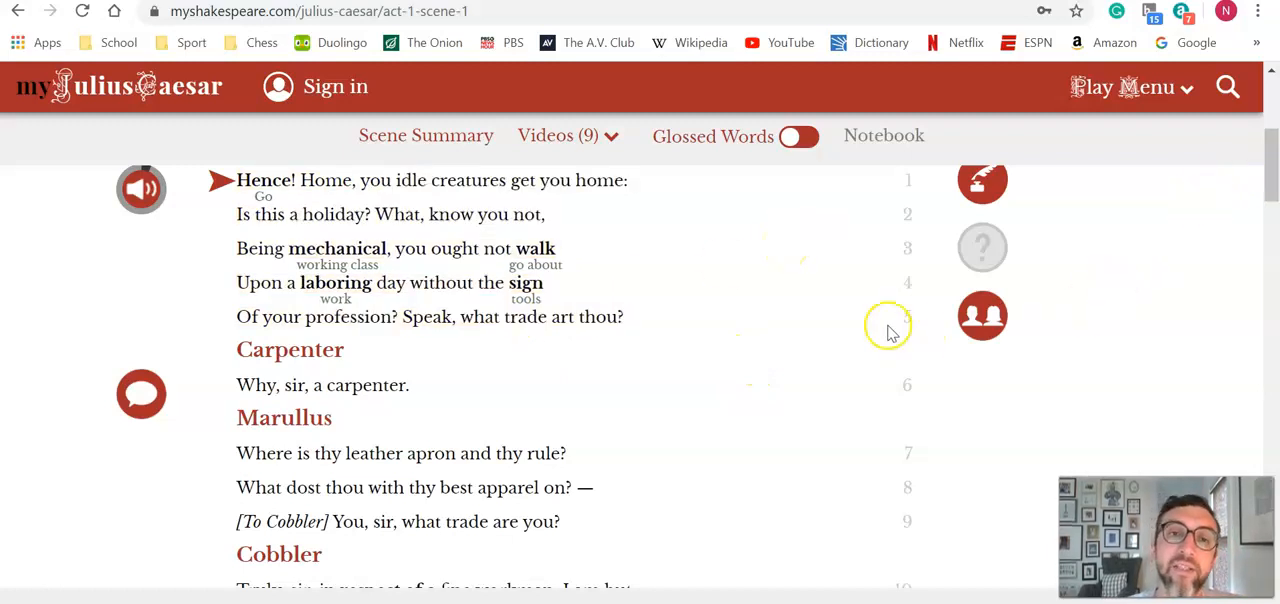
pyautogui.moveTo(684, 302)
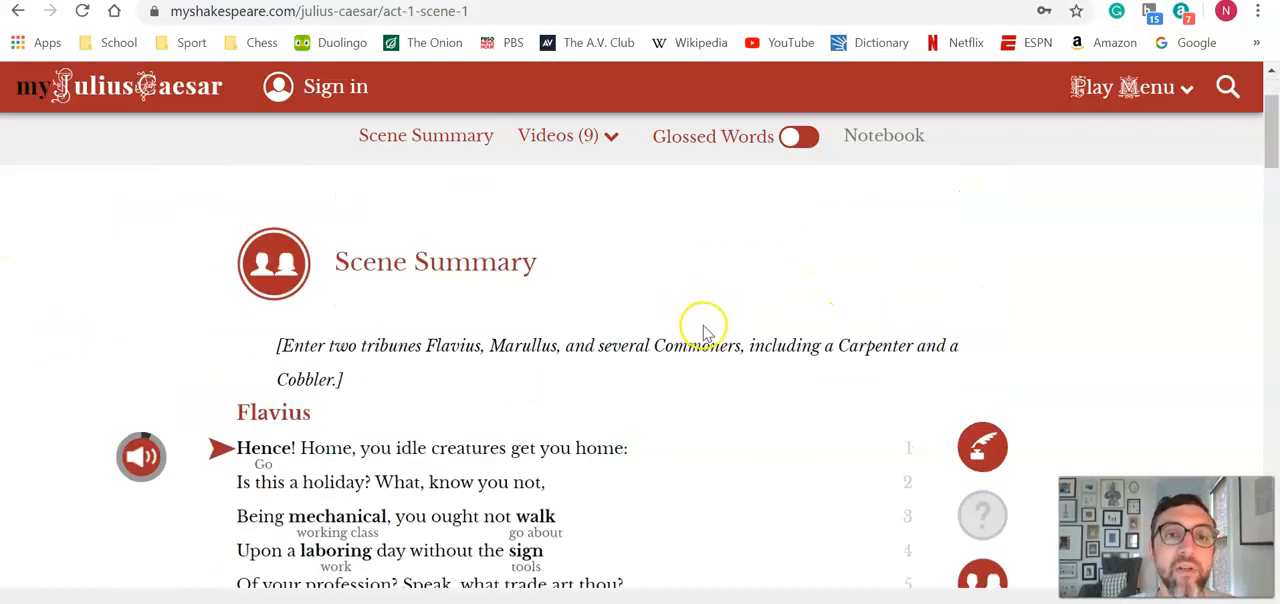
pyautogui.moveTo(784, 412)
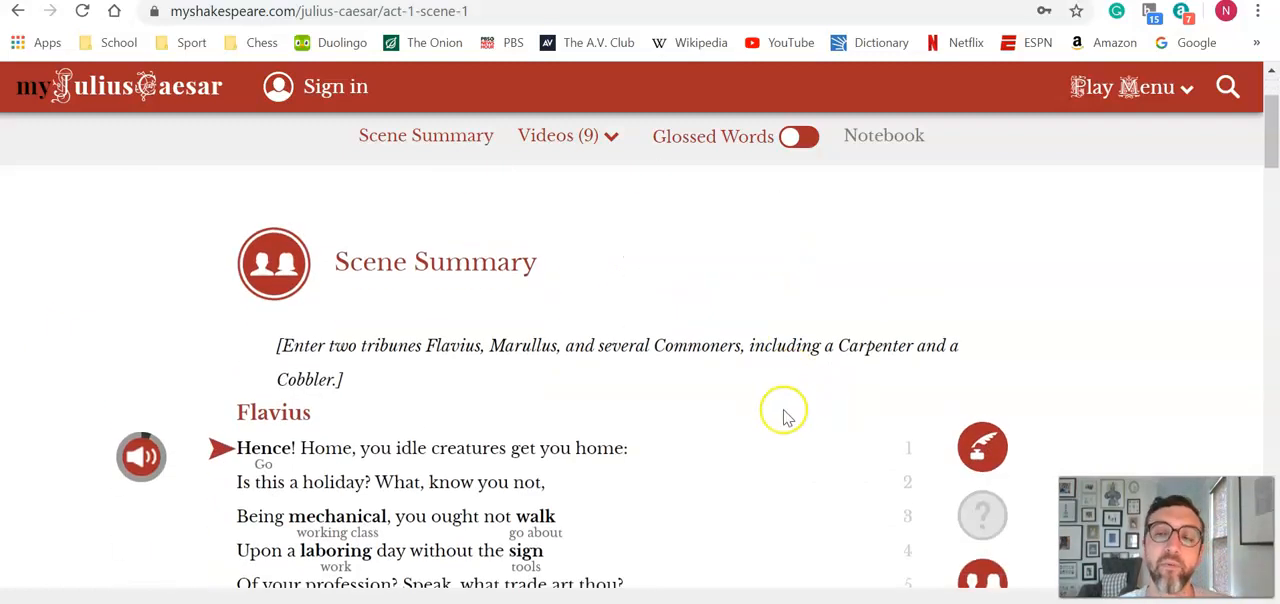
pyautogui.scroll(-3)
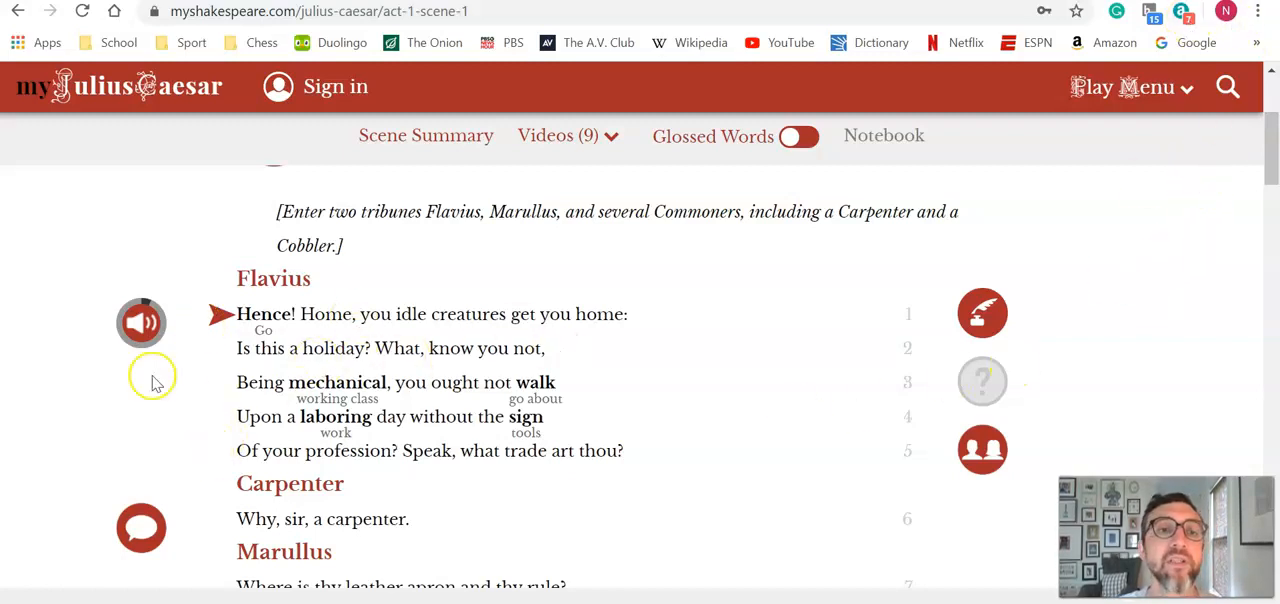
pyautogui.moveTo(578, 396)
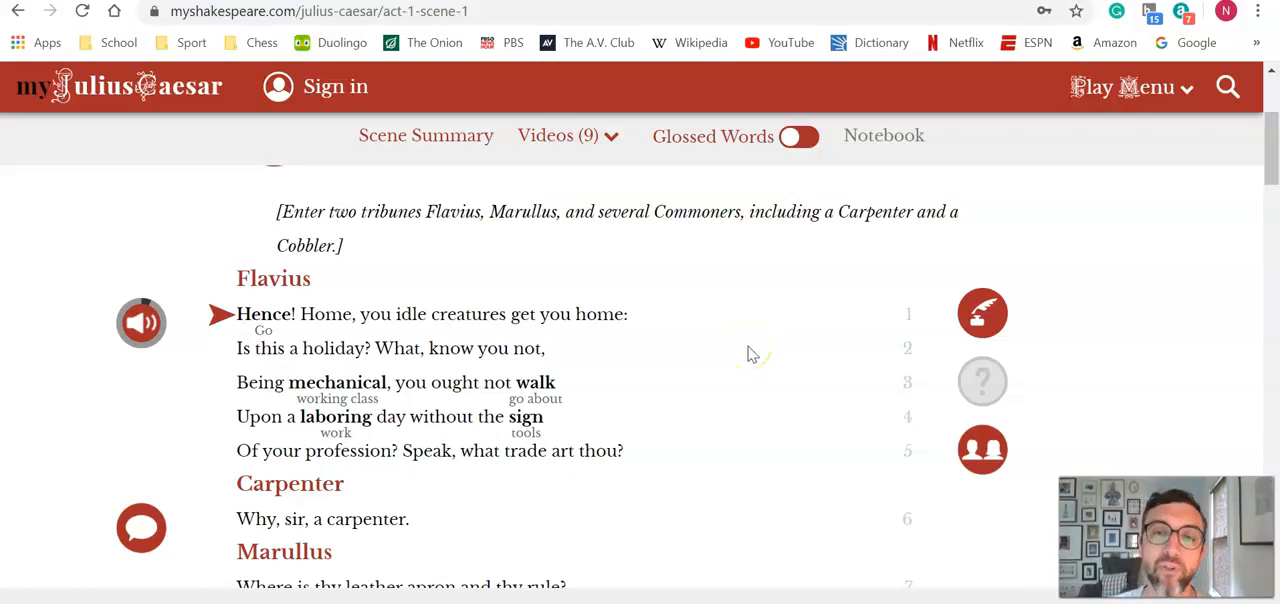
pyautogui.moveTo(400, 250)
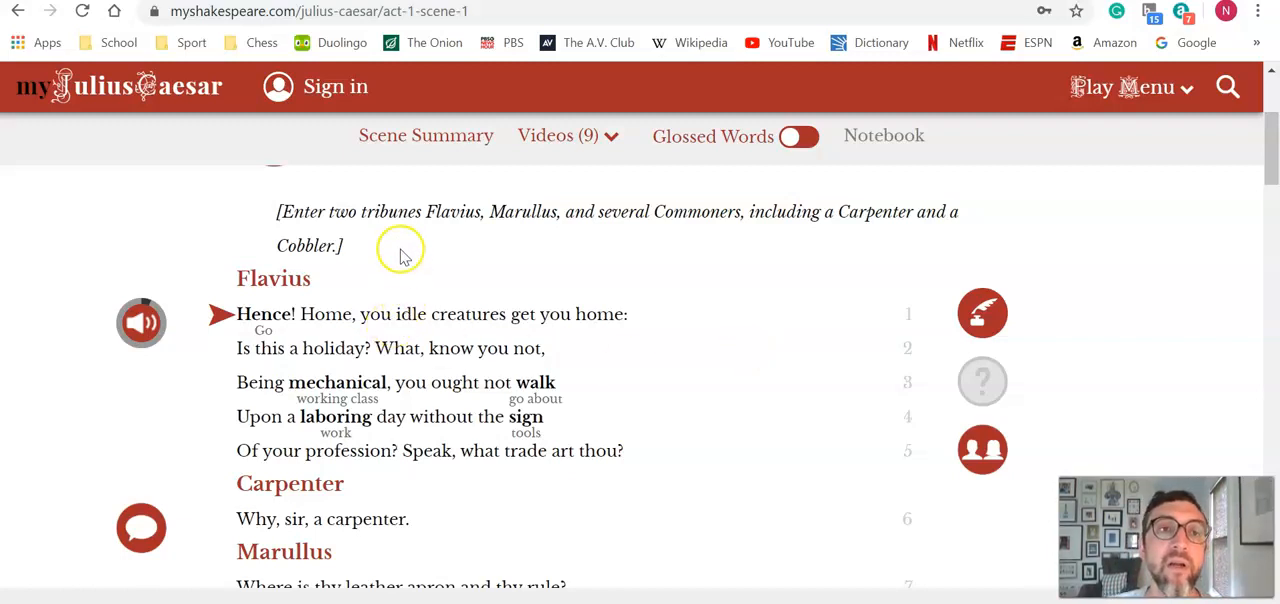
pyautogui.scroll(-3)
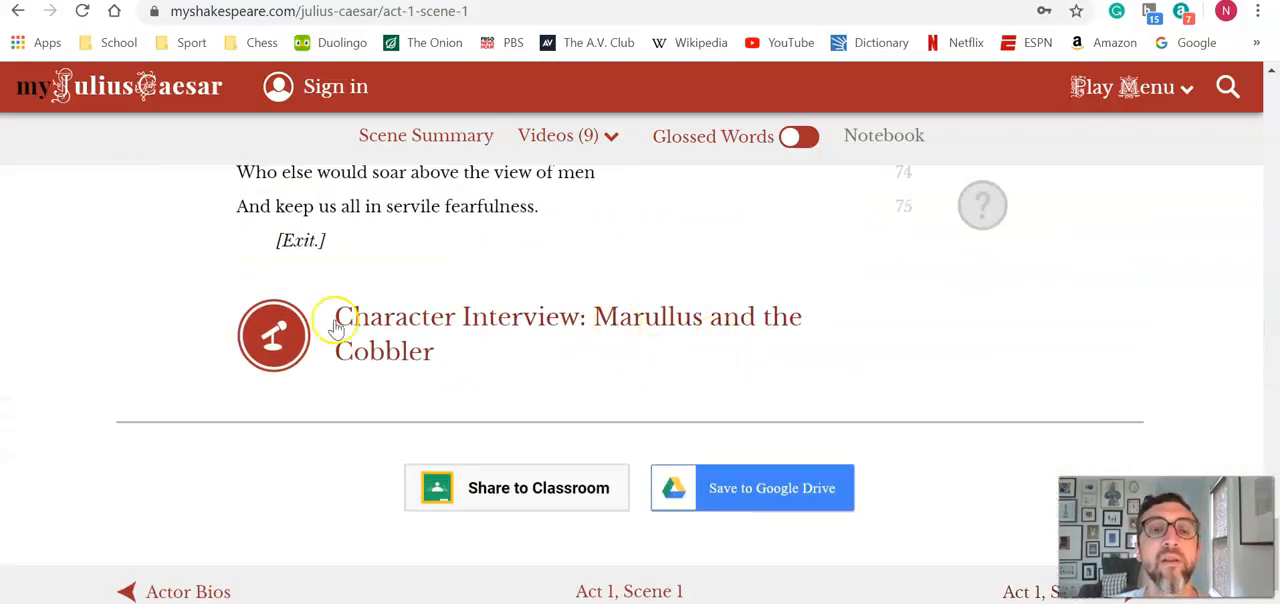
pyautogui.moveTo(430, 328)
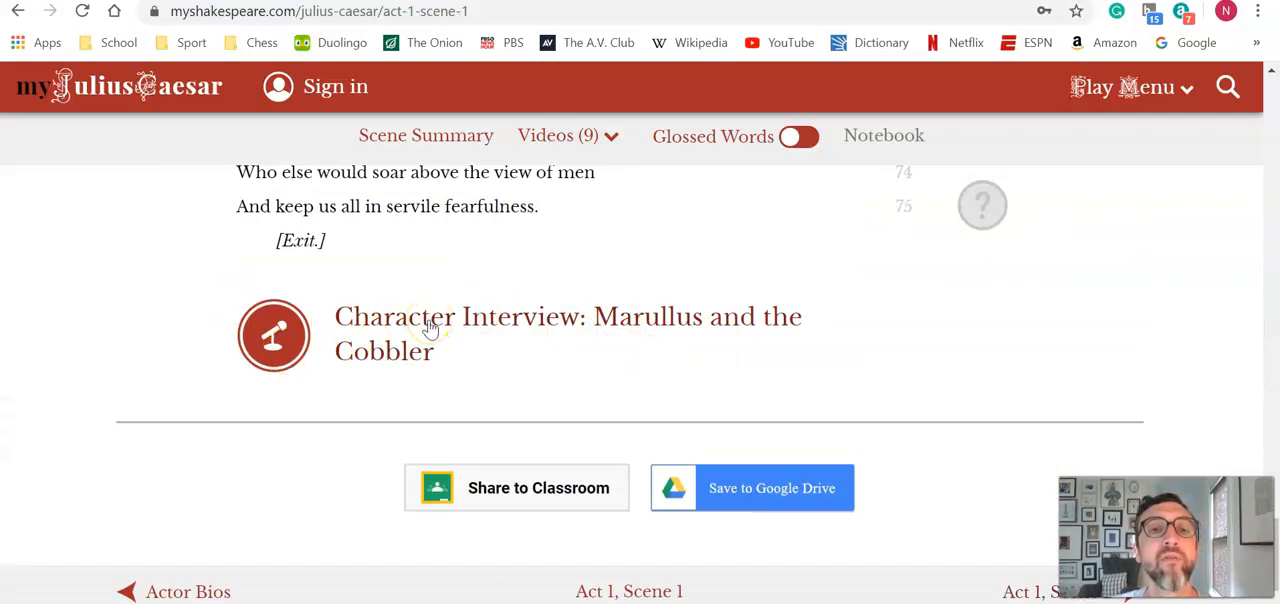
pyautogui.moveTo(62, 318)
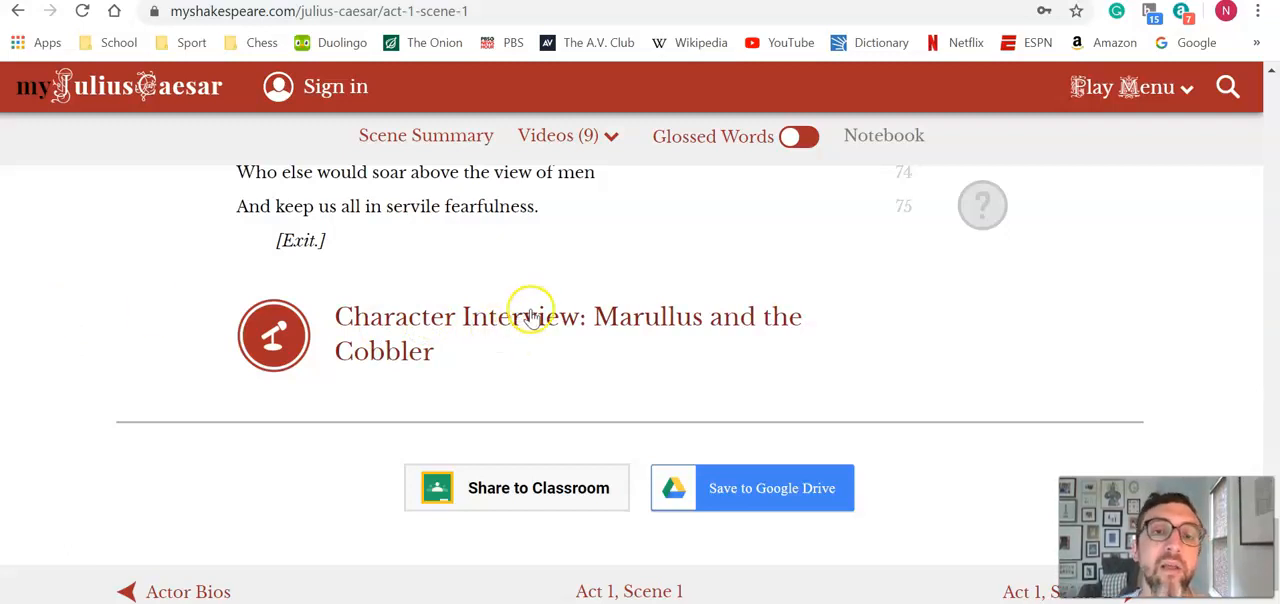
pyautogui.moveTo(1036, 324)
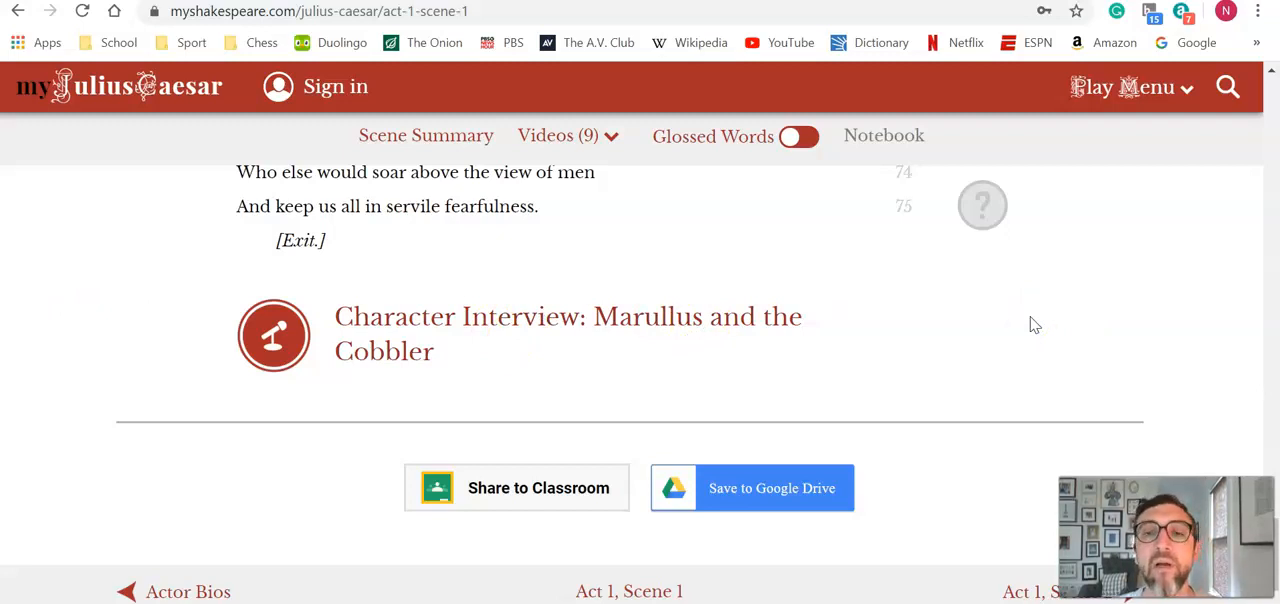
pyautogui.moveTo(764, 330)
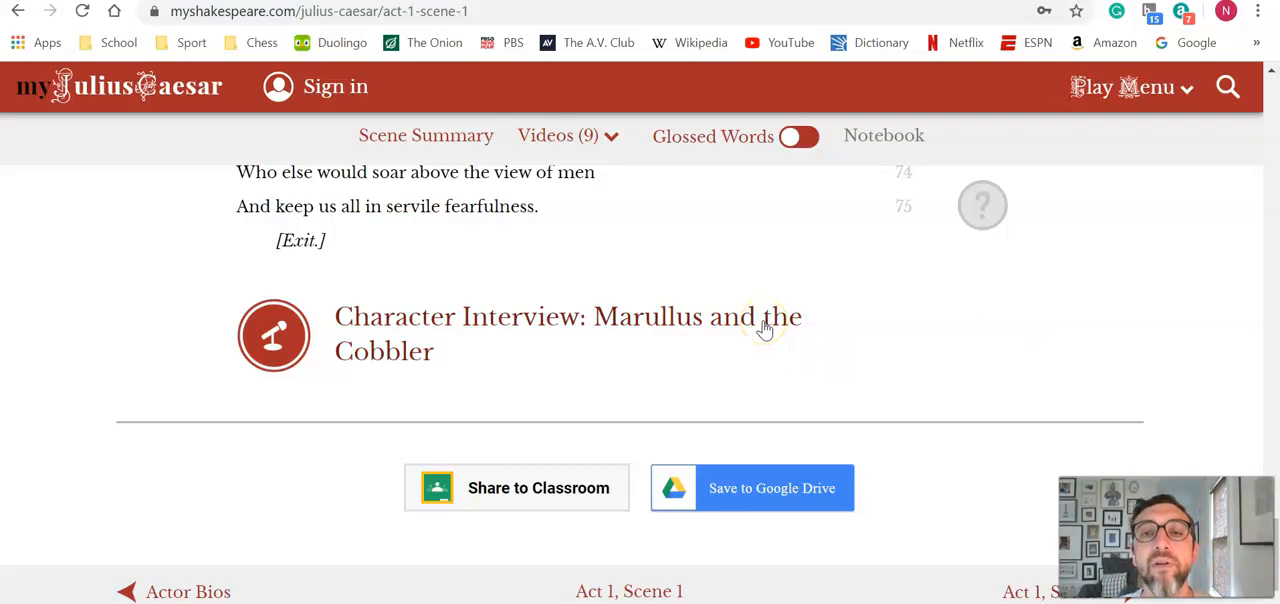
pyautogui.moveTo(1050, 328)
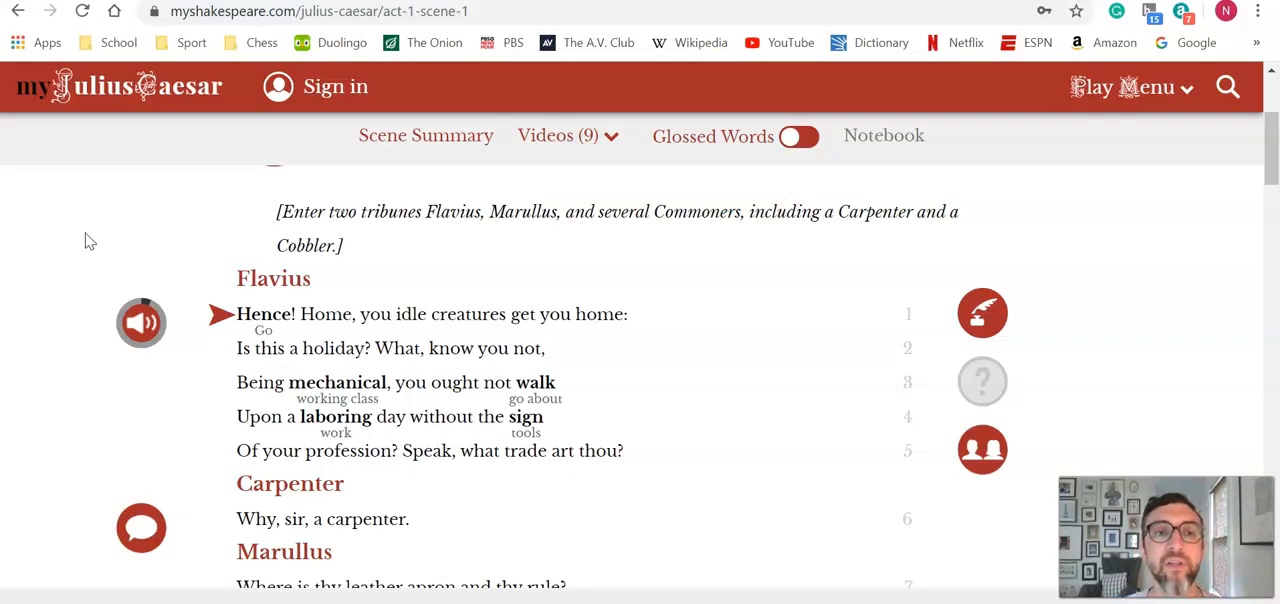
pyautogui.moveTo(32, 336)
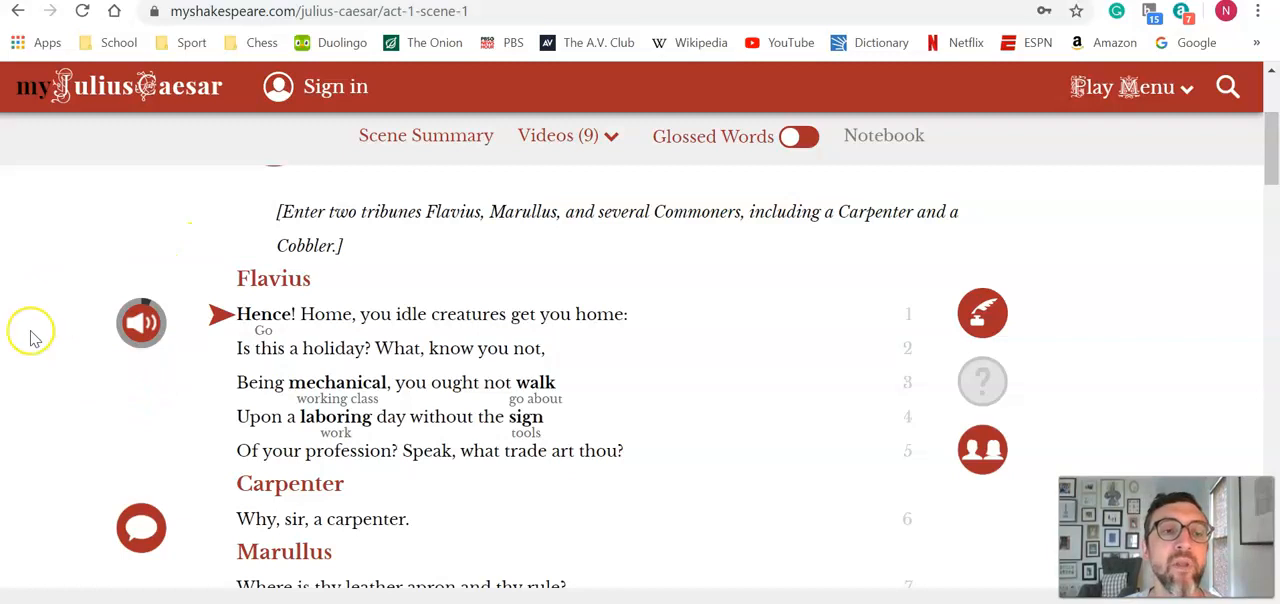
# Move through the Julius Caesar scene text to show glosses such as Go, working class and tools under Flavius's lines.
pyautogui.scroll(-3)
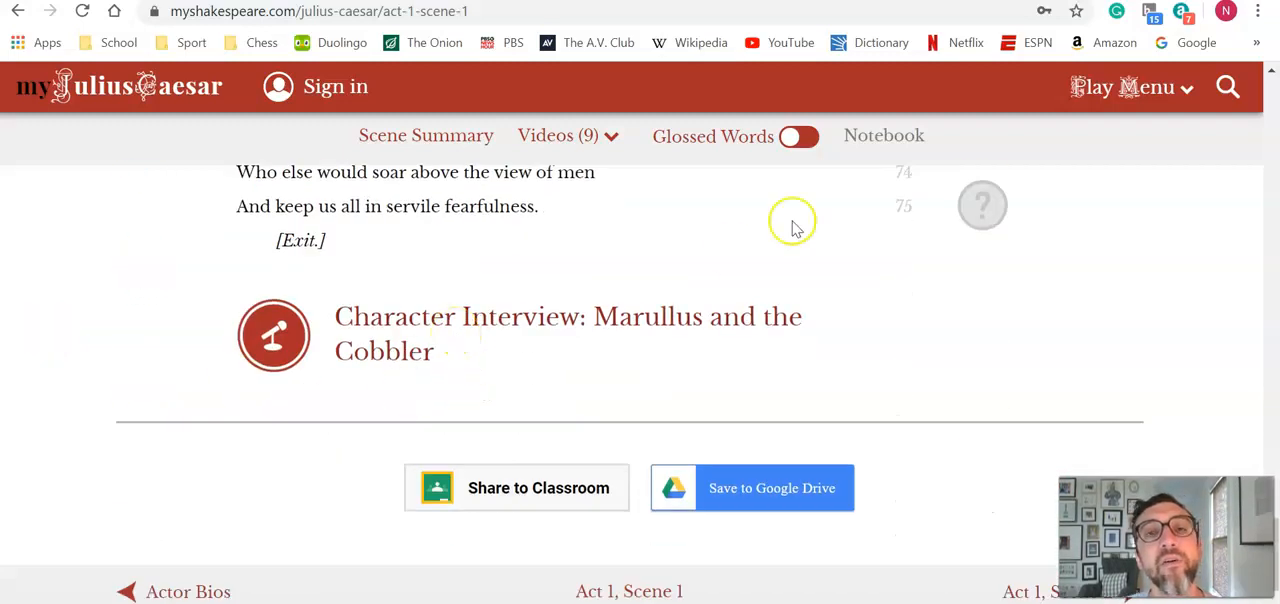
pyautogui.moveTo(1088, 316)
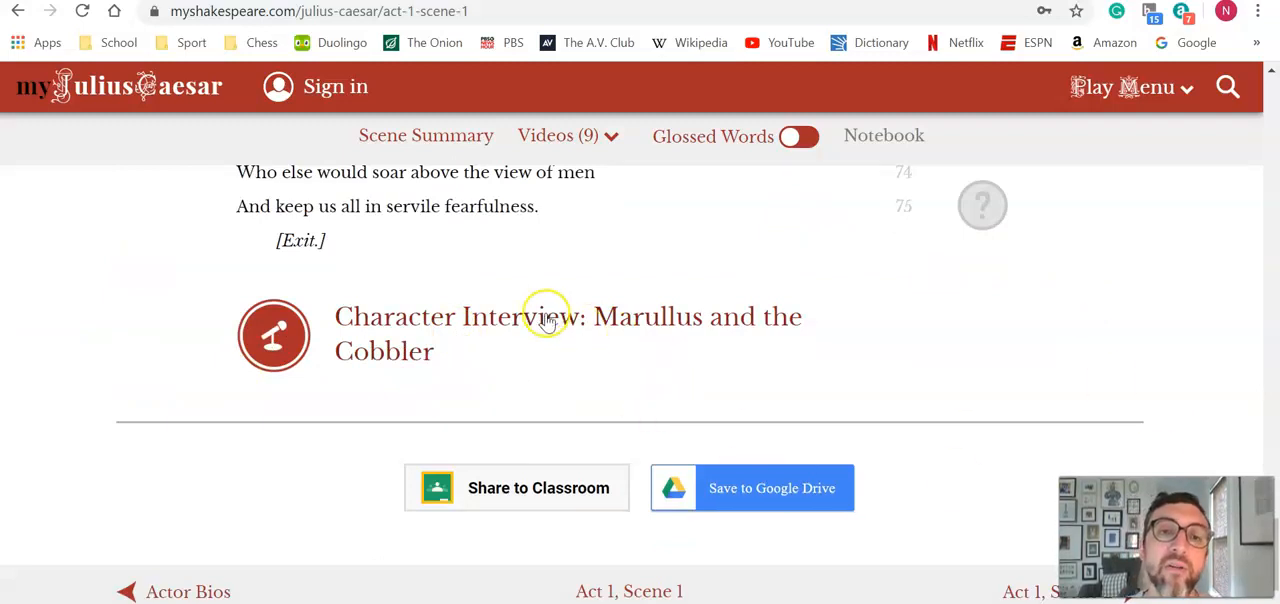
pyautogui.scroll(3)
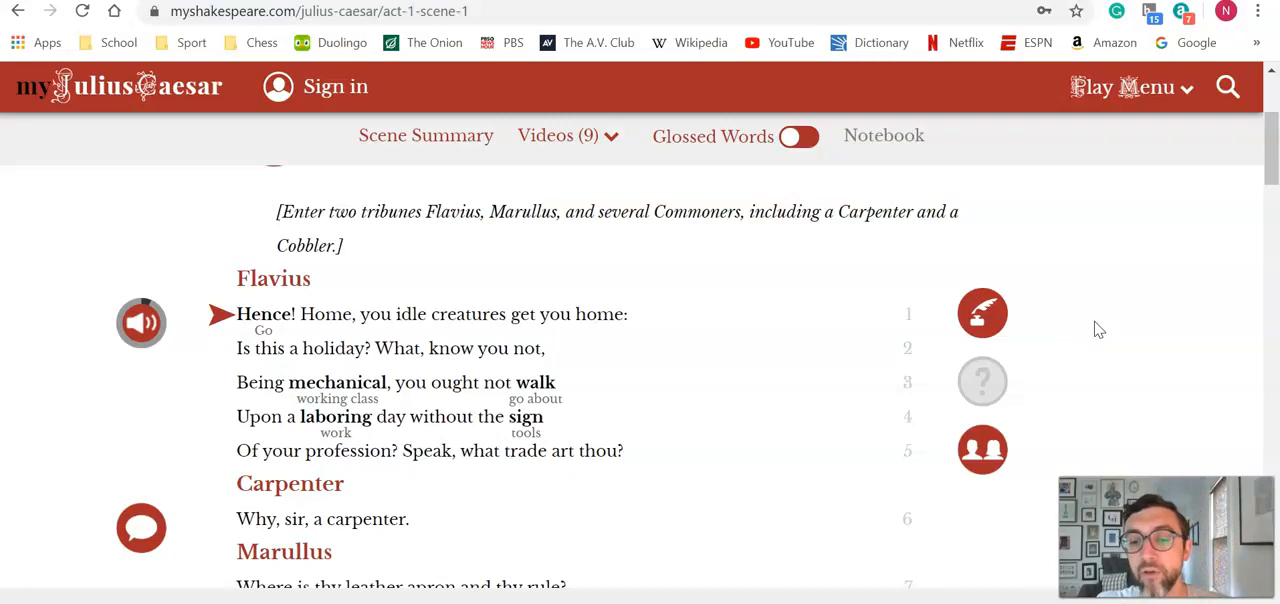
pyautogui.scroll(-3)
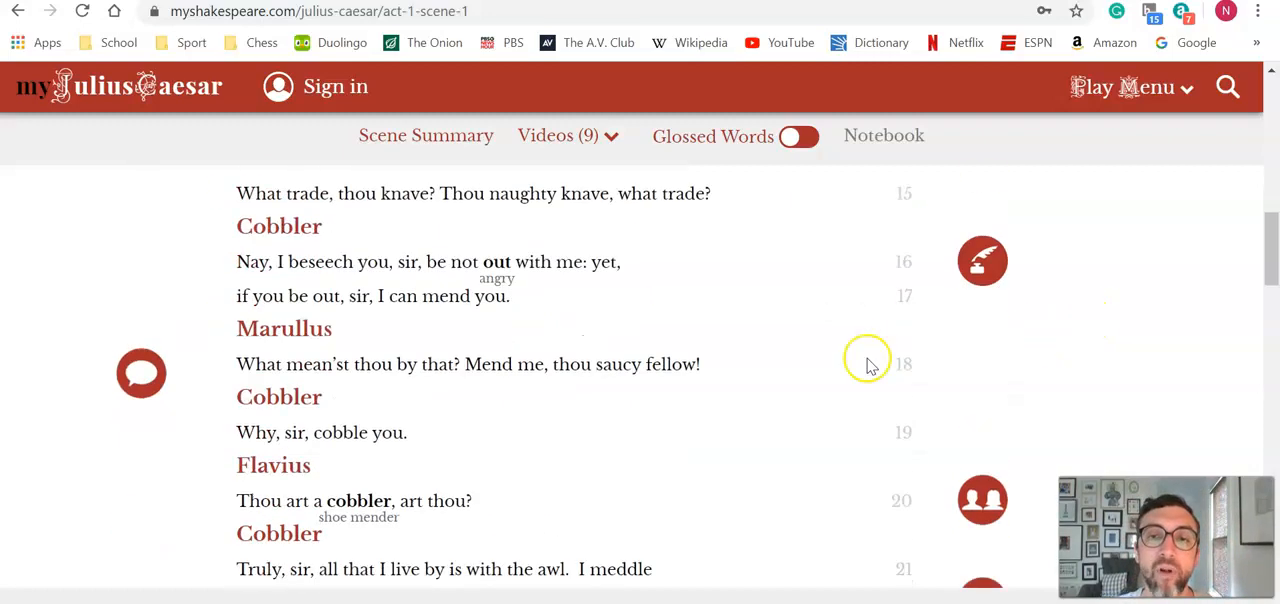
pyautogui.scroll(-3)
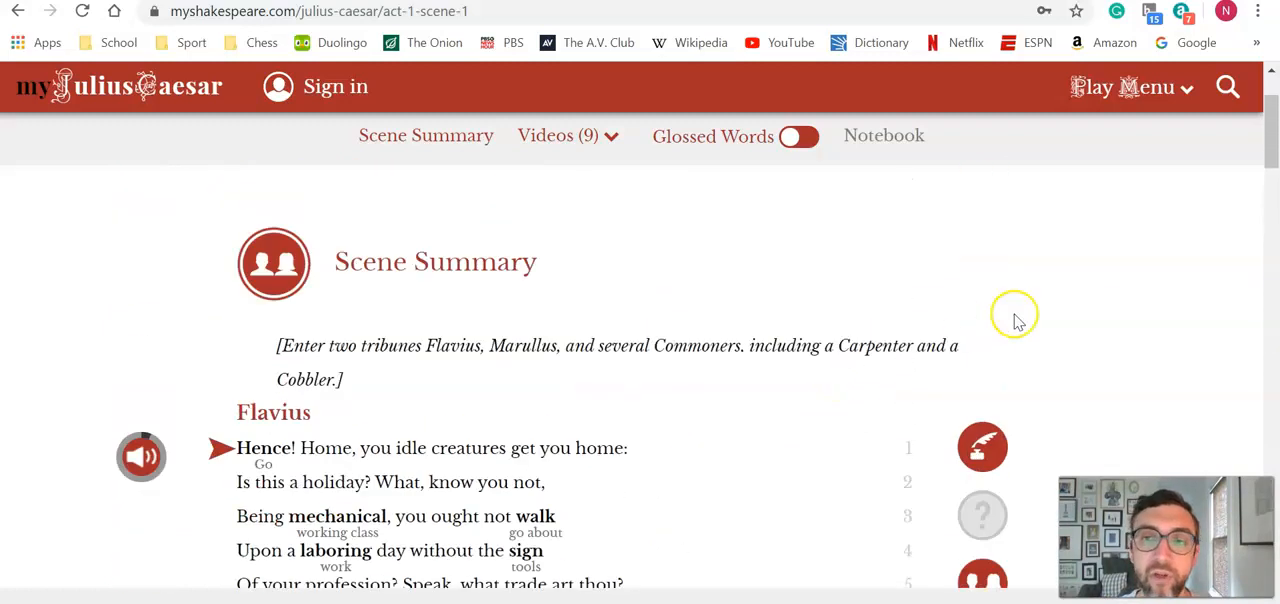
pyautogui.scroll(-3)
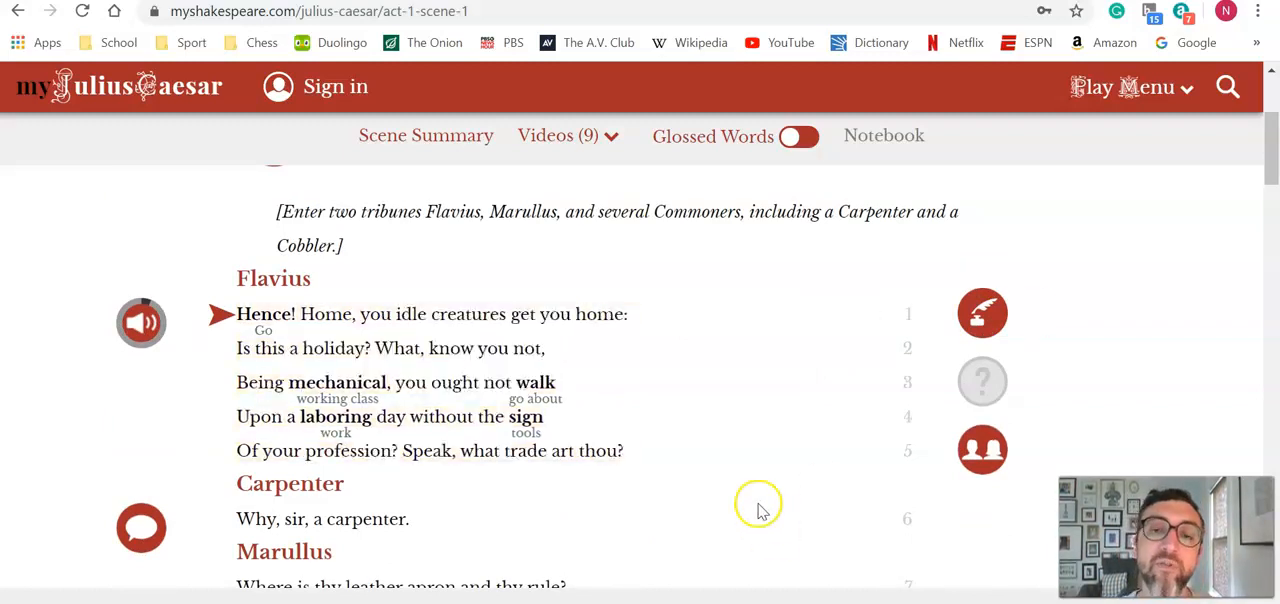
pyautogui.scroll(-3)
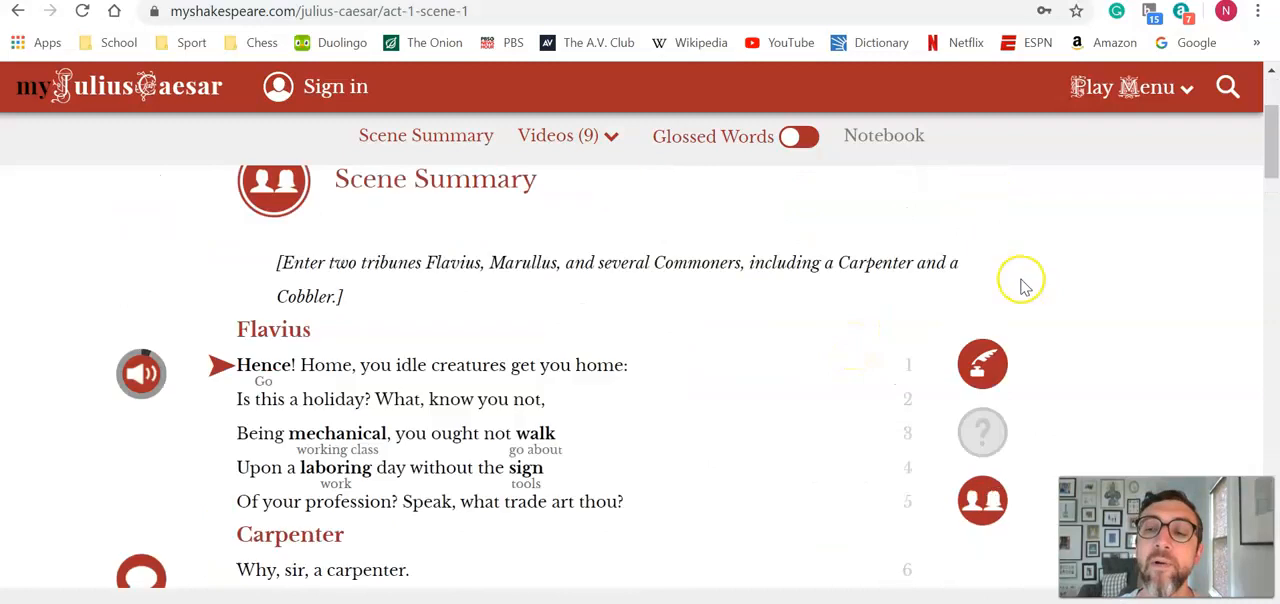
pyautogui.scroll(-3)
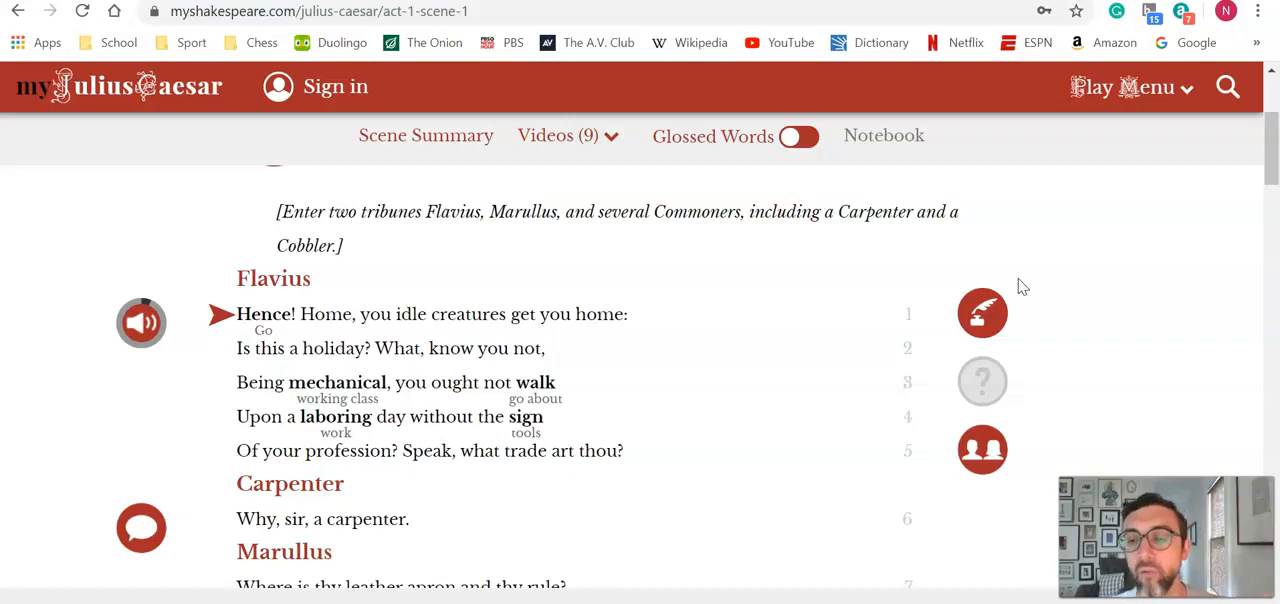
# Bring Marullus's 'O you hard hearts' speech from line 32, with its performance video marker, into view.
pyautogui.scroll(-3)
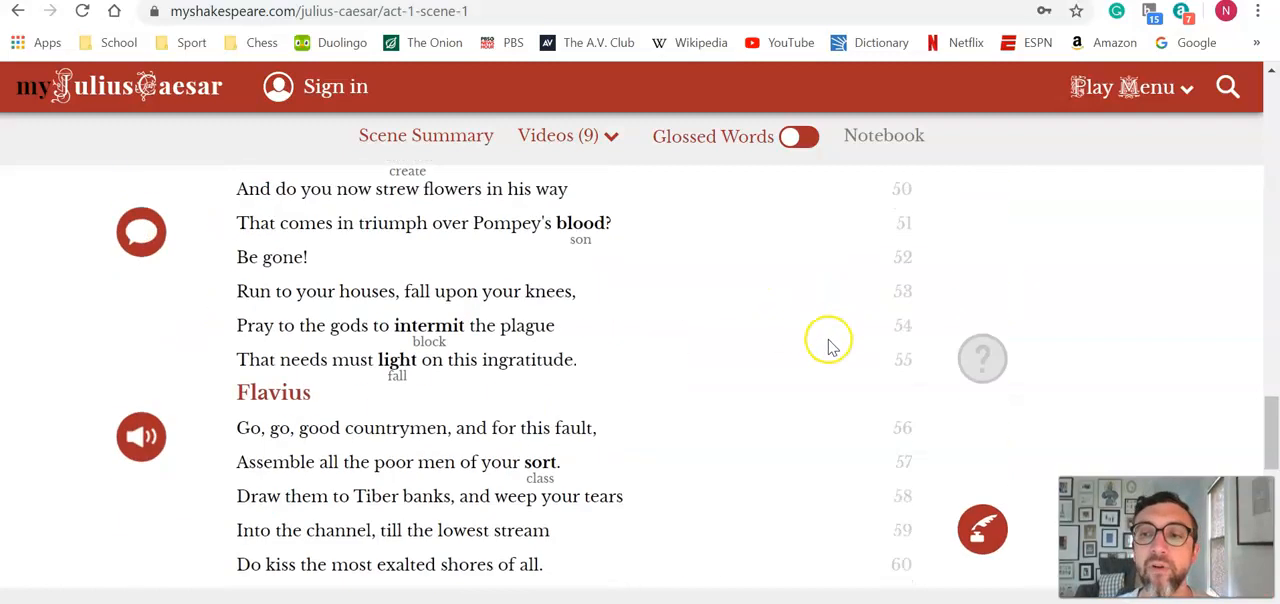
pyautogui.scroll(-3)
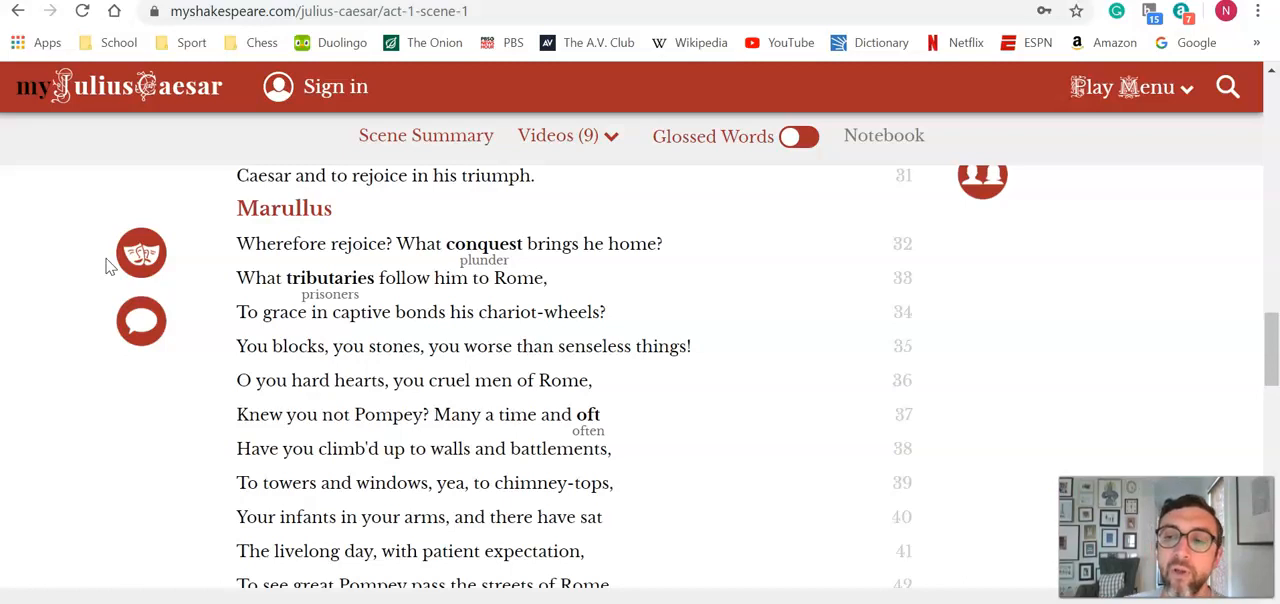
pyautogui.moveTo(170, 300)
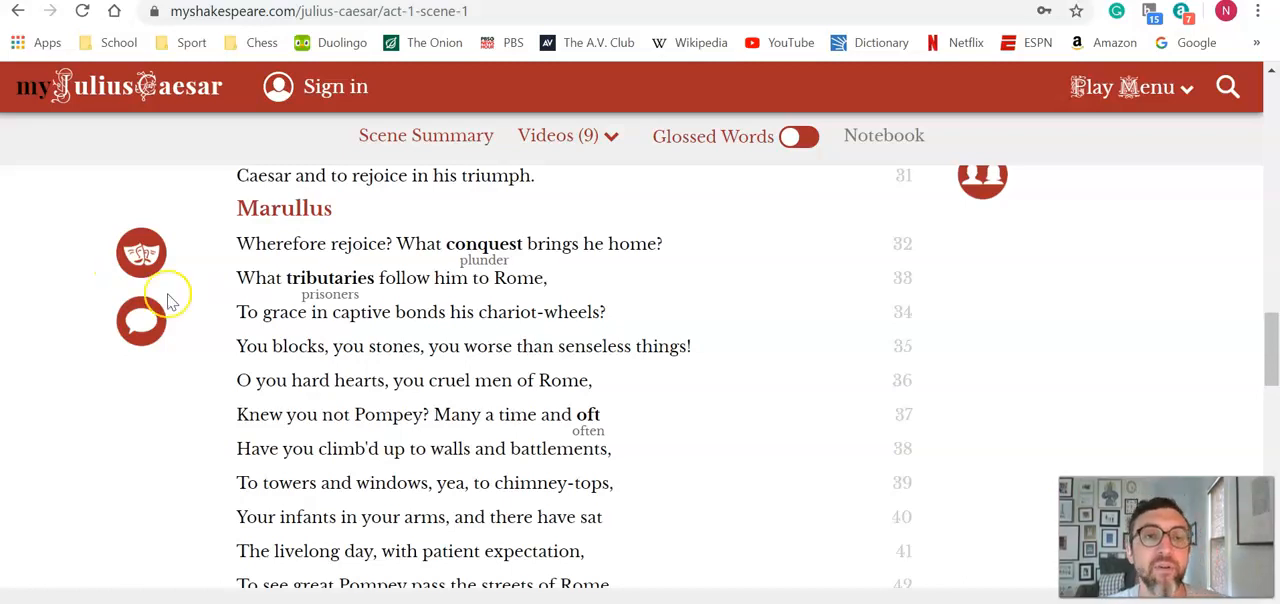
pyautogui.moveTo(336, 288)
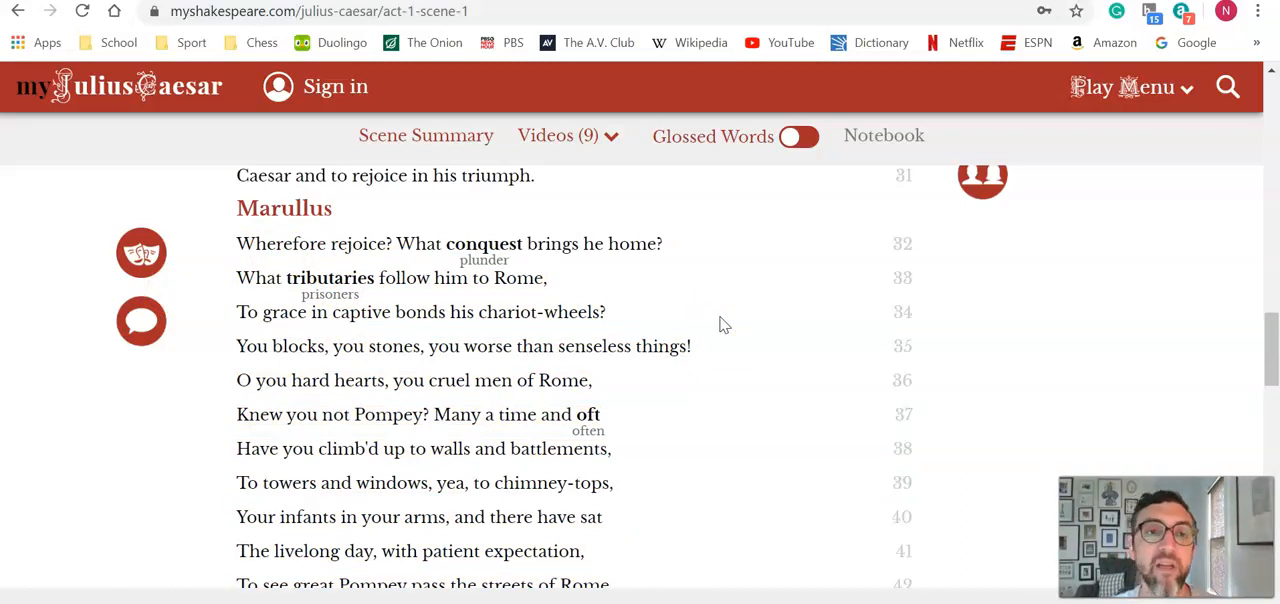
pyautogui.moveTo(404, 240)
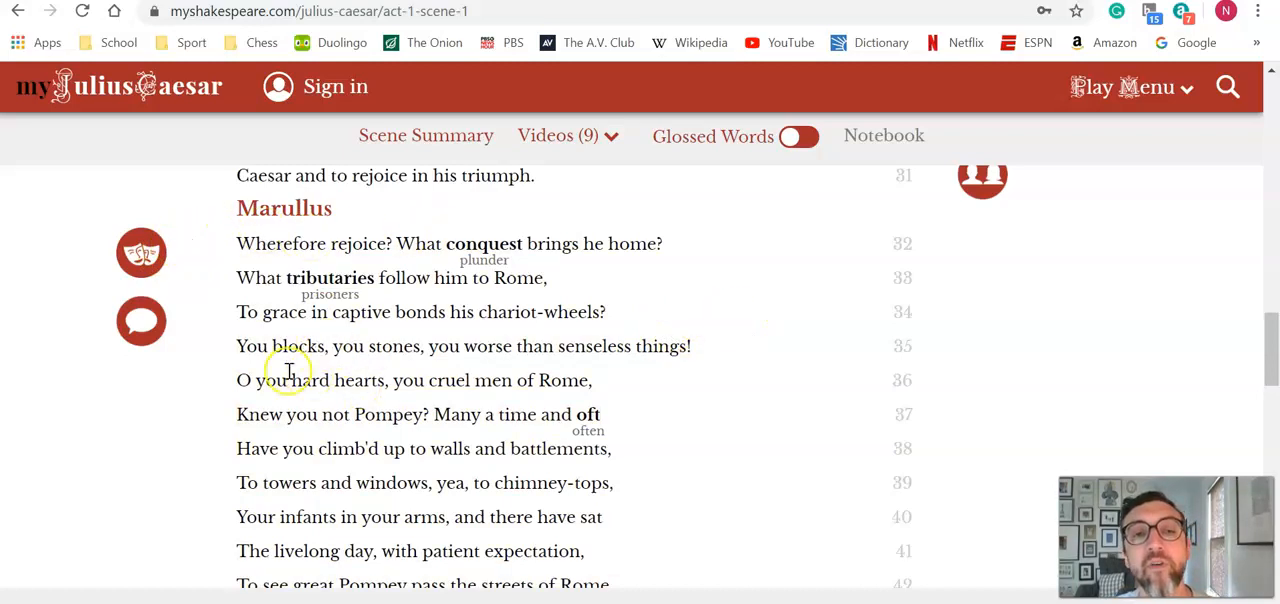
pyautogui.scroll(-3)
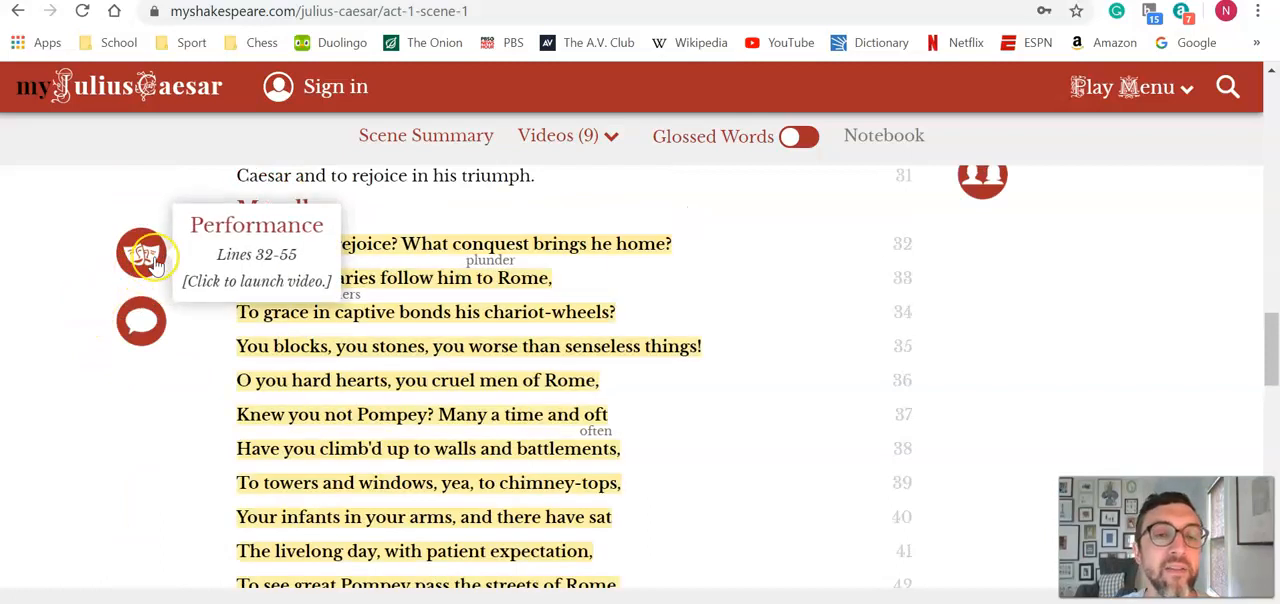
pyautogui.scroll(-3)
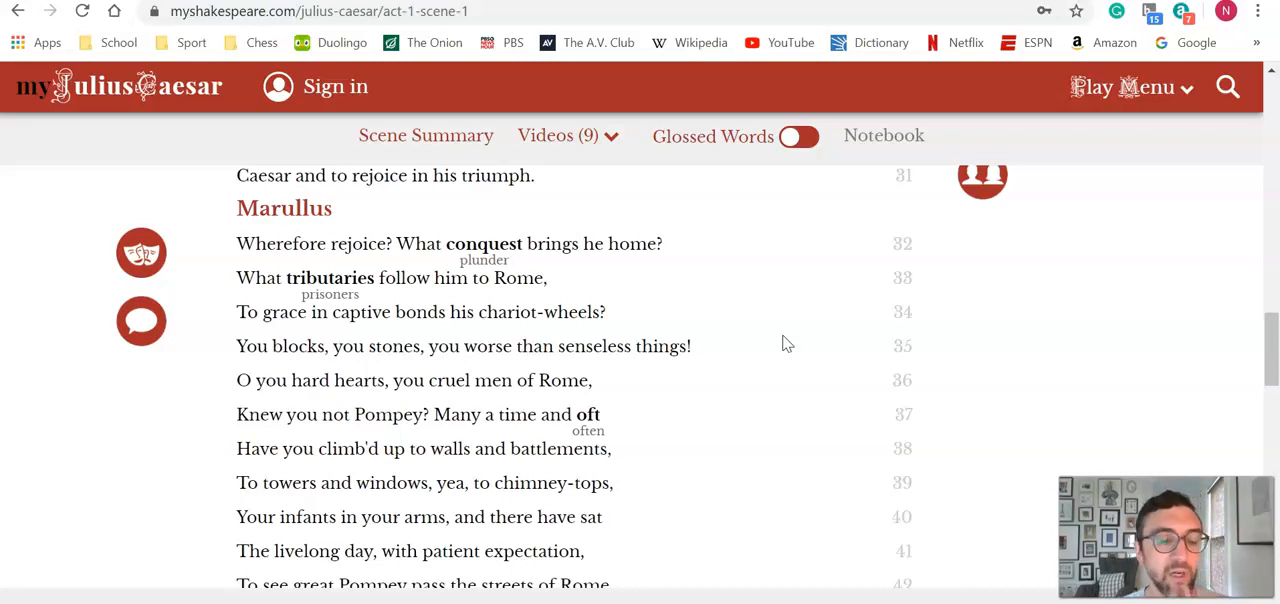
pyautogui.moveTo(810, 332)
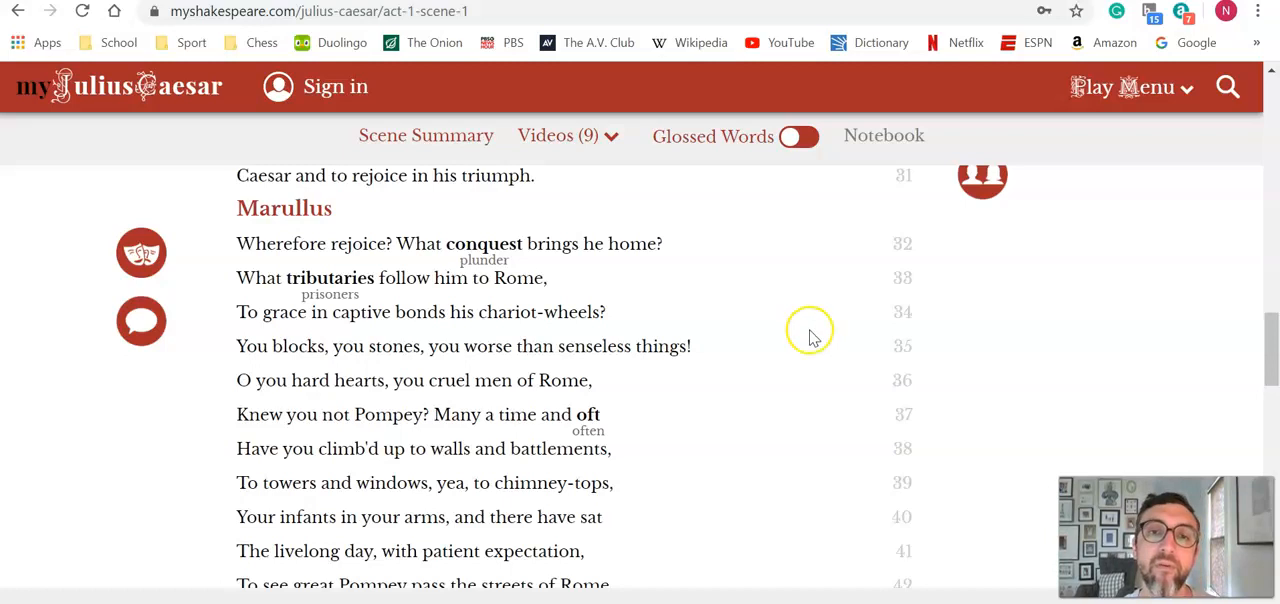
pyautogui.moveTo(292, 248)
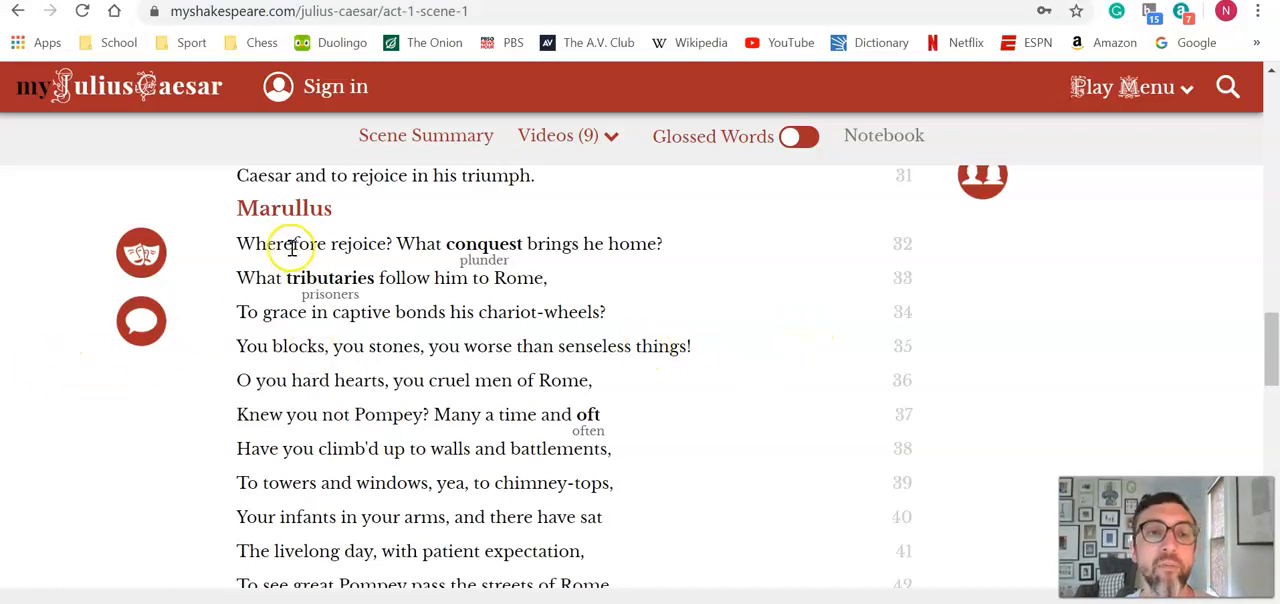
pyautogui.moveTo(64, 216)
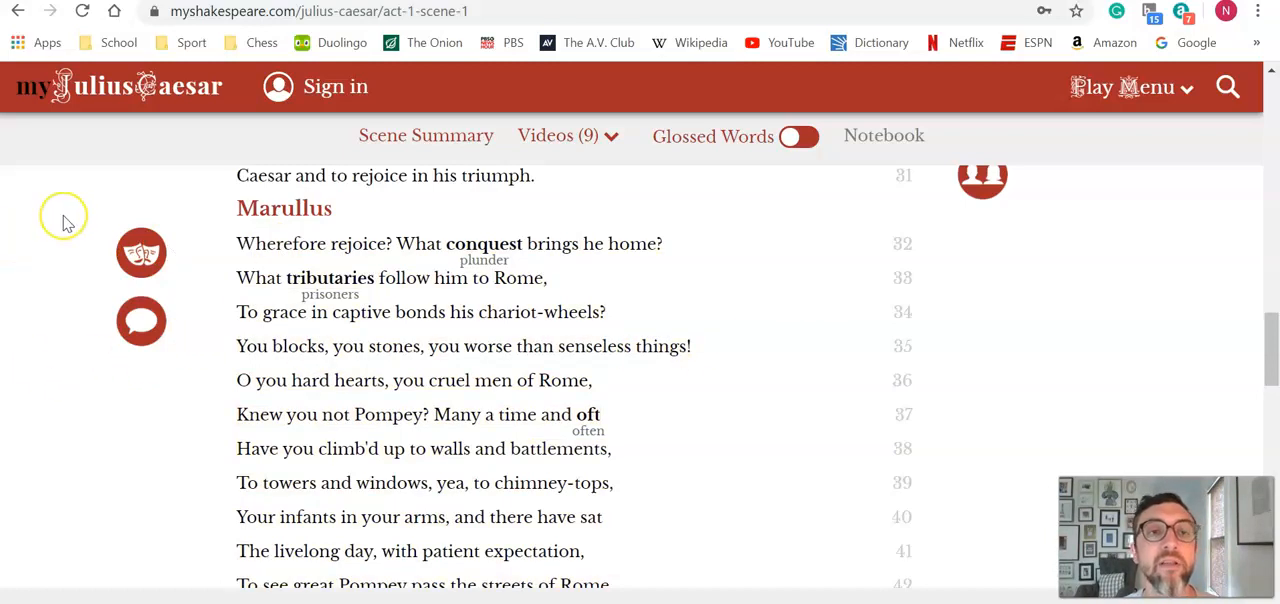
pyautogui.moveTo(96, 212)
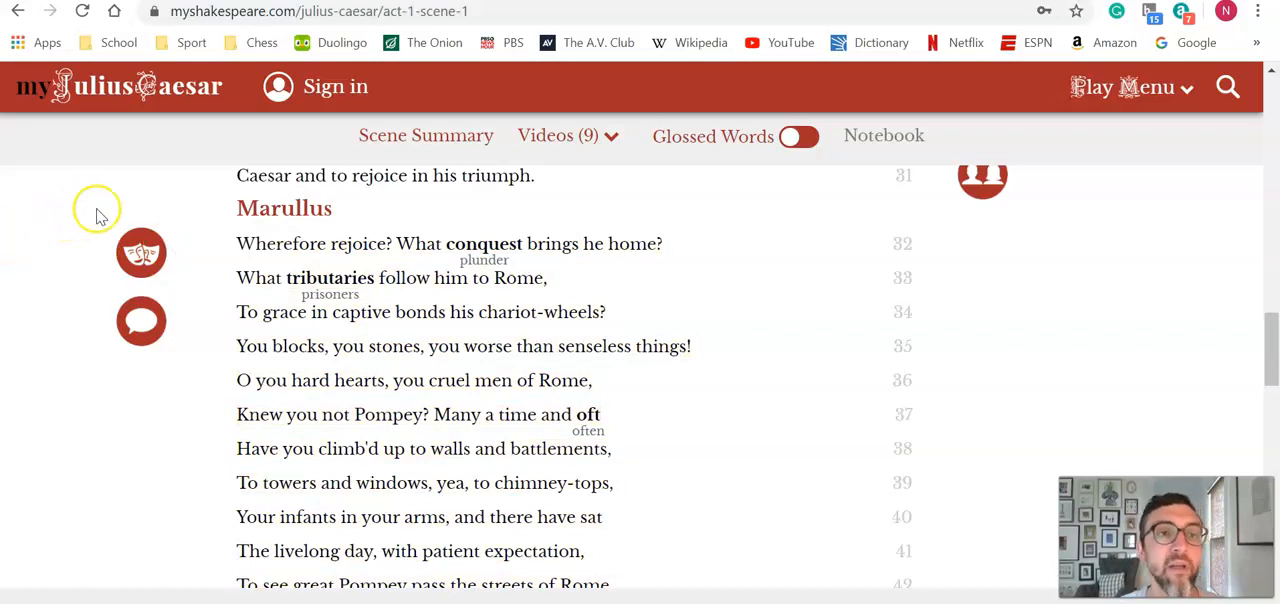
pyautogui.moveTo(140, 252)
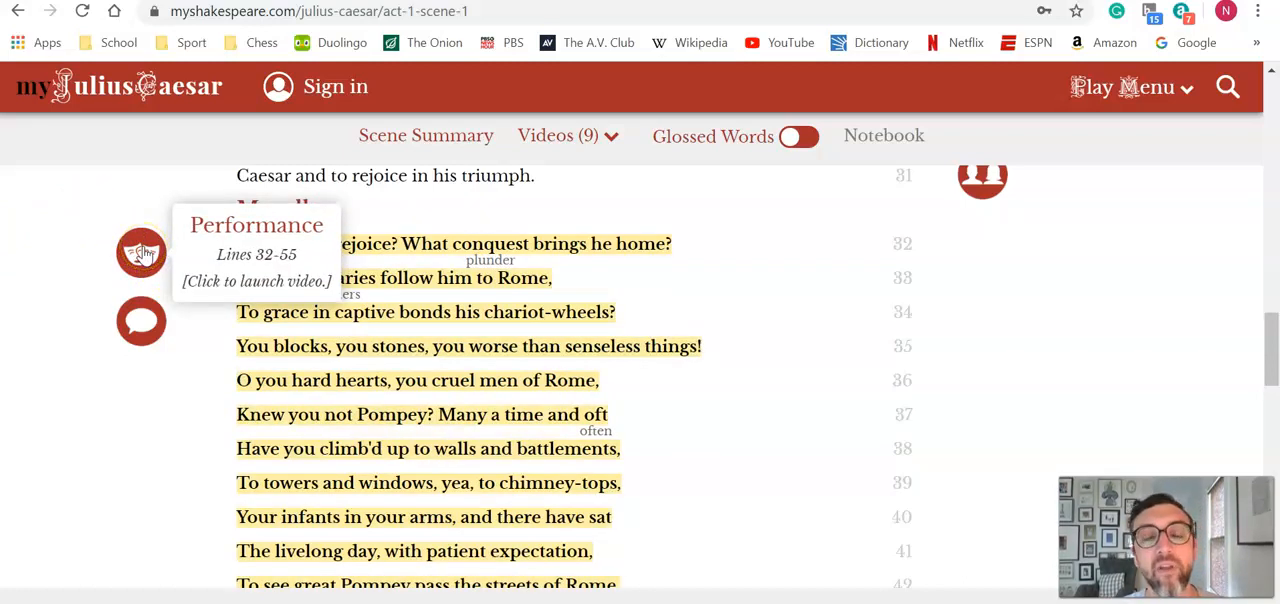
pyautogui.moveTo(708, 346)
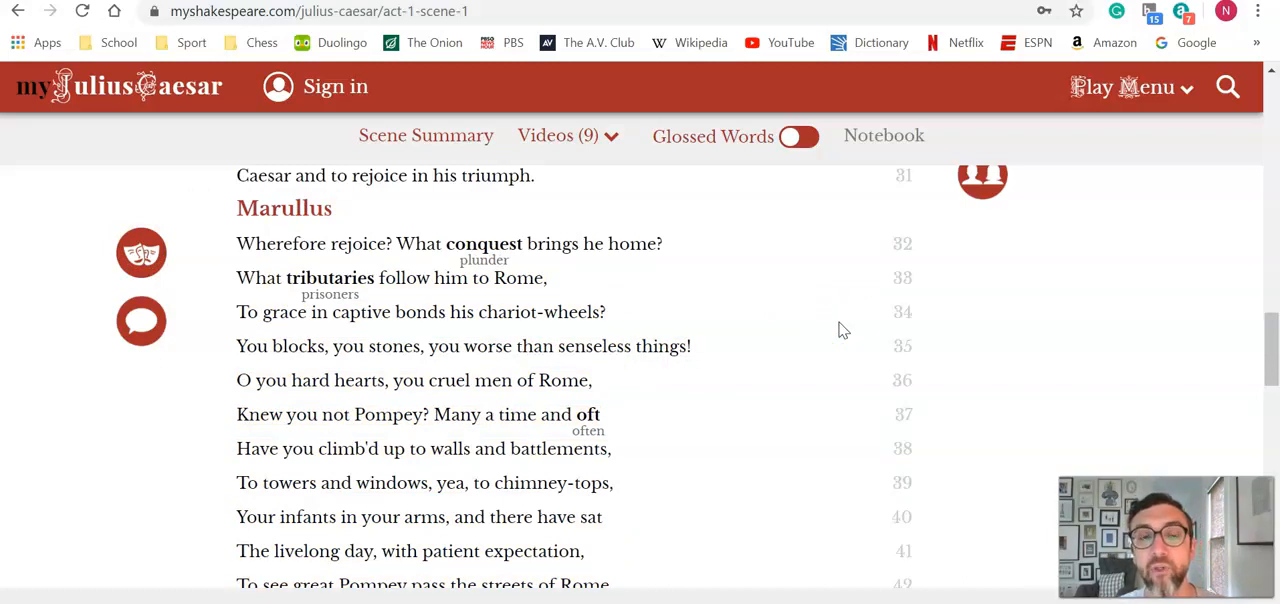
pyautogui.scroll(-3)
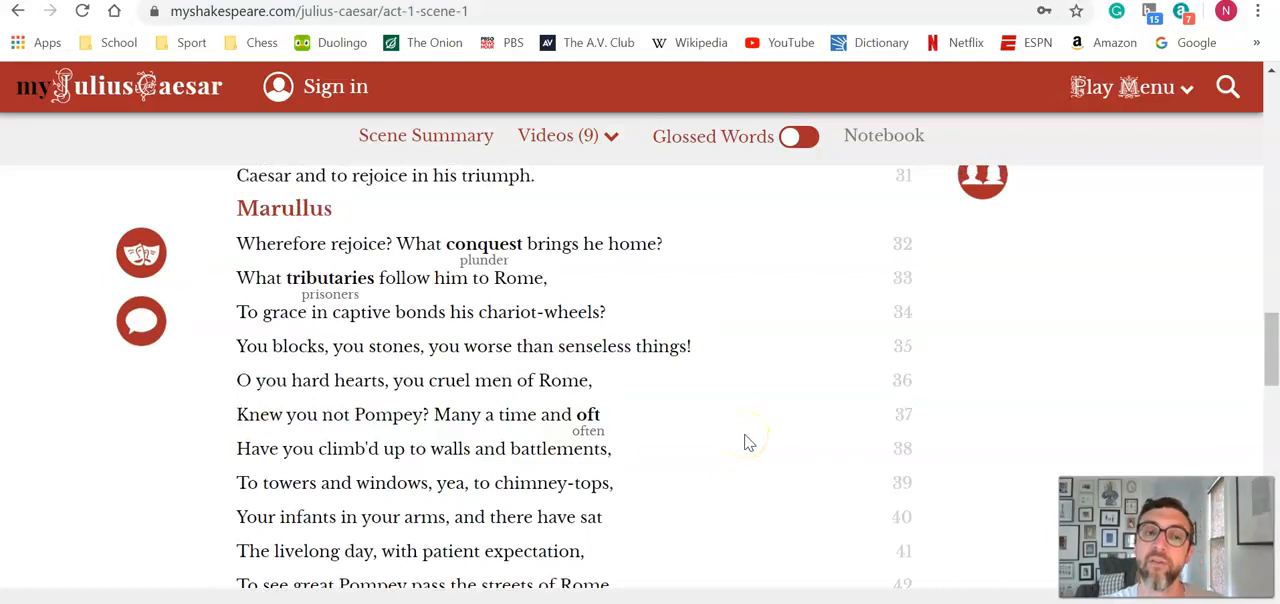
pyautogui.moveTo(672, 228)
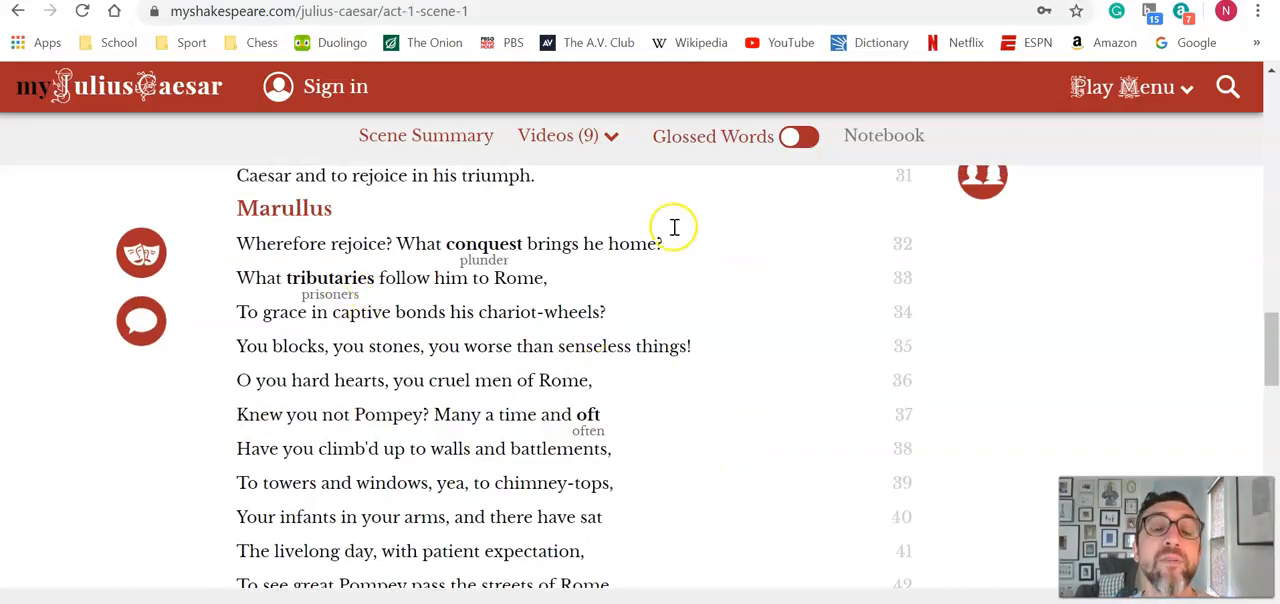
pyautogui.moveTo(792, 248)
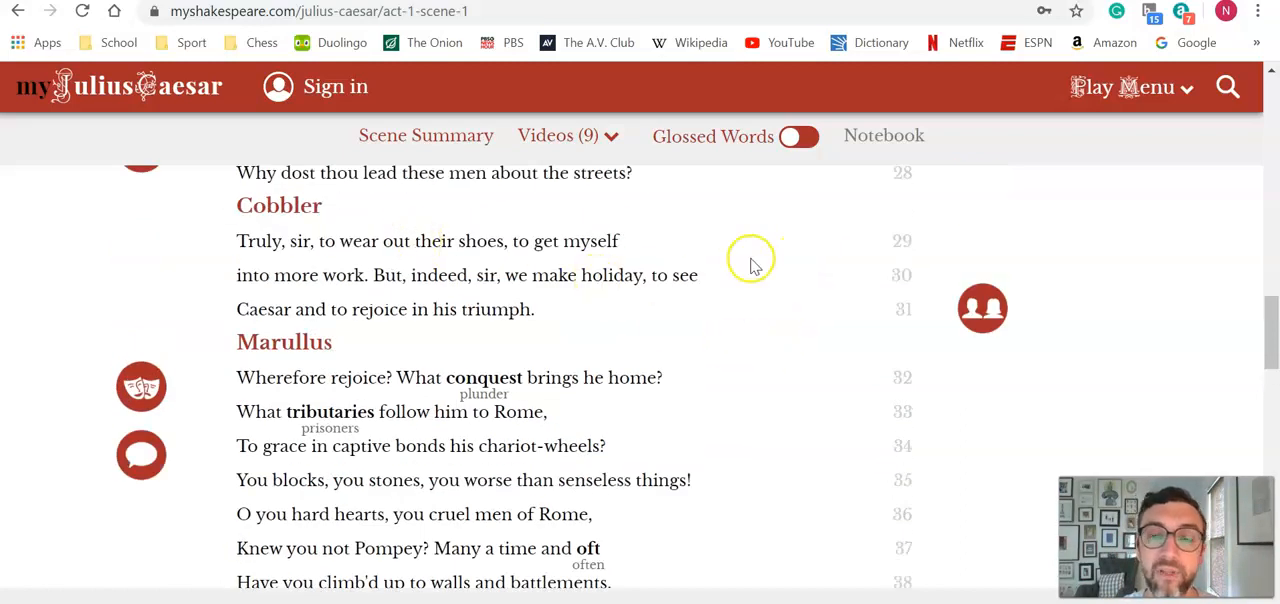
pyautogui.scroll(-3)
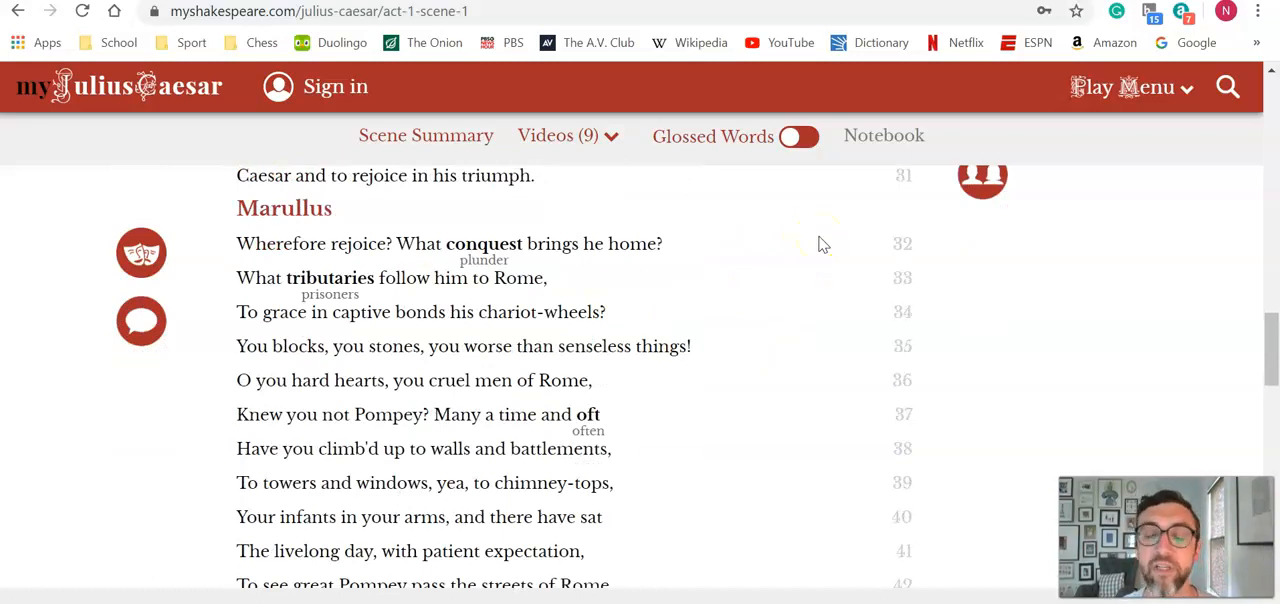
pyautogui.moveTo(824, 244)
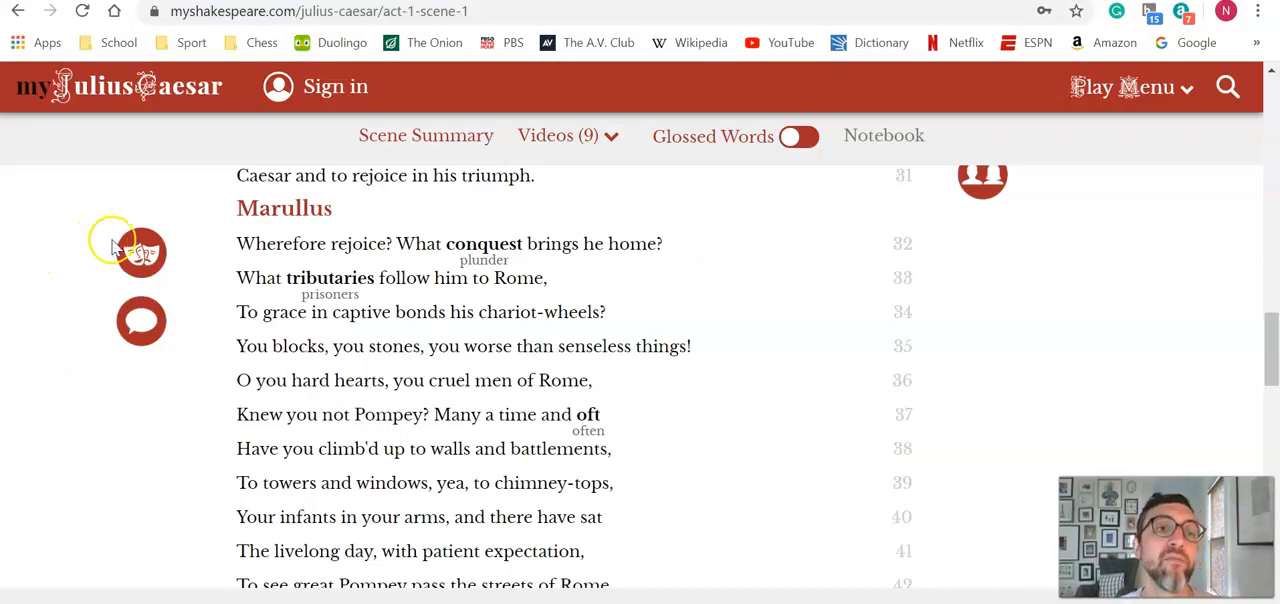
pyautogui.moveTo(744, 290)
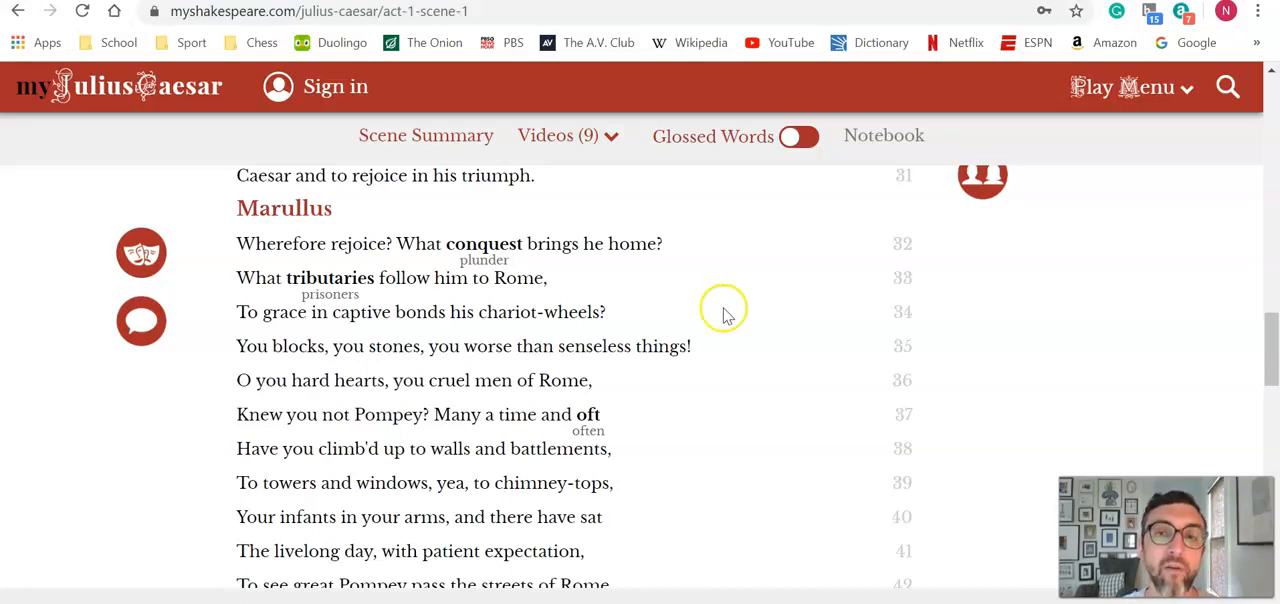
pyautogui.moveTo(882, 270)
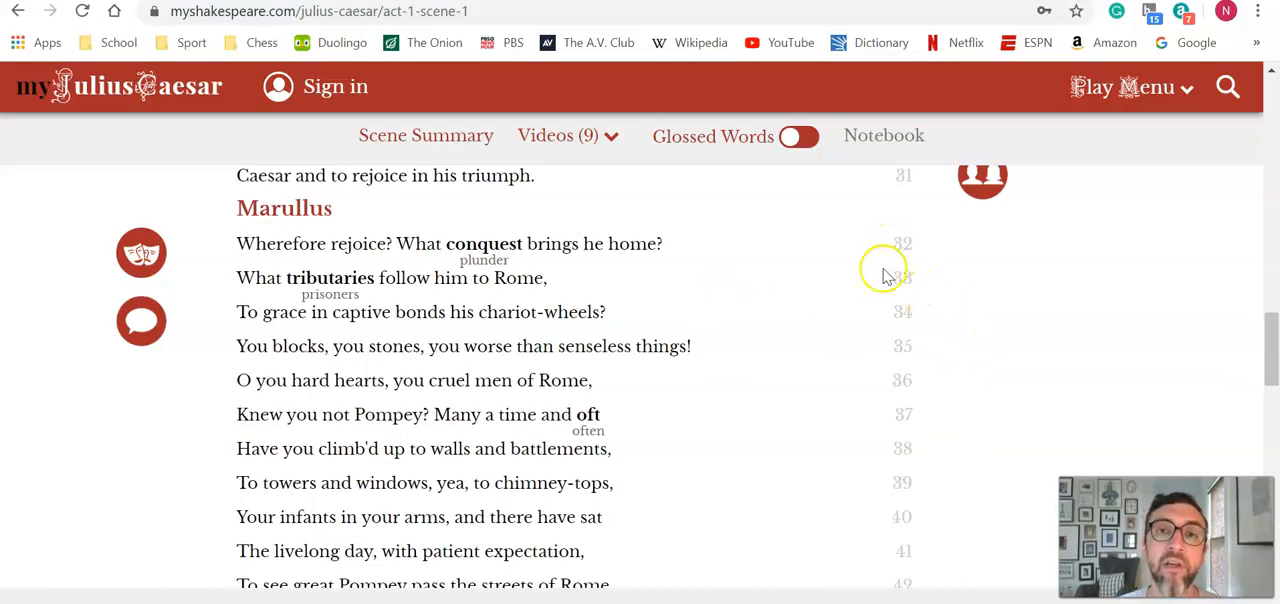
pyautogui.moveTo(760, 330)
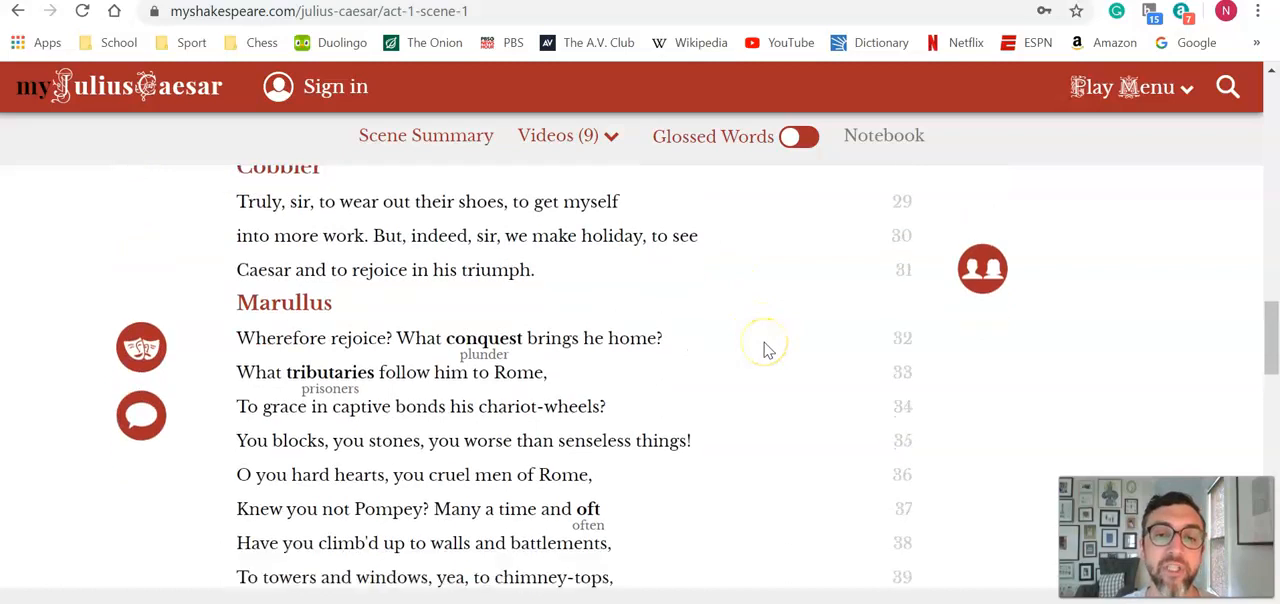
# Keep Marullus's speech from line 32 and its Performance icon for lines 32–55 in view.
pyautogui.scroll(-3)
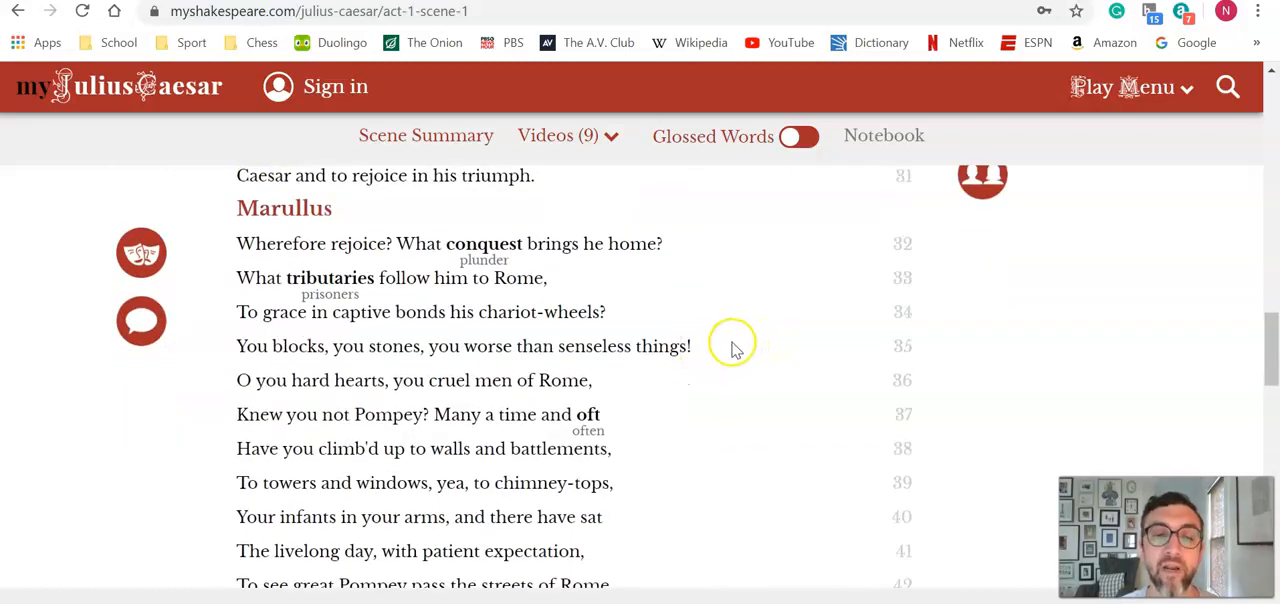
pyautogui.moveTo(748, 348)
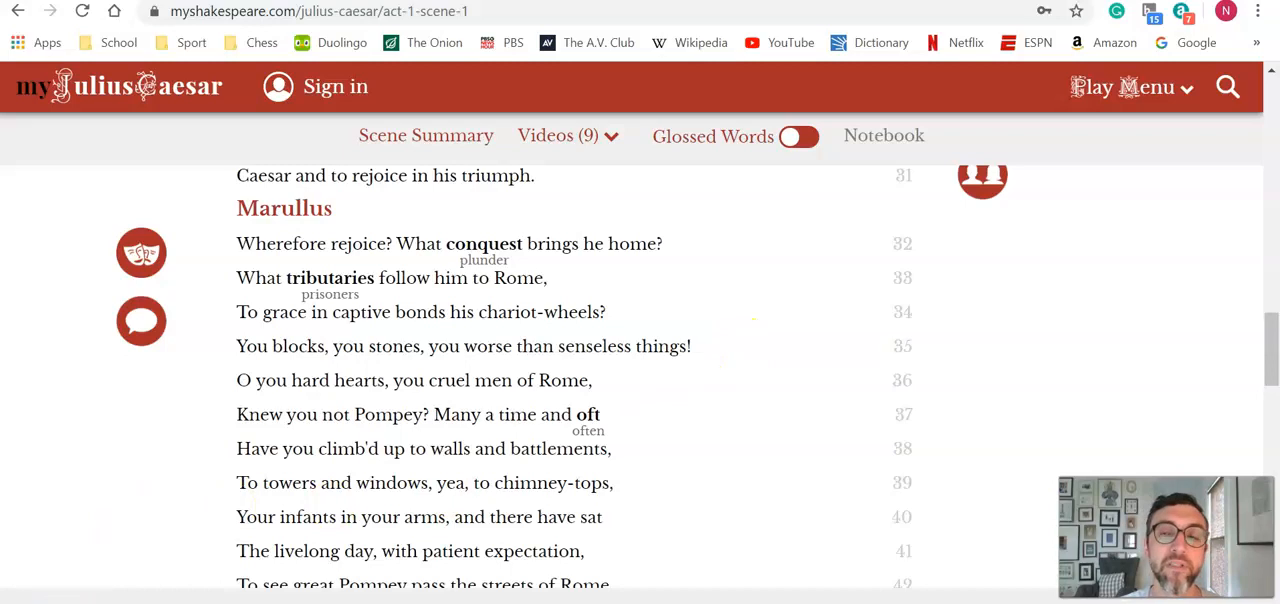
pyautogui.moveTo(916, 180)
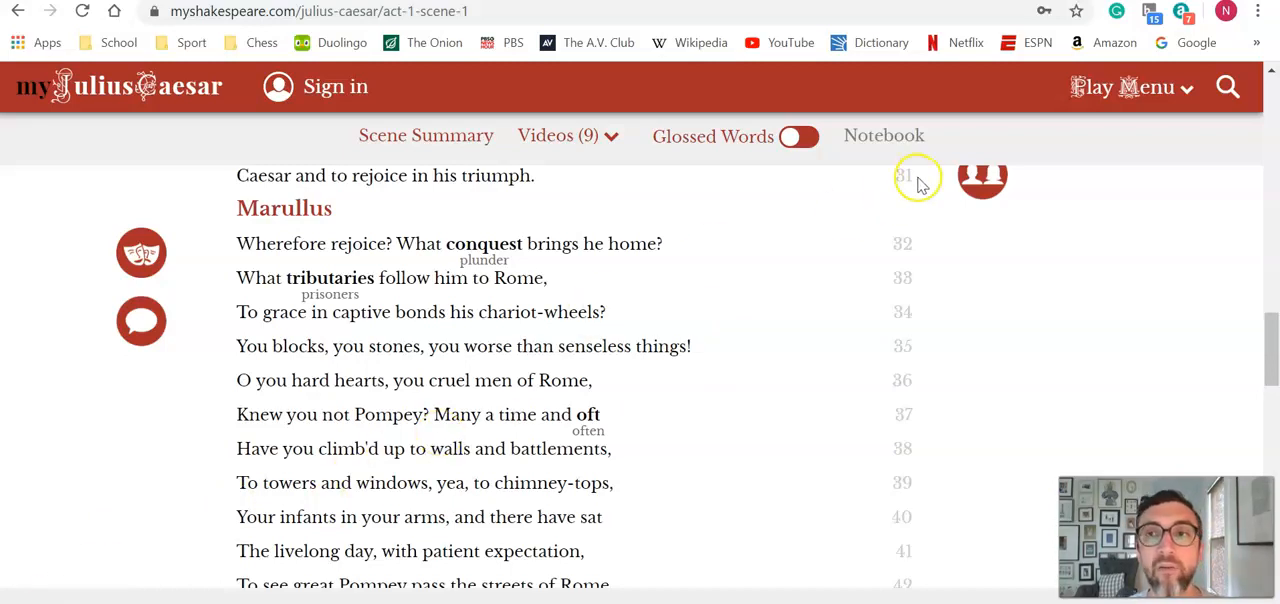
pyautogui.moveTo(920, 180)
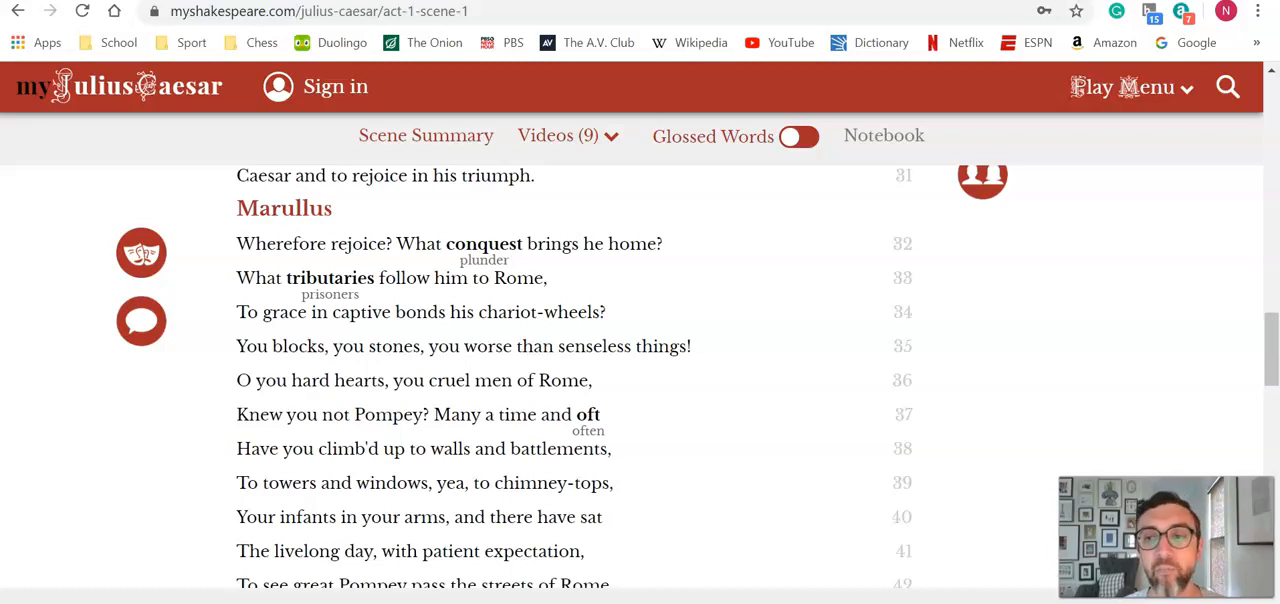
pyautogui.moveTo(140, 248)
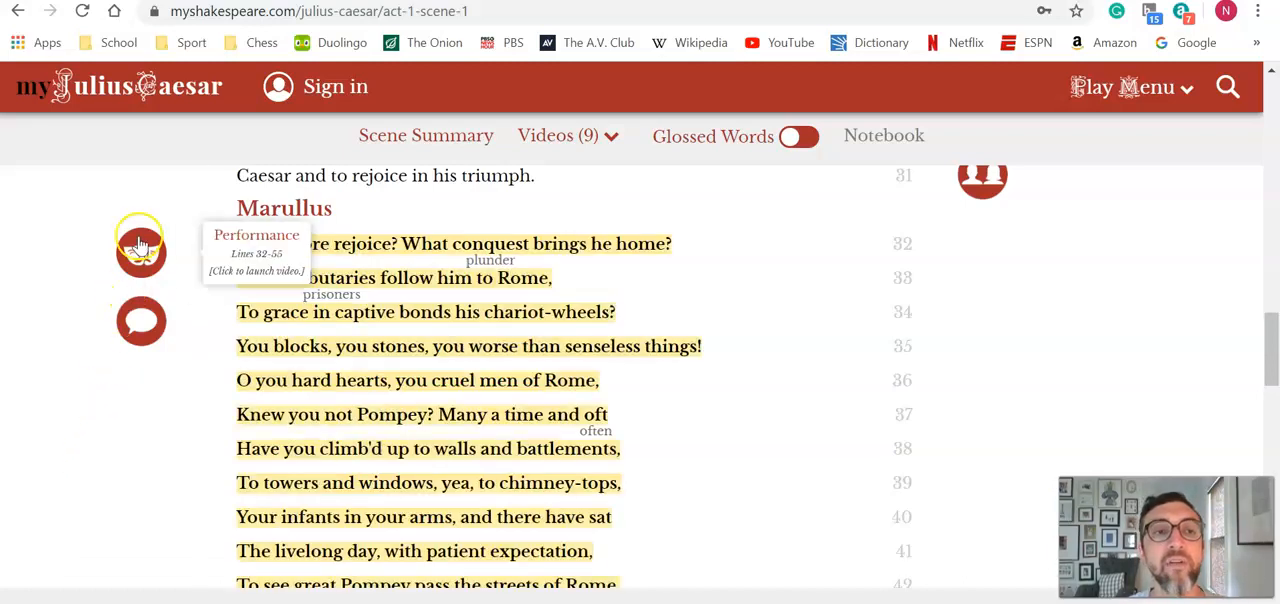